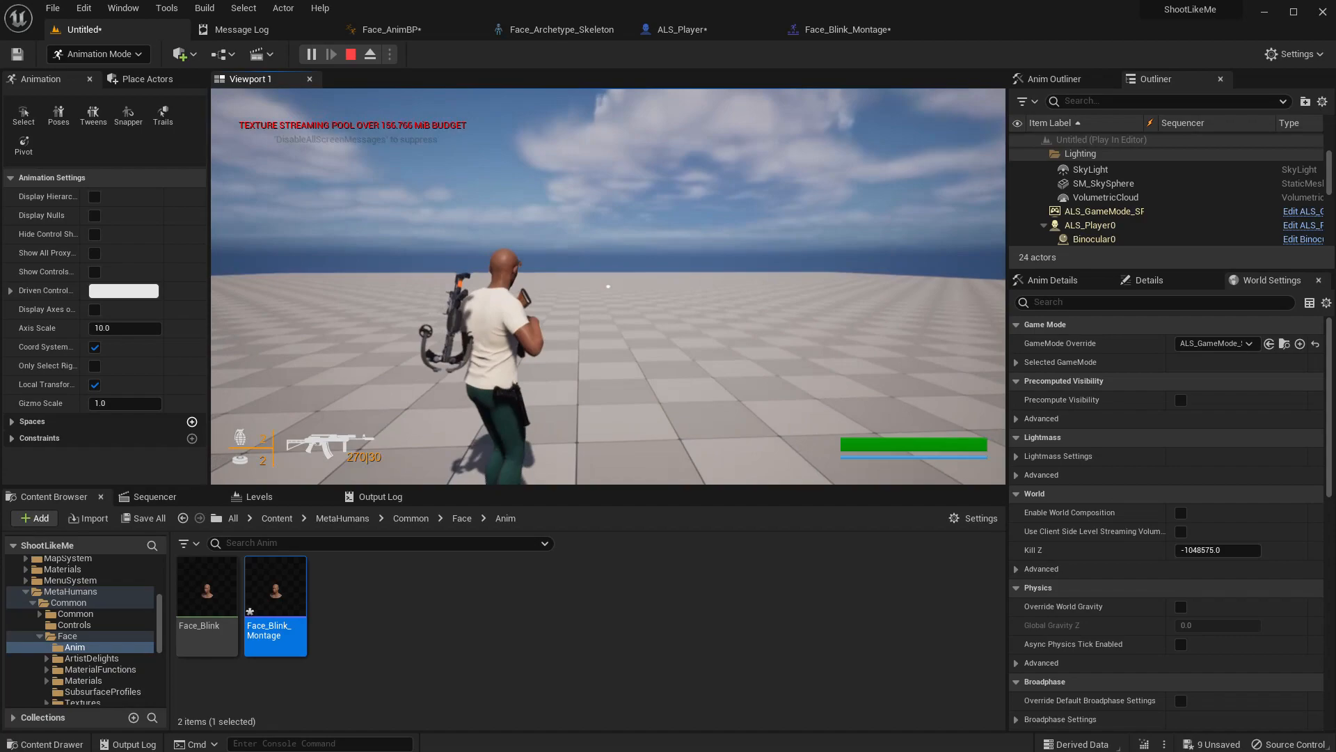
- Play the level to watch the character blink, then stop Play In Editor
{"action": "left_click", "coordinate": [312, 54]}
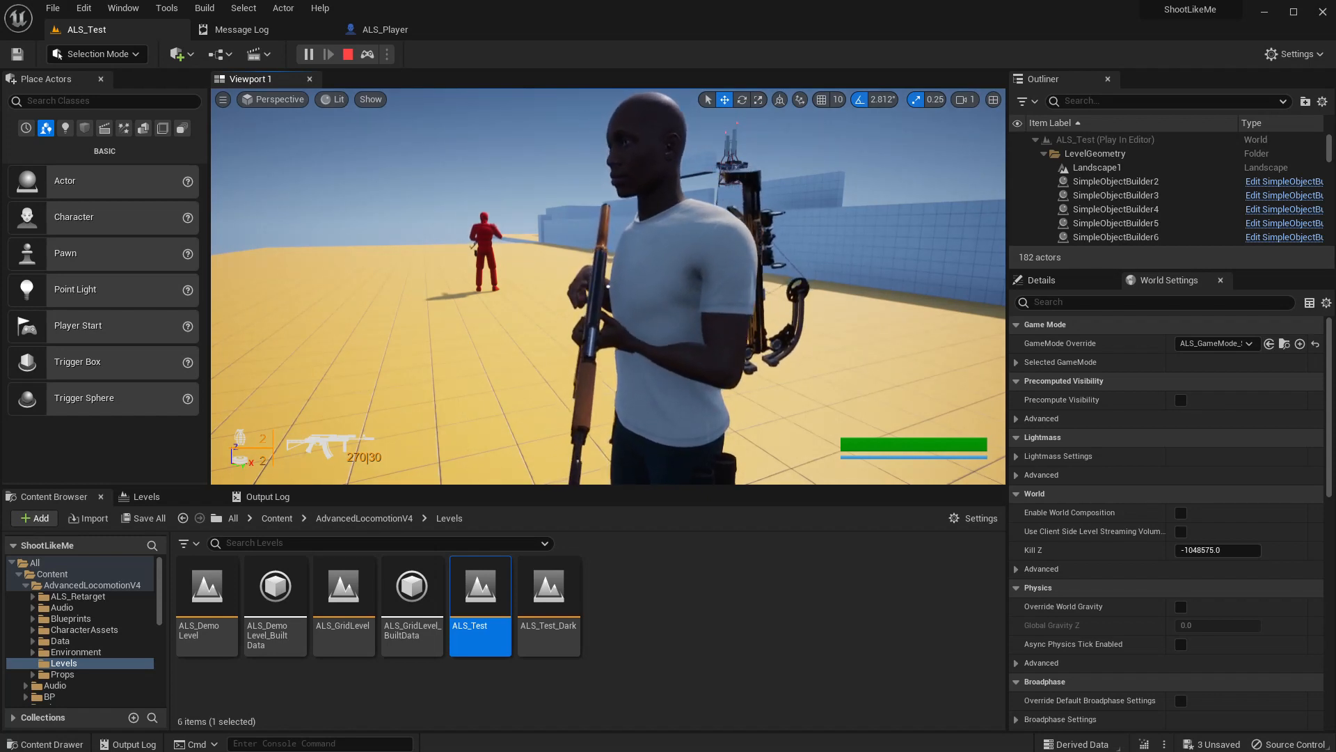
{"action": "left_click", "coordinate": [346, 54]}
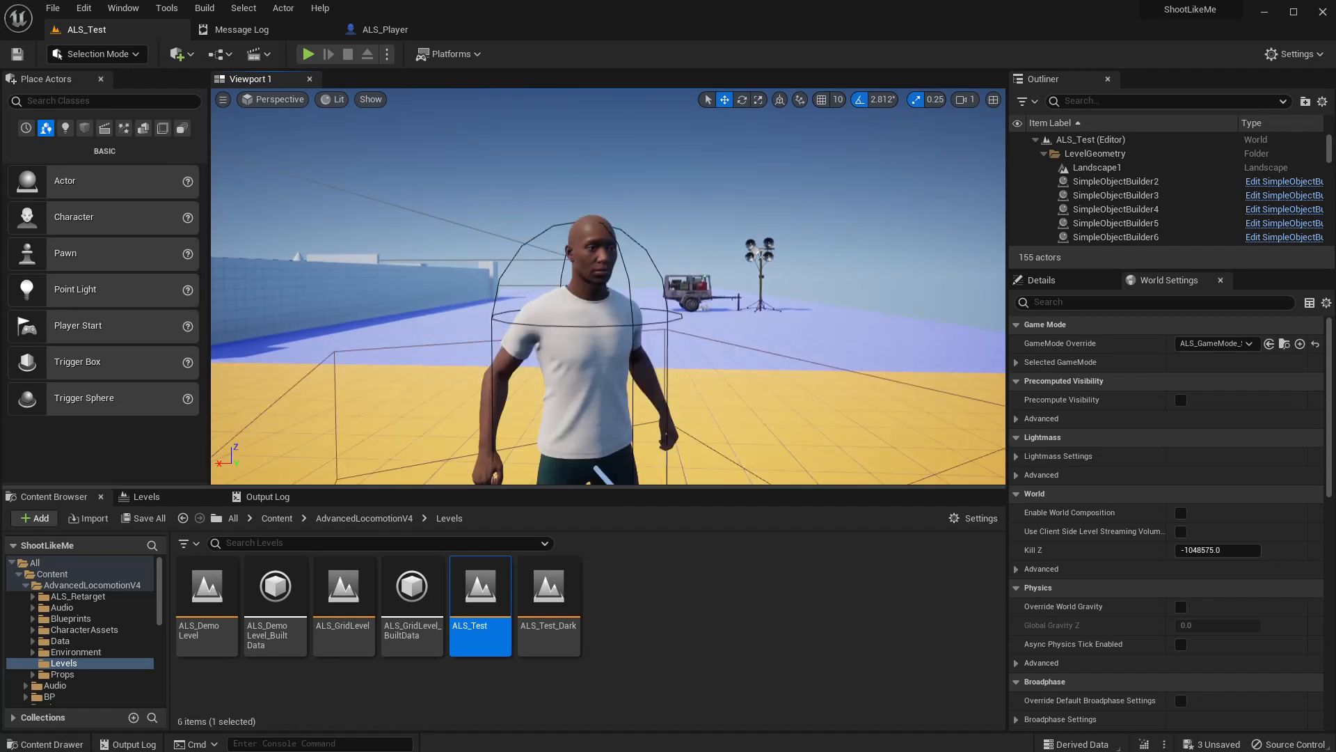
- Create a new level from the Basic template
{"action": "left_click", "coordinate": [383, 29]}
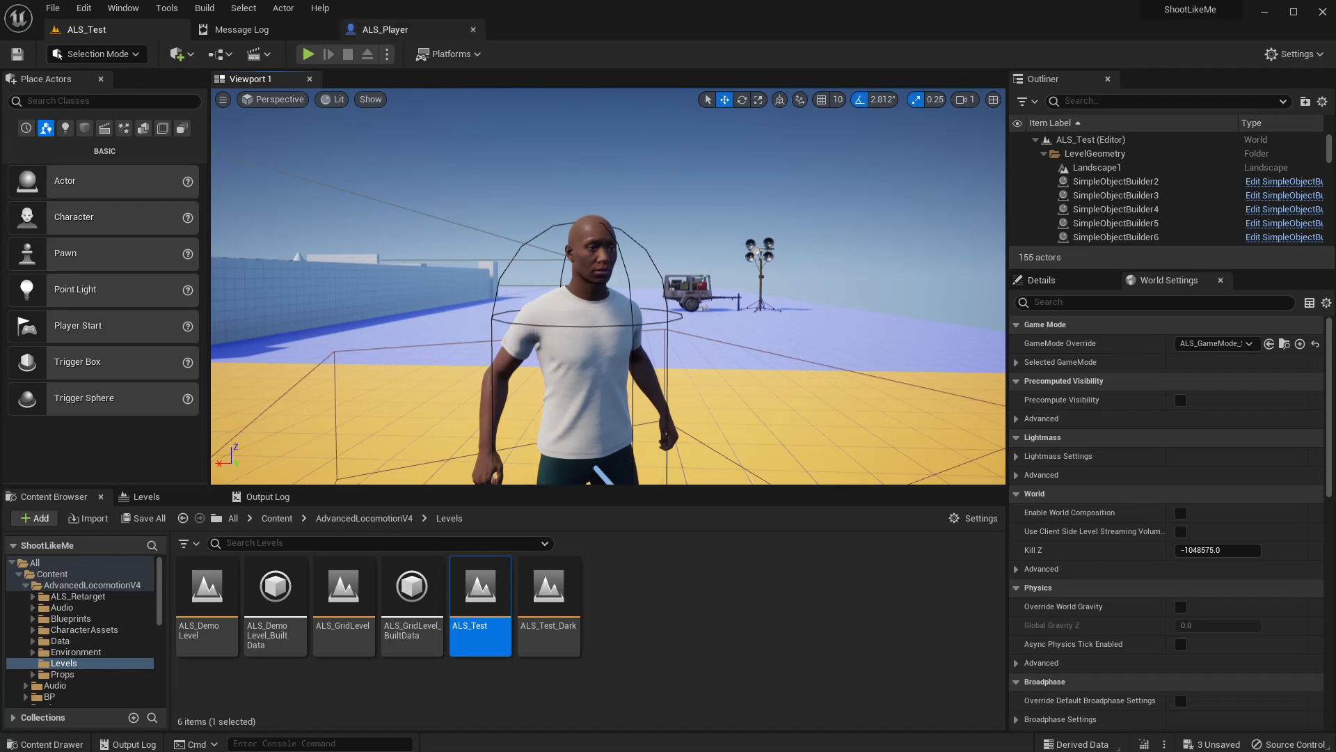
{"action": "left_click", "coordinate": [384, 30]}
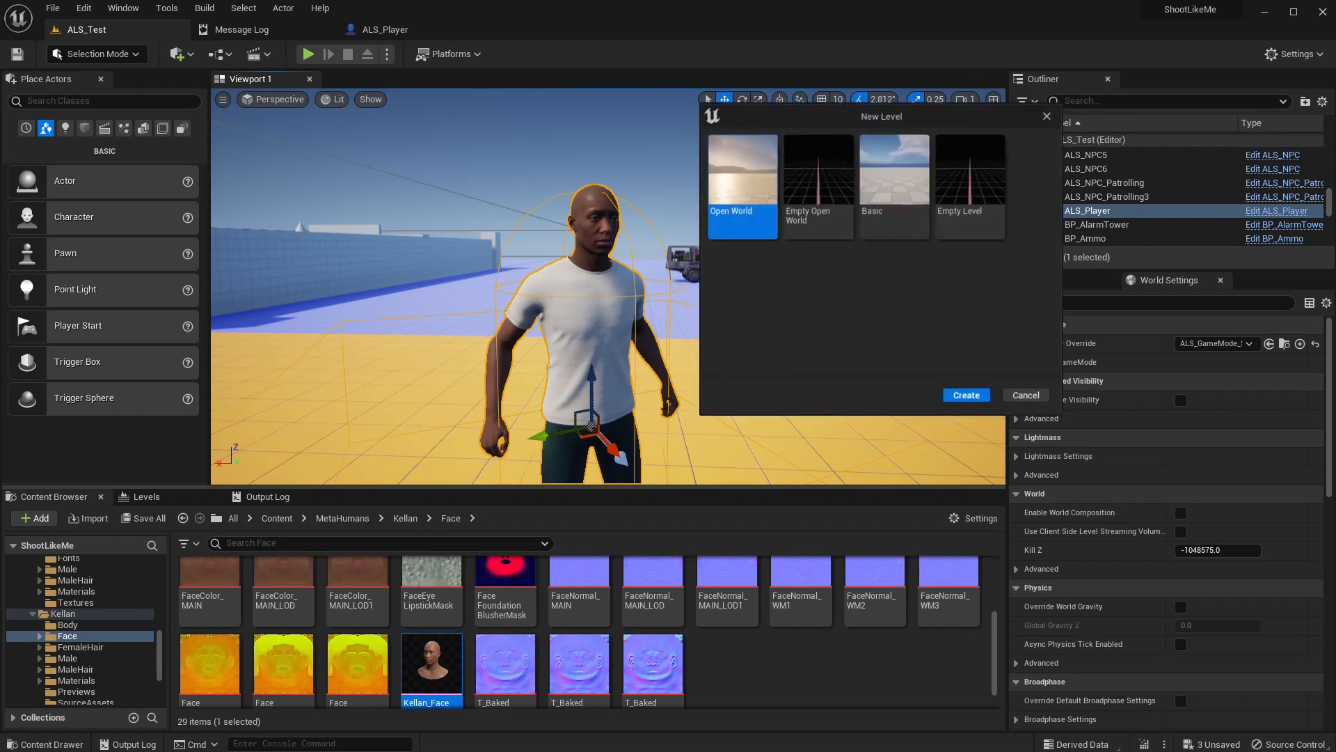
{"action": "left_click", "coordinate": [894, 167]}
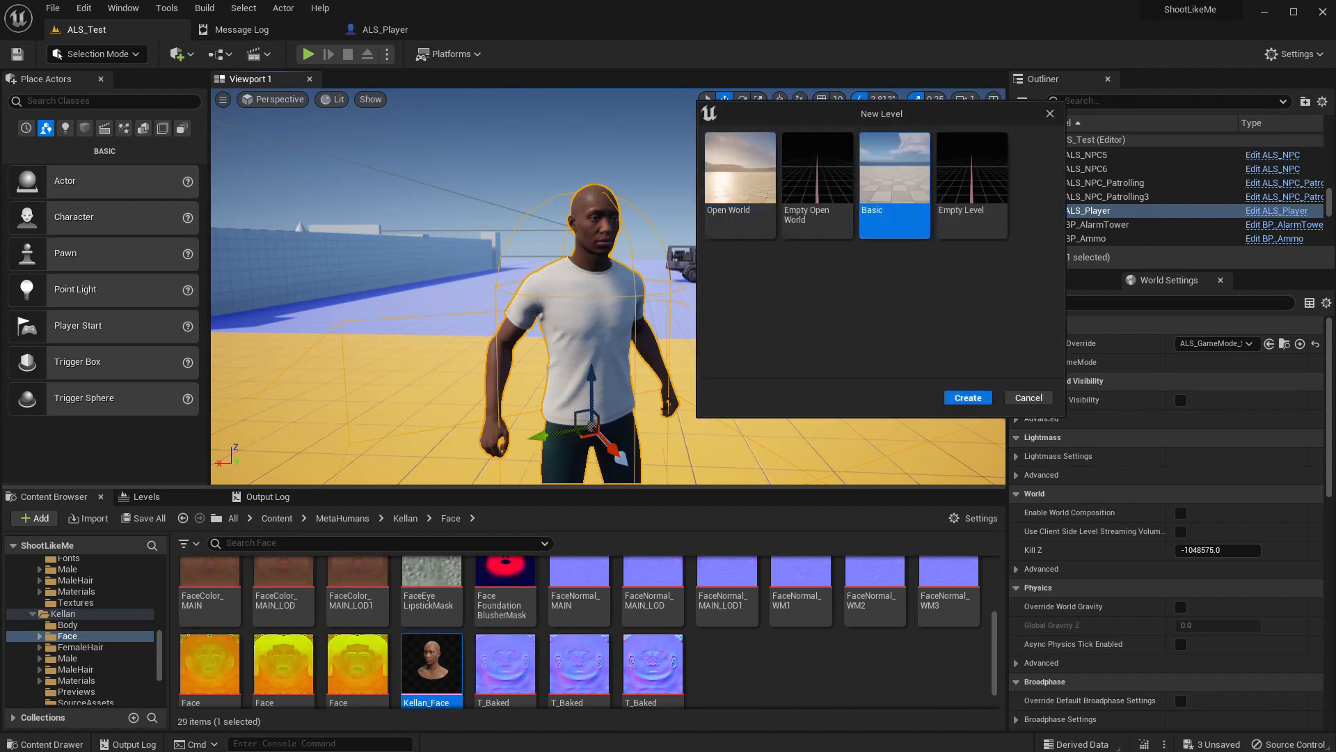
{"action": "left_click", "coordinate": [967, 397]}
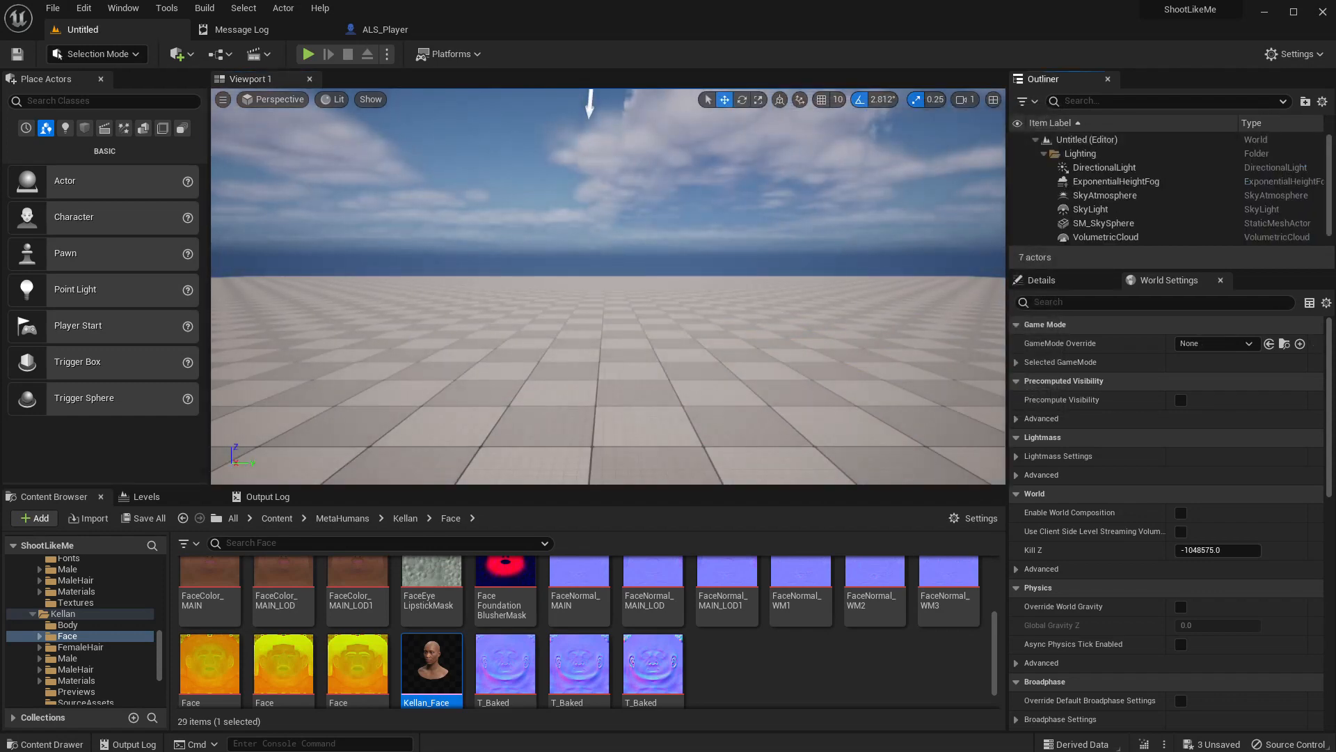
{"action": "mouse_move", "coordinate": [255, 54]}
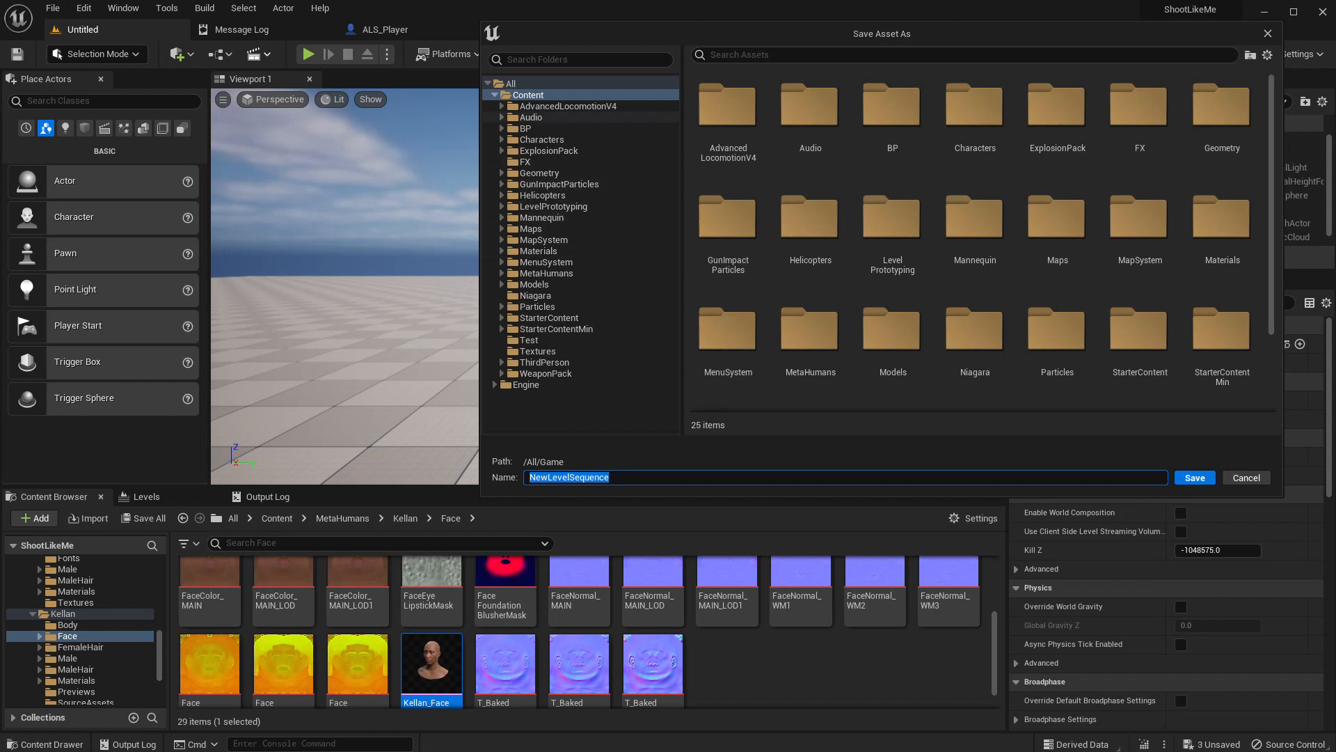
- Add a Sequences folder under Content and name the level sequence FaceSequence
{"action": "right_click", "coordinate": [528, 95]}
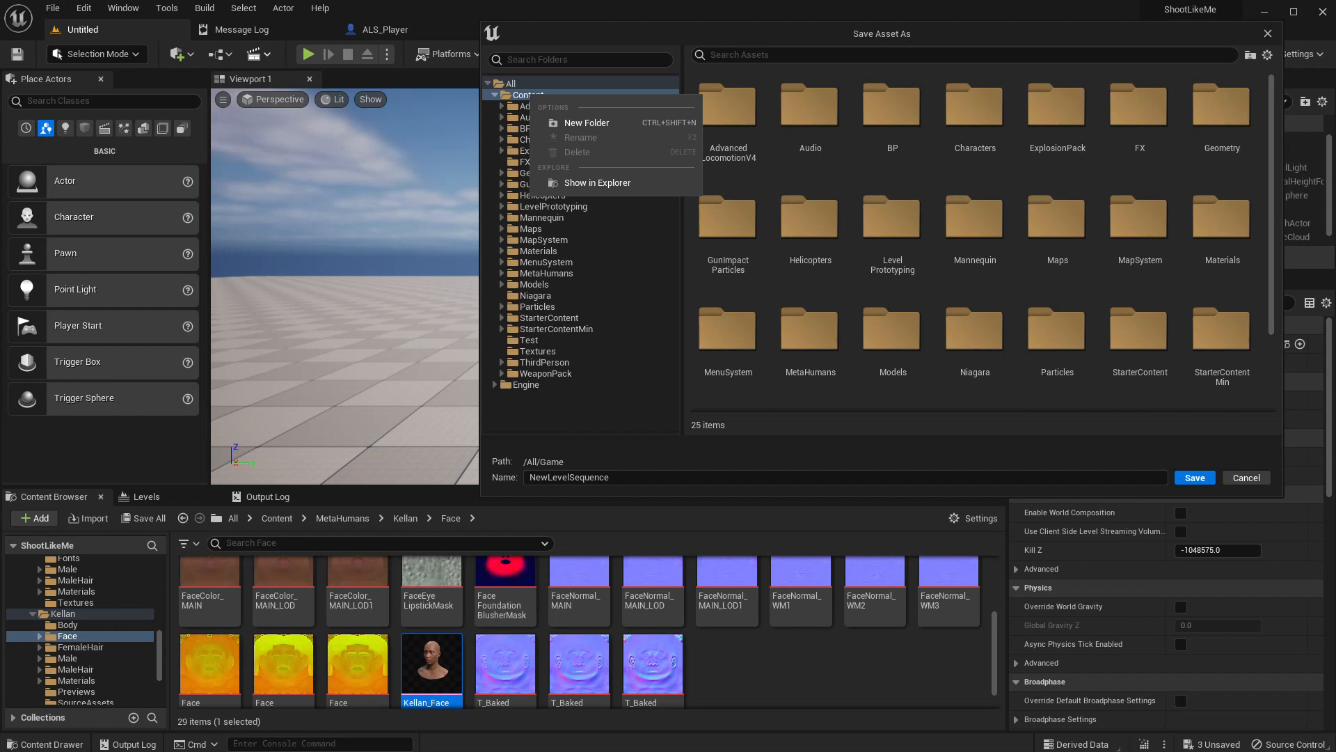
{"action": "left_click", "coordinate": [587, 123]}
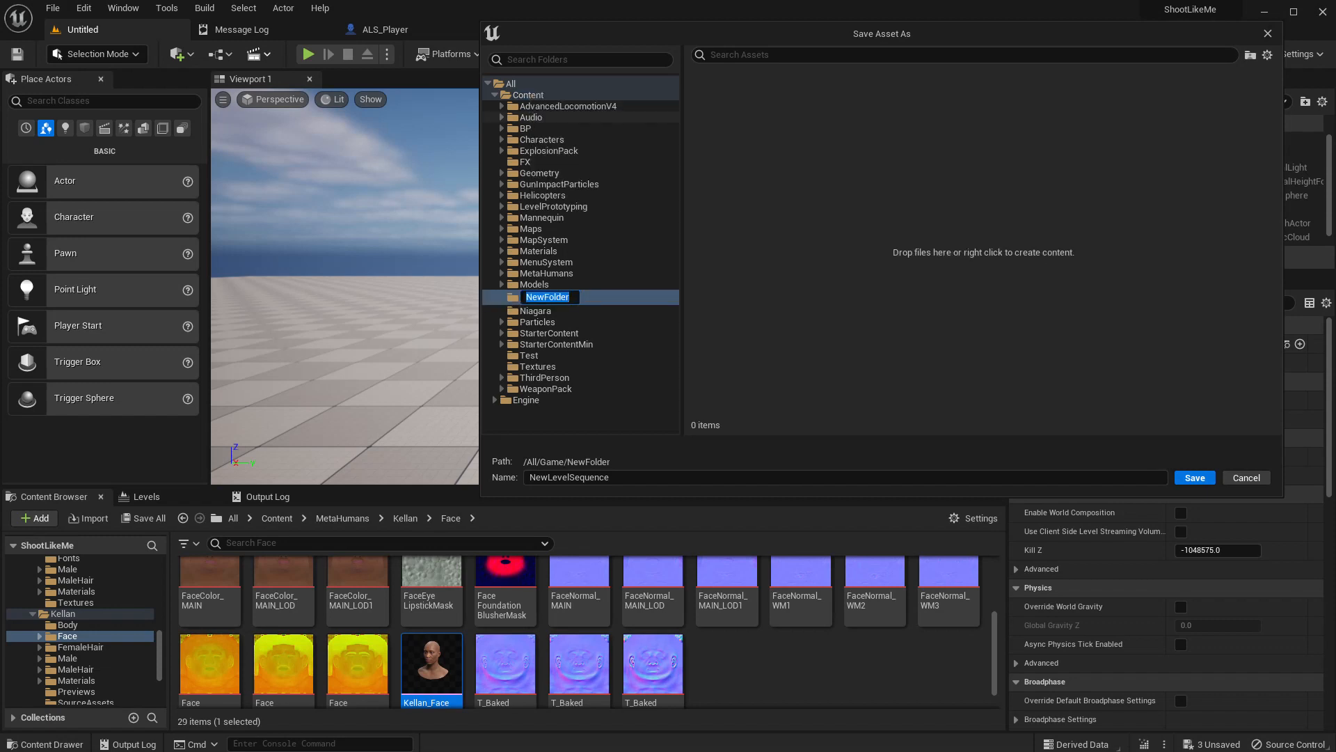
{"action": "type", "text": "Sequences"}
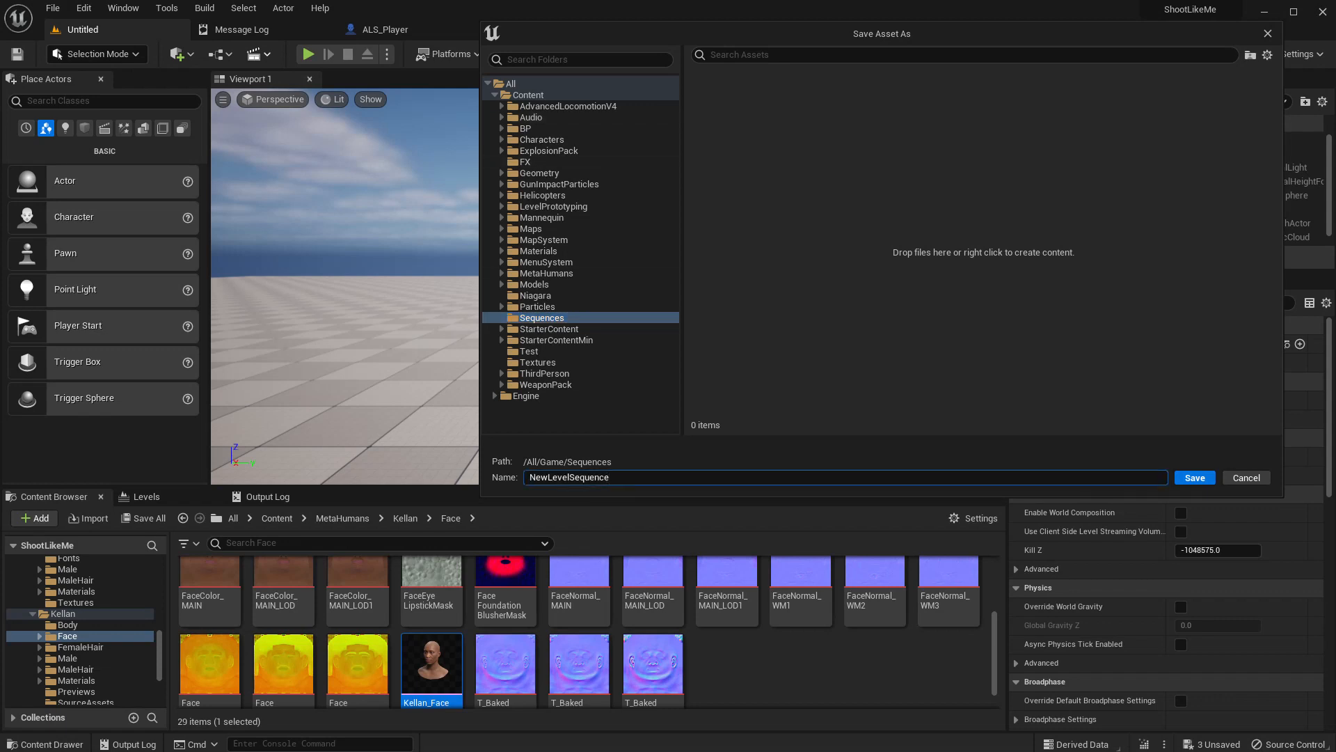
{"action": "type", "text": "Faces"}
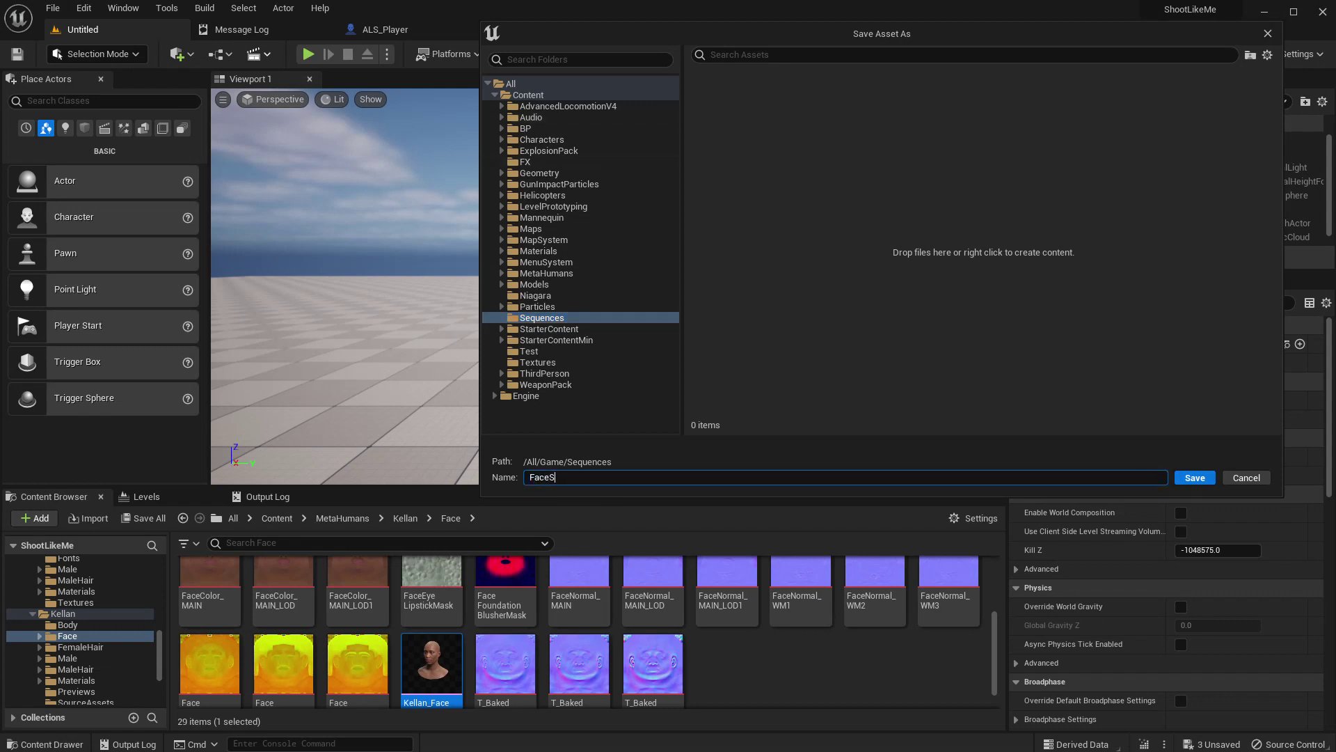
{"action": "type", "text": "FaceSequec"}
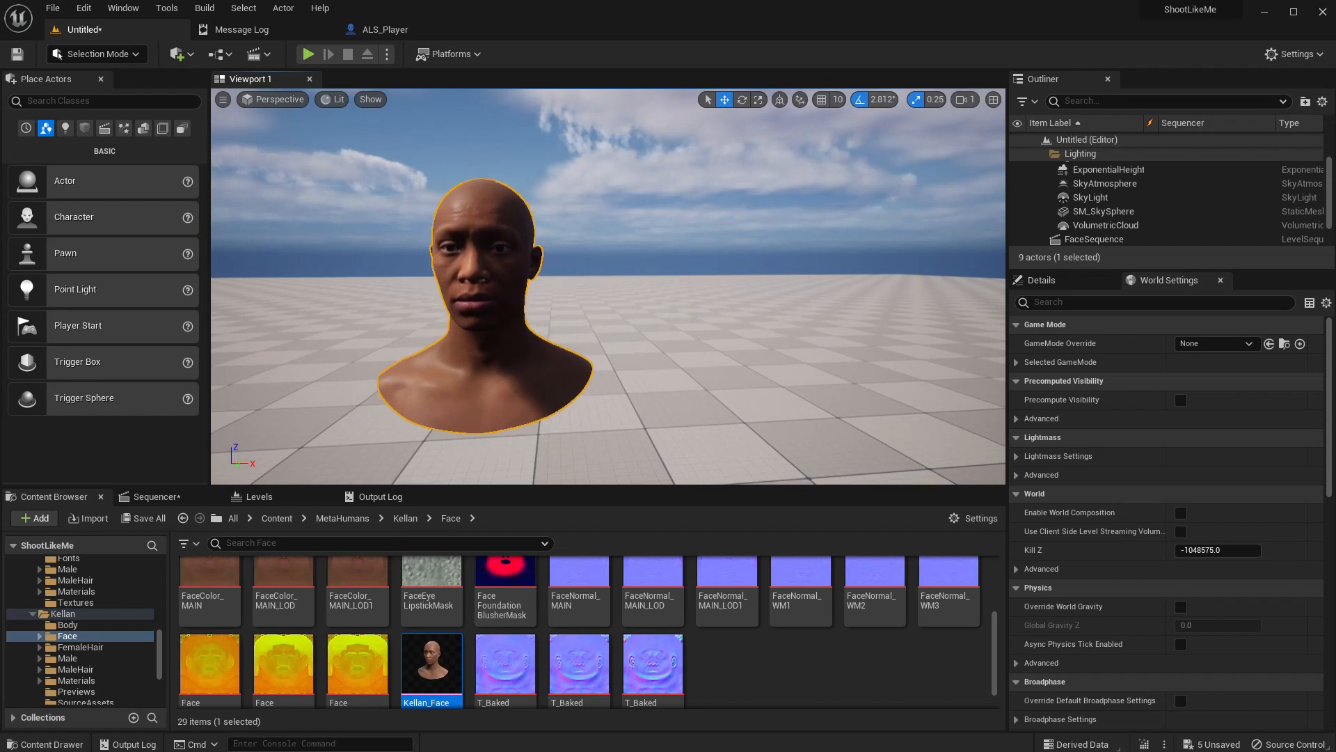
- Open FaceSequence and add Kellan_FaceMesh with its Face_ControlBoard_CtrlRig track
{"action": "left_click", "coordinate": [155, 496]}
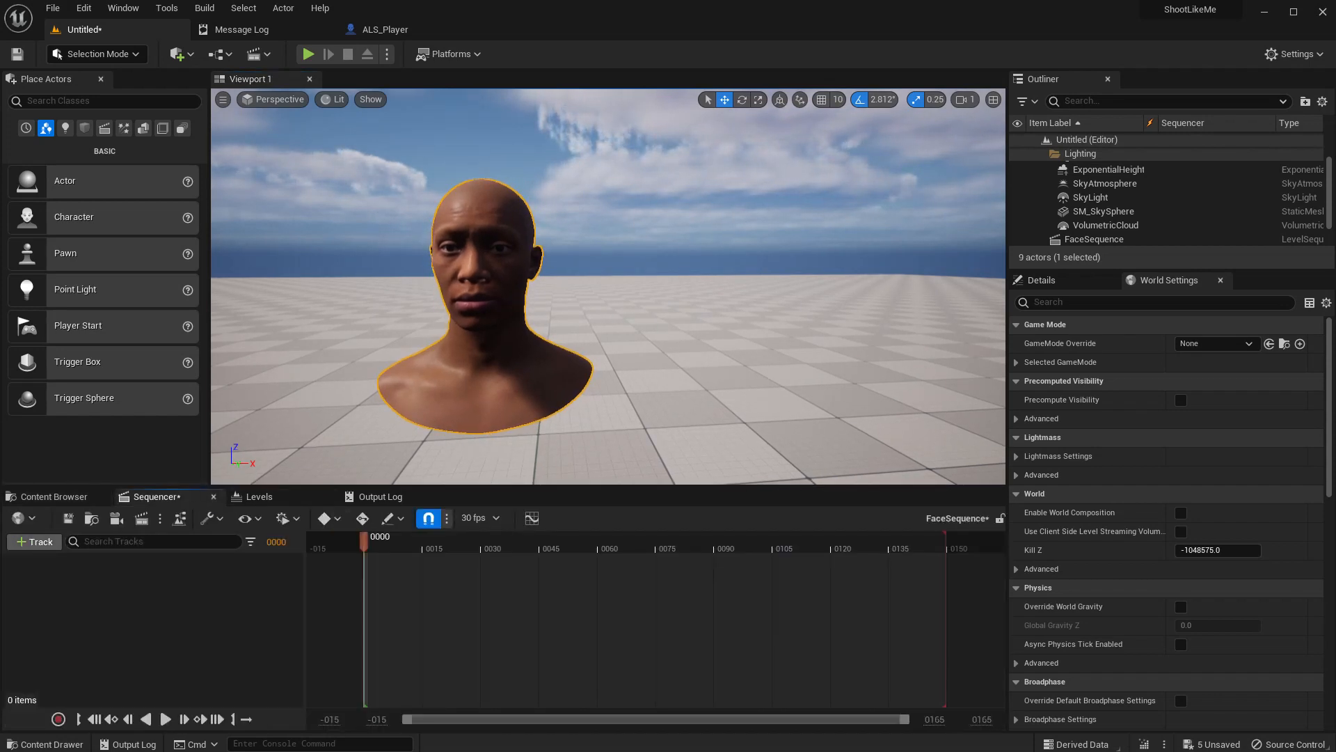
{"action": "left_click", "coordinate": [33, 542]}
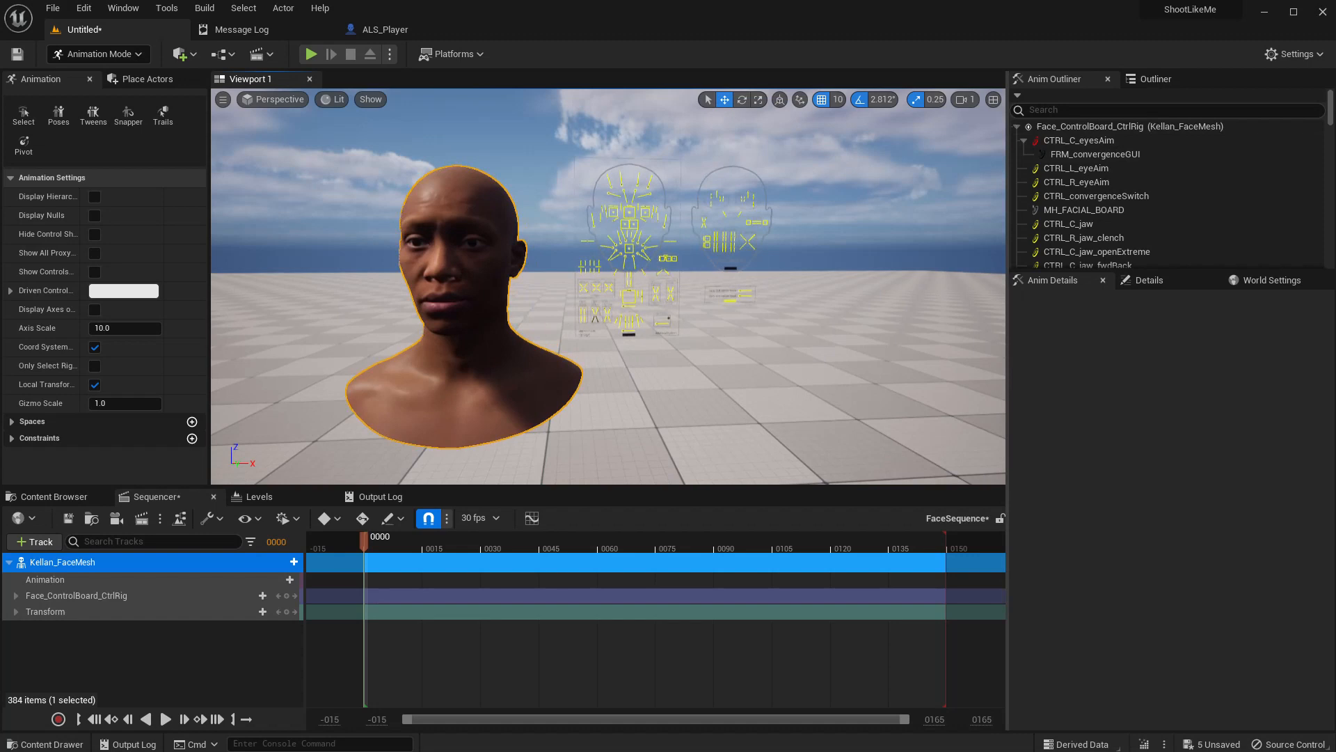
- Show the Sequencer timeline in seconds
{"action": "left_click", "coordinate": [961, 100]}
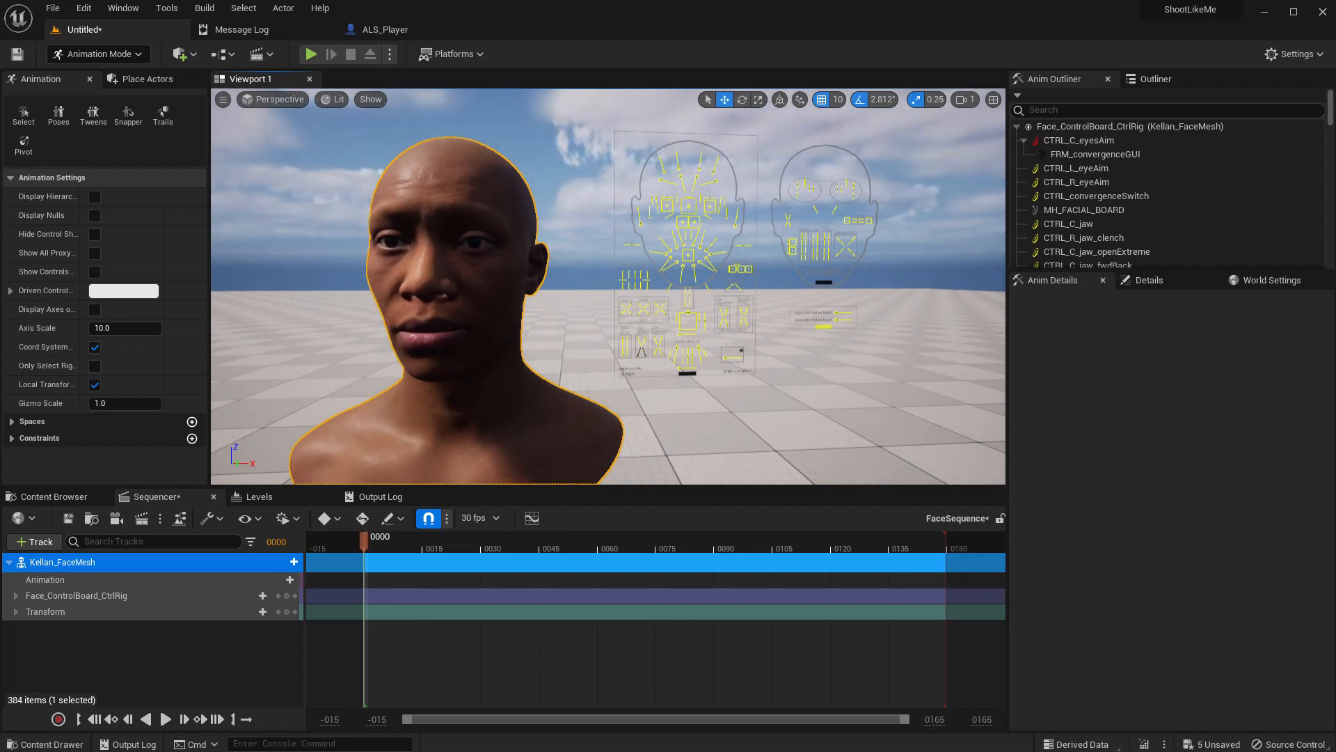
{"action": "right_click", "coordinate": [852, 562]}
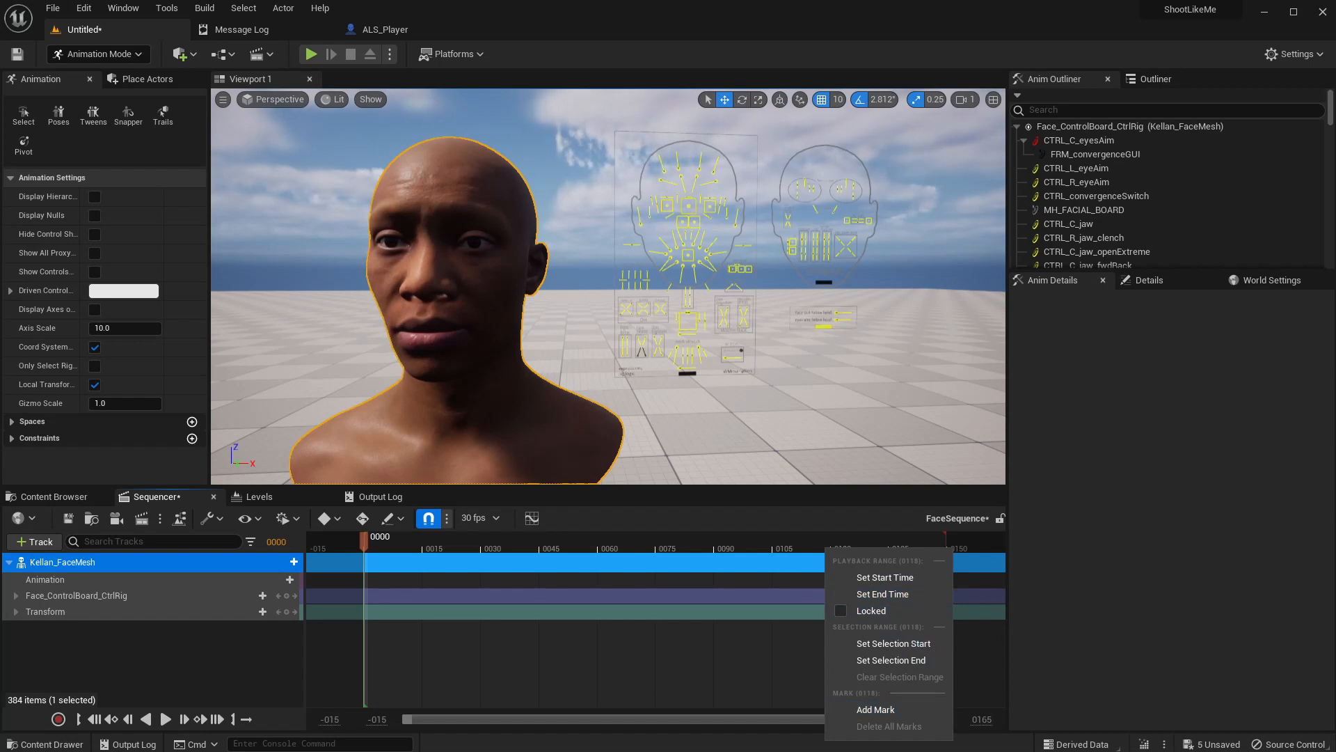
{"action": "left_click", "coordinate": [479, 518]}
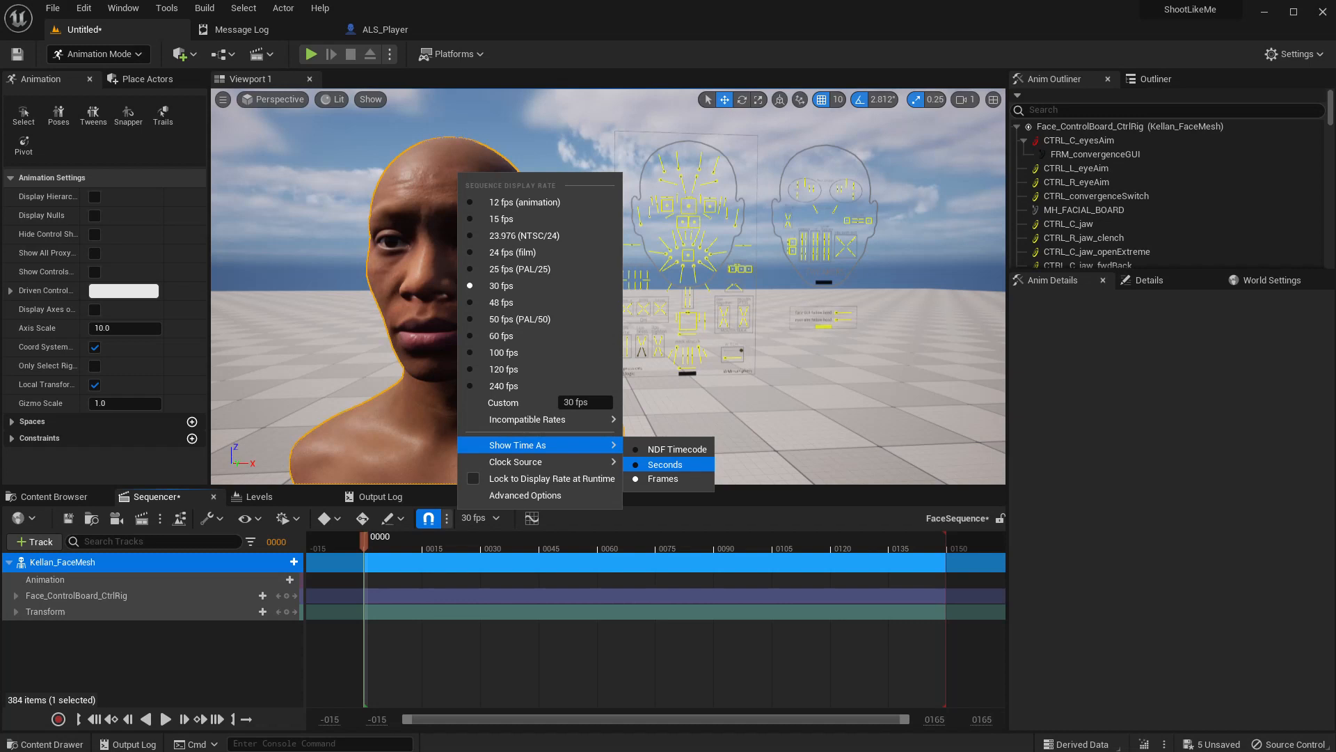
{"action": "left_click", "coordinate": [665, 464]}
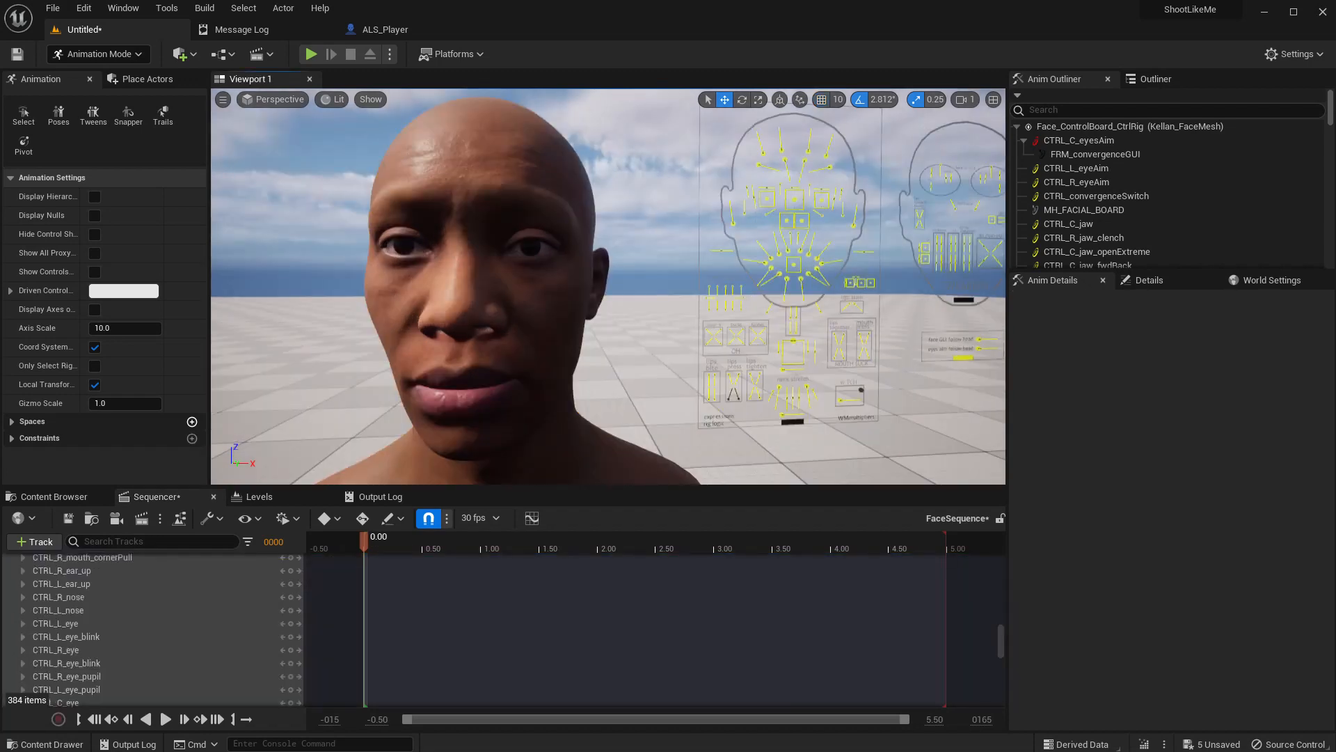
- Adjust the viewport field of view to frame Kellan's face beside the control board
{"action": "left_click", "coordinate": [273, 99]}
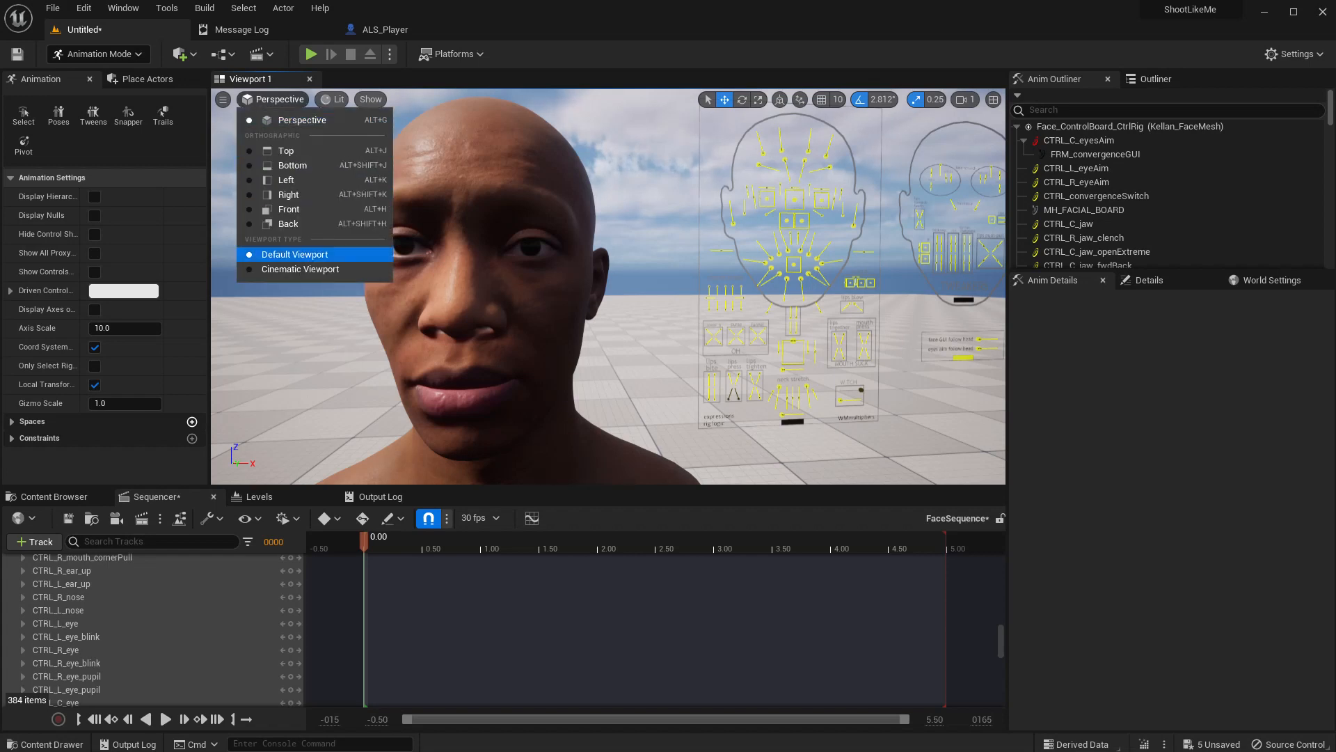
{"action": "mouse_move", "coordinate": [294, 254]}
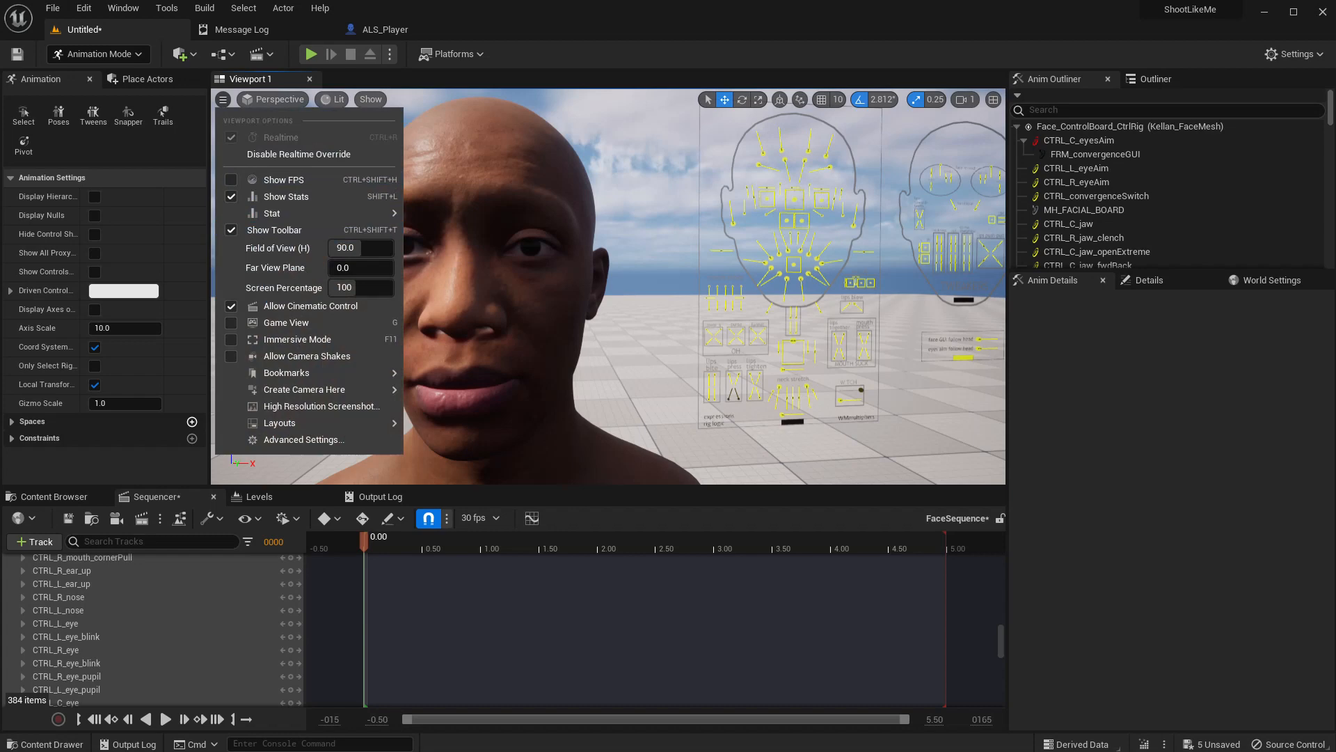
{"action": "type", "text": "60.300003"}
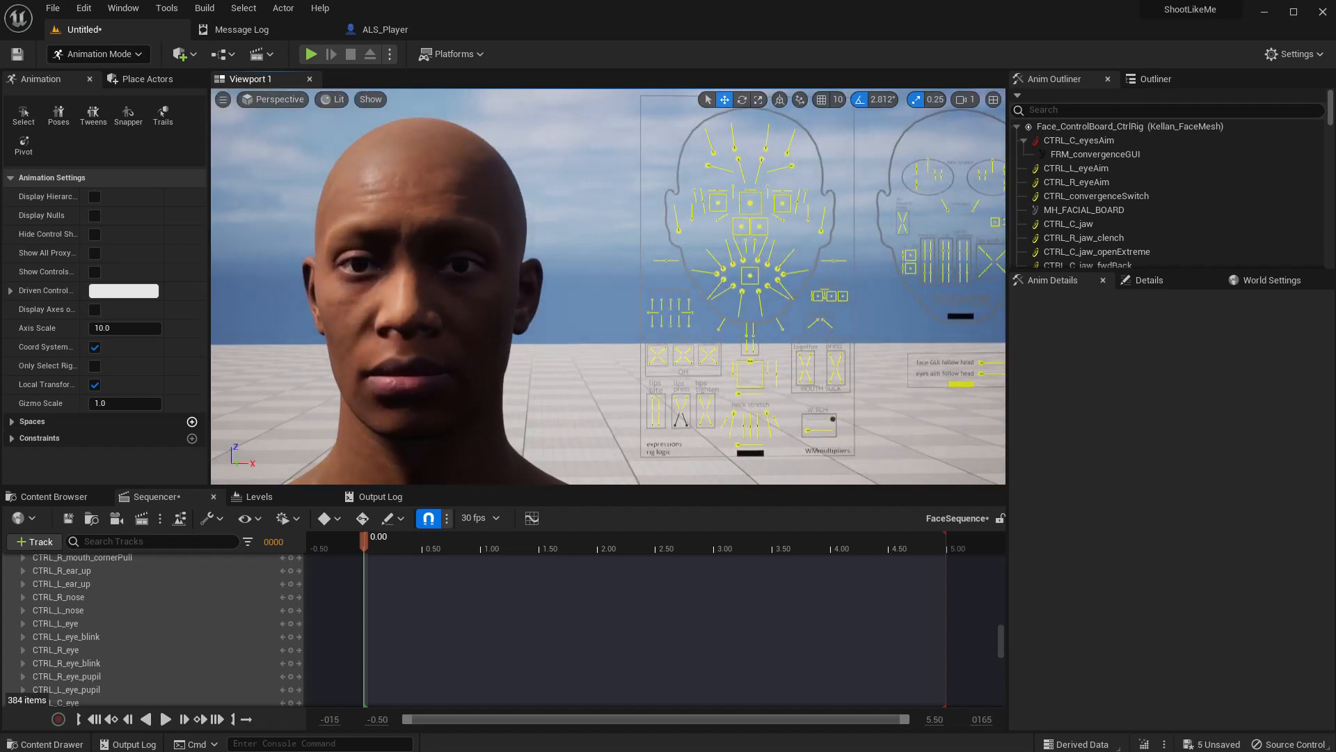
{"action": "left_click", "coordinate": [222, 99]}
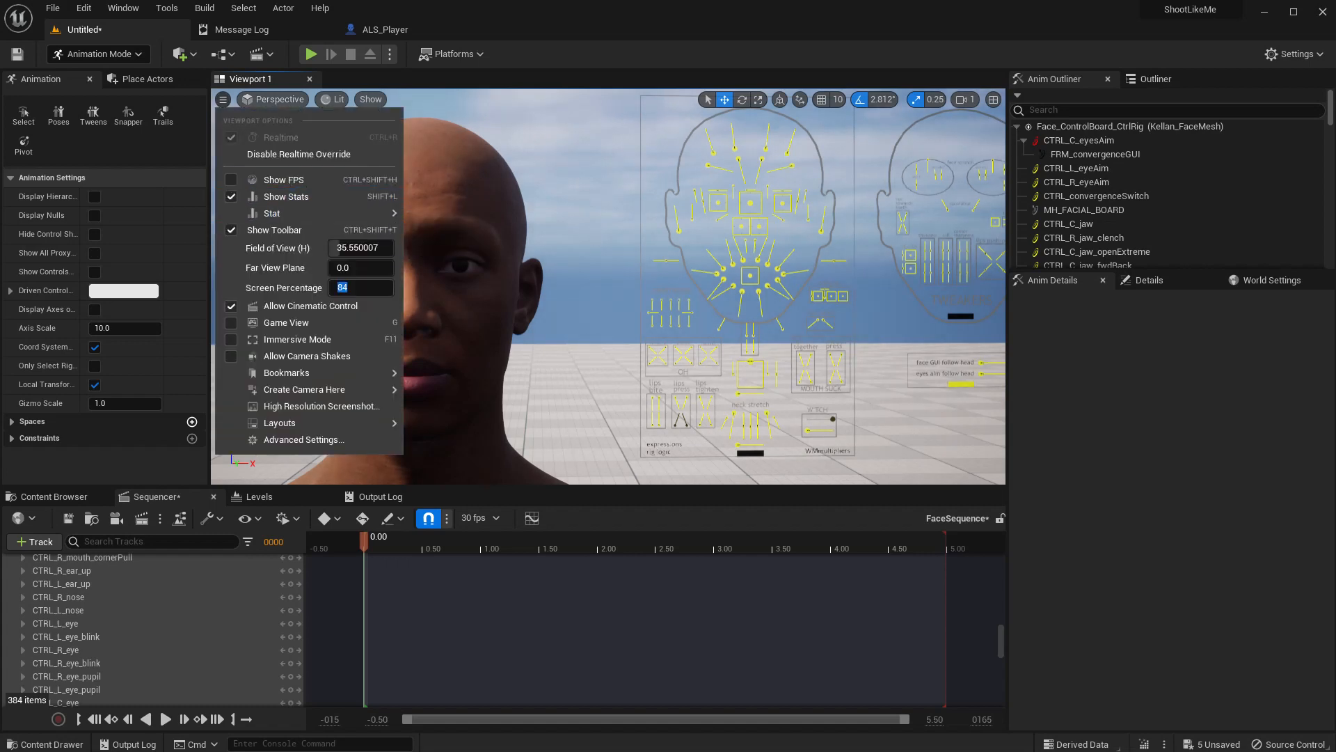
{"action": "type", "text": "100"}
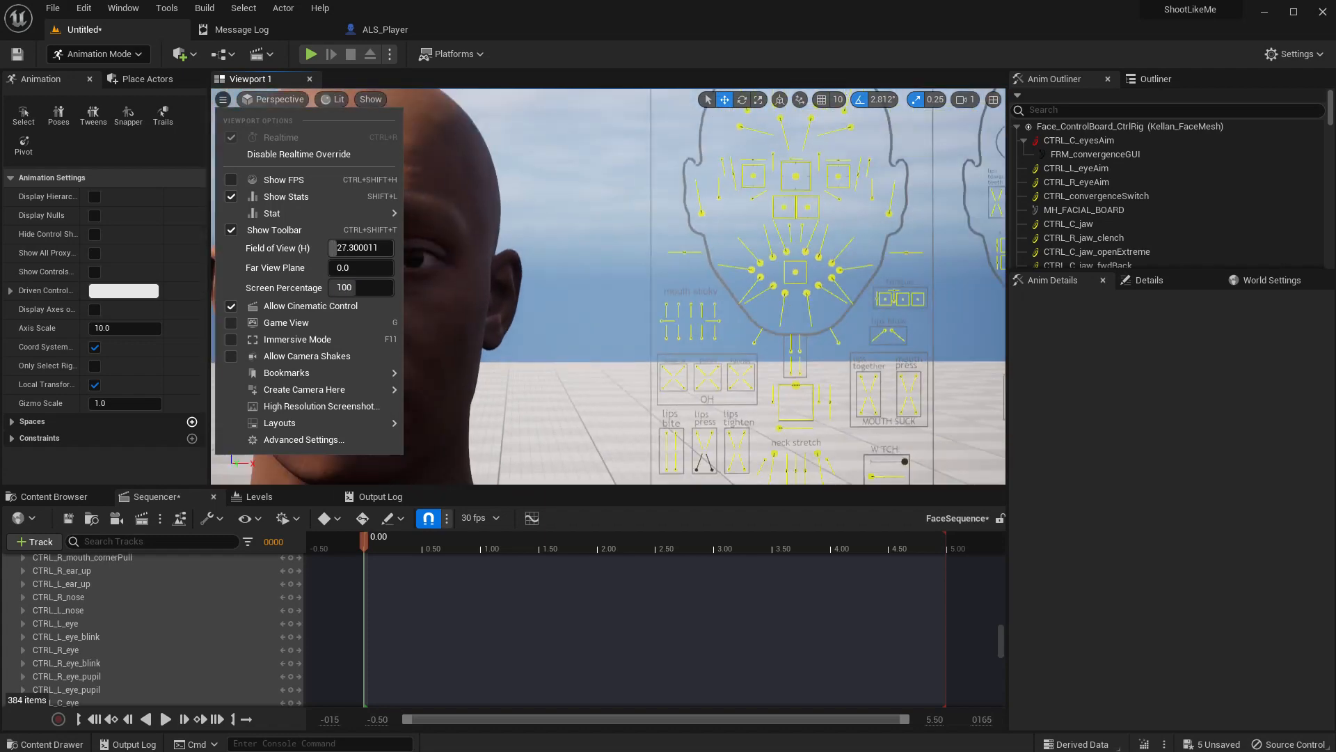
{"action": "left_click", "coordinate": [222, 99]}
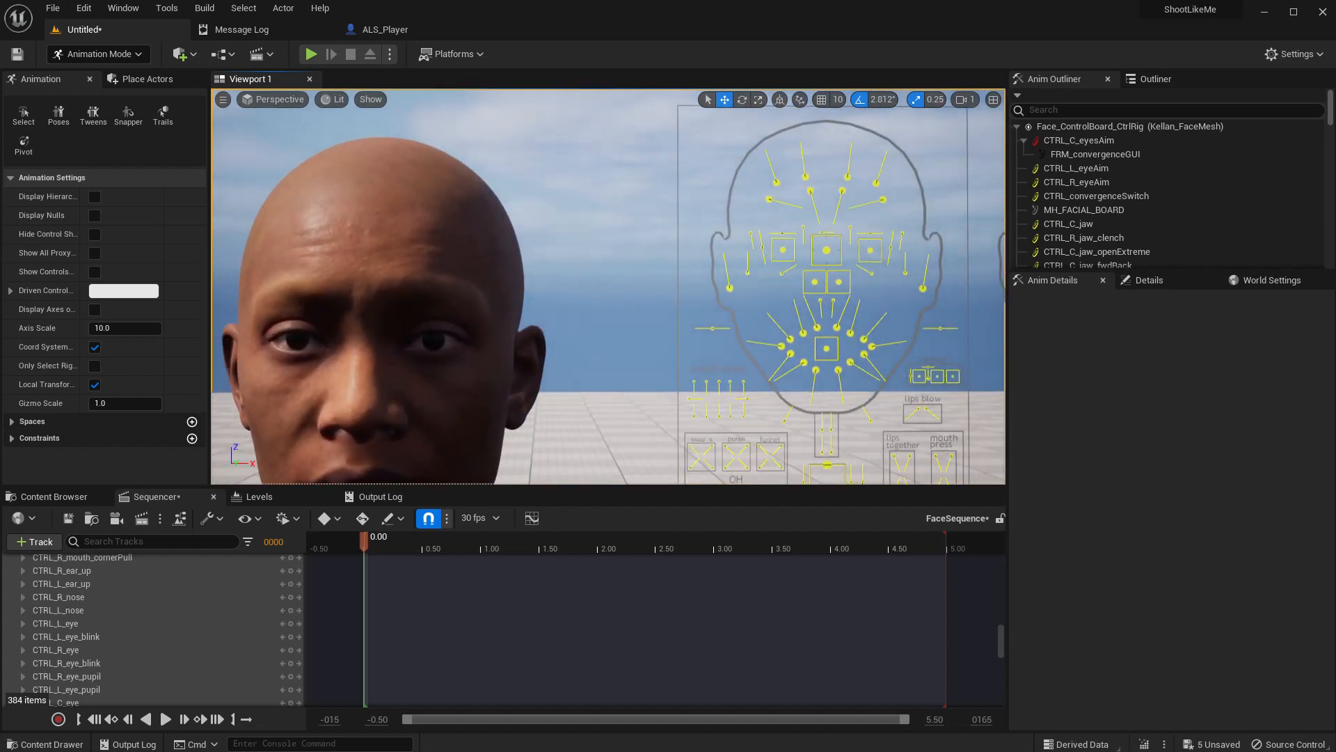
{"action": "left_click", "coordinate": [880, 250]}
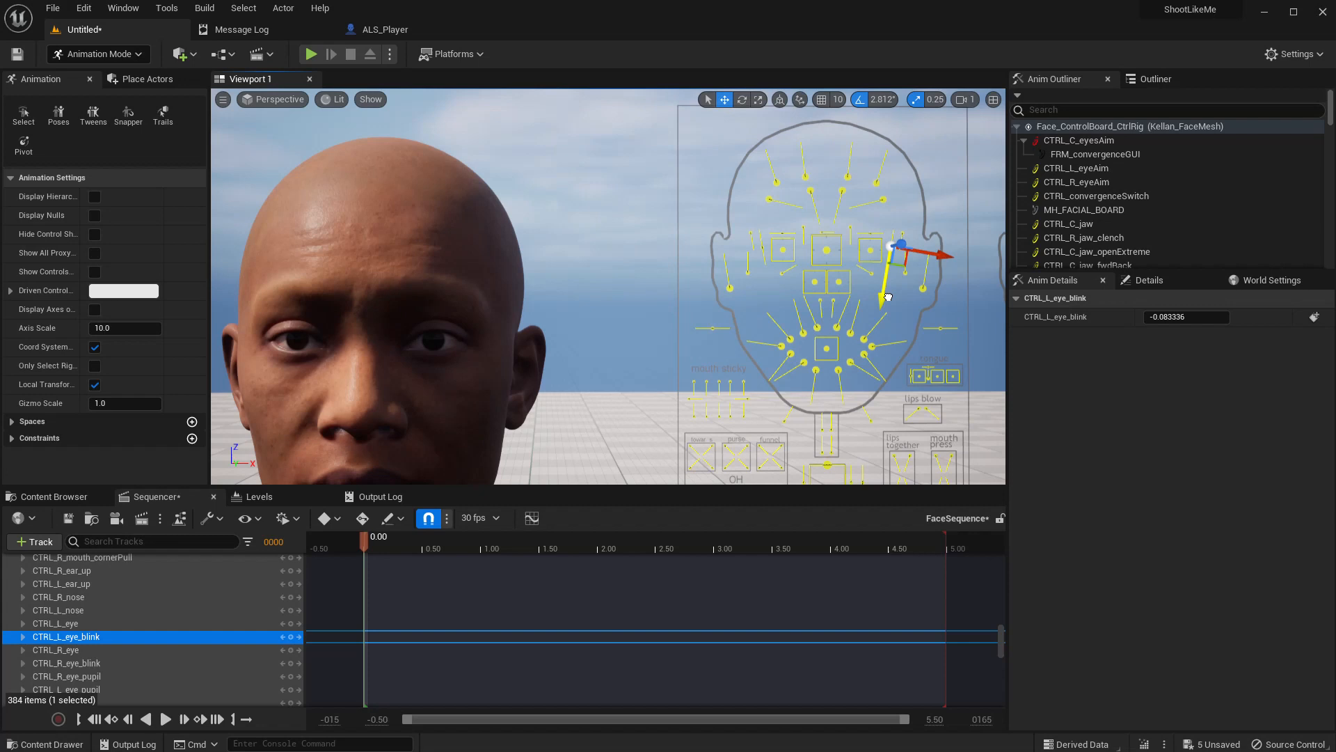
- Filter the Anim Outliner for 'eye blink' and select both eye-blink controls
{"action": "left_click", "coordinate": [1186, 316]}
{"action": "type", "text": "0"}
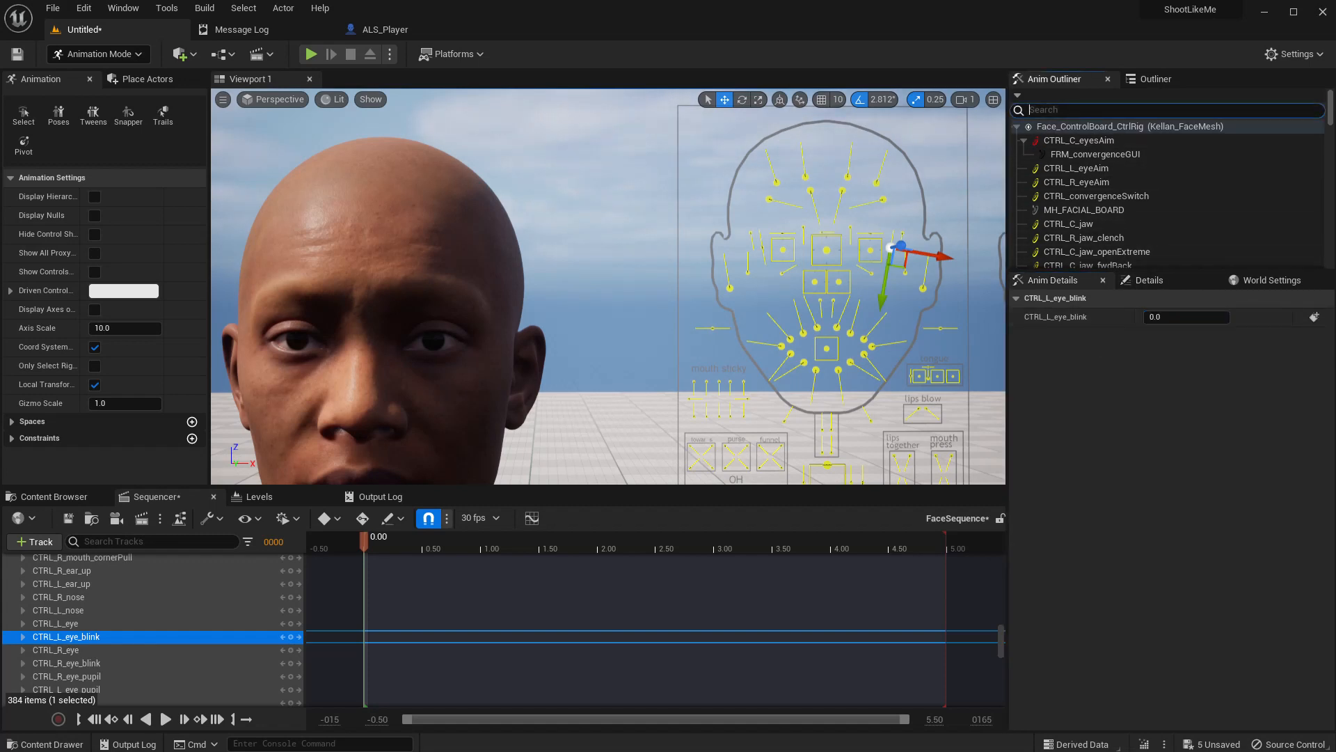
{"action": "type", "text": "eye"}
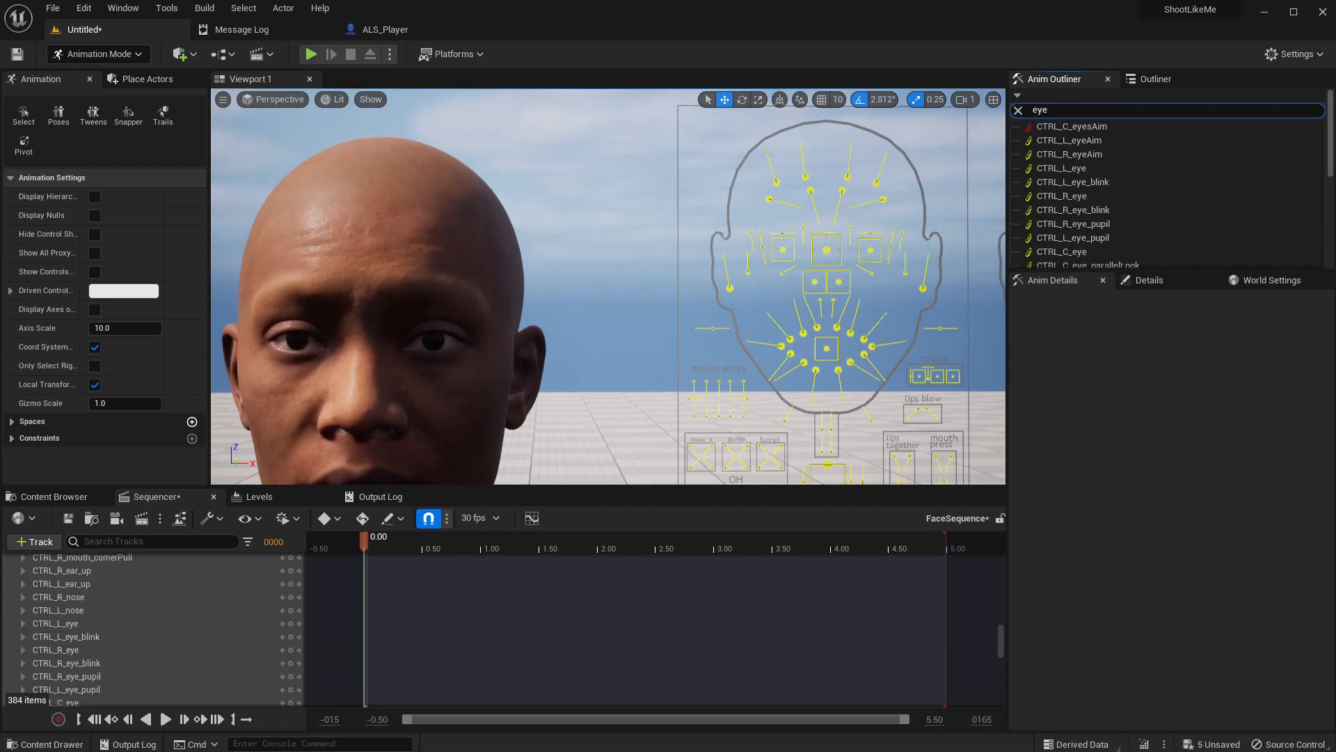
{"action": "type", "text": "b"}
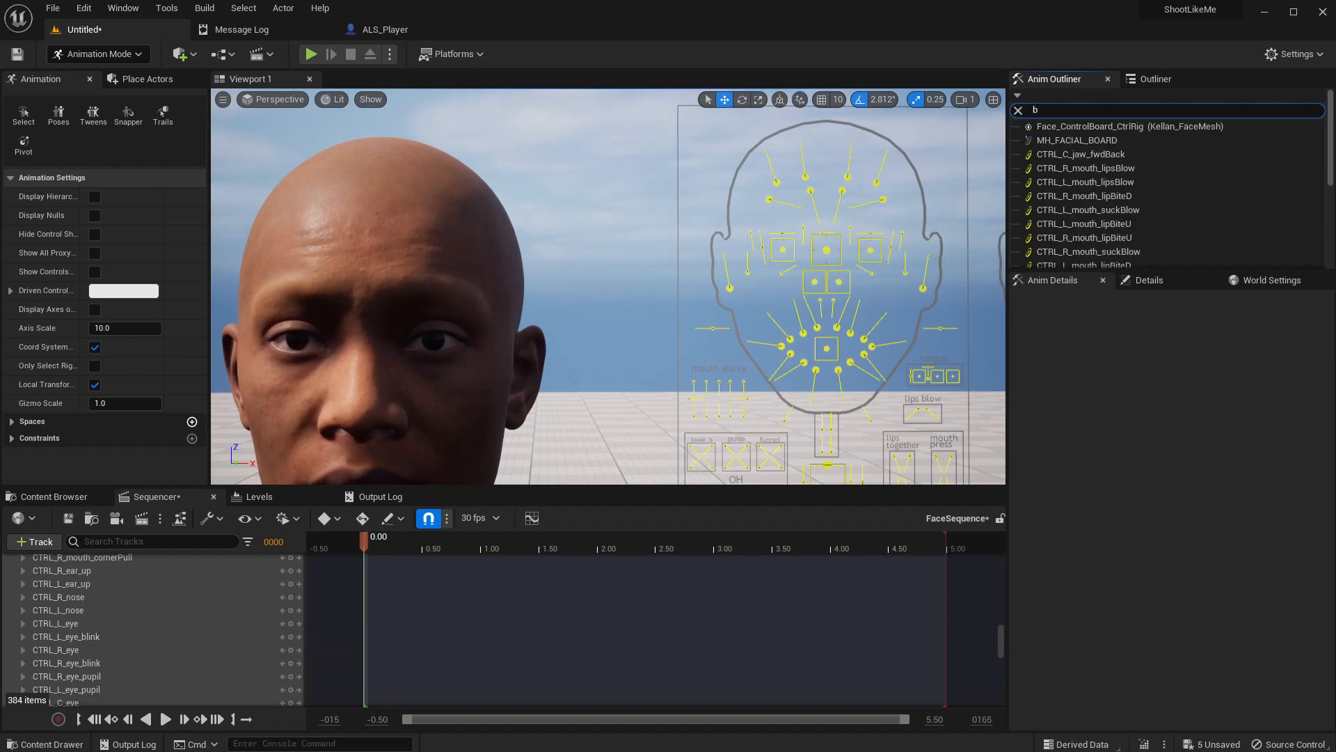
{"action": "type", "text": "link"}
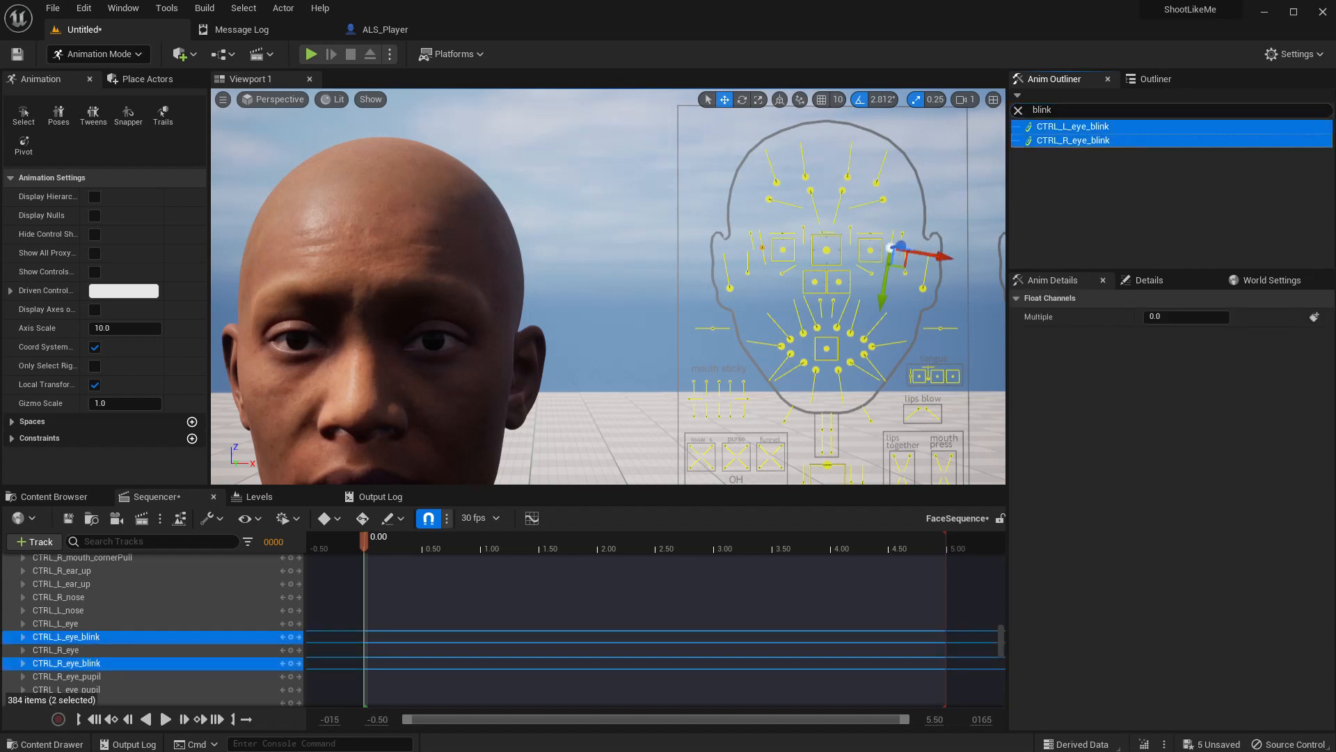
{"action": "left_click", "coordinate": [1186, 315]}
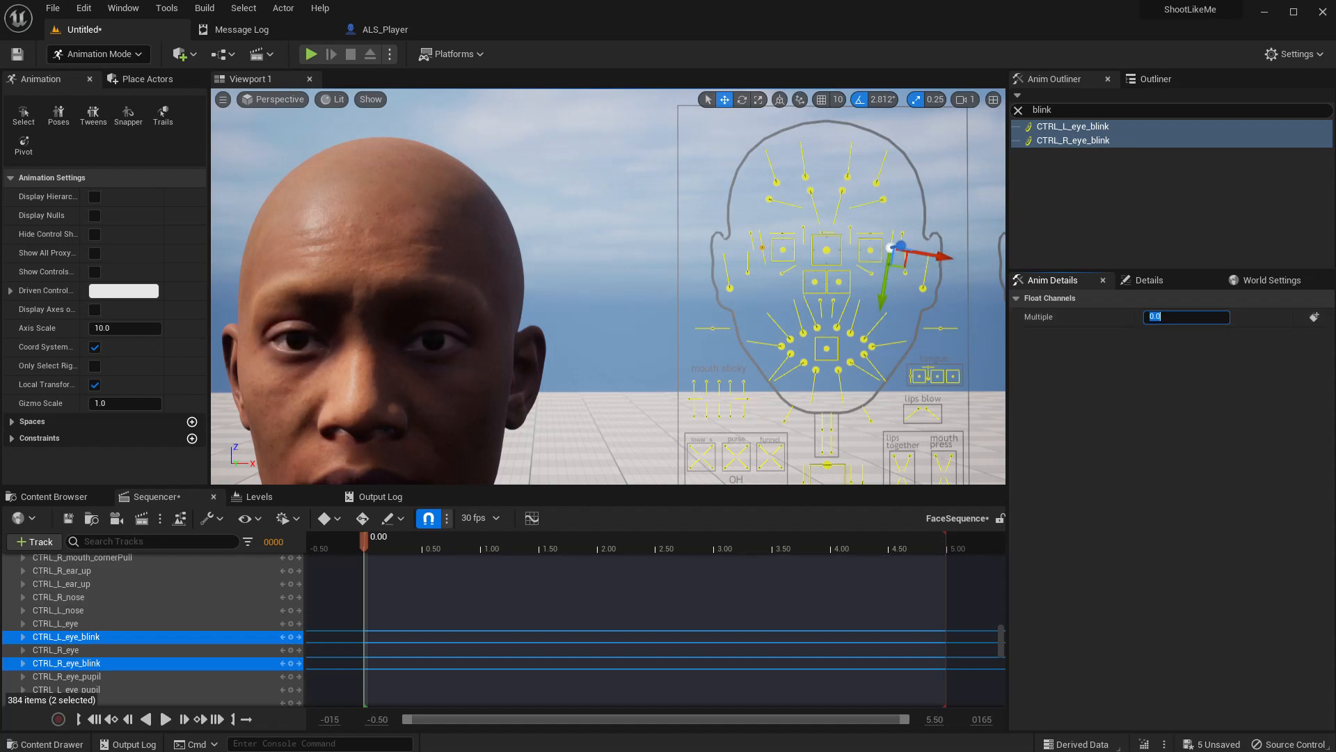
{"action": "mouse_move", "coordinate": [299, 636]}
{"action": "type", "text": "1"}
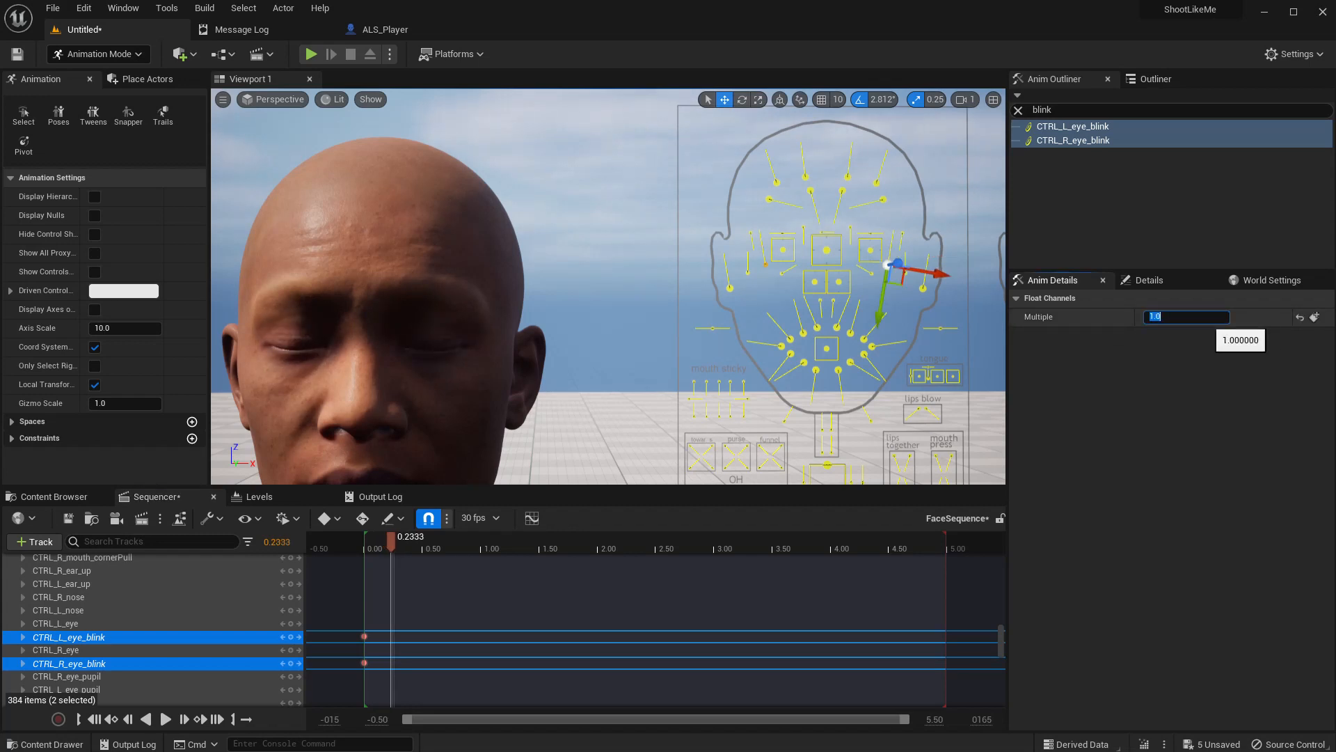
- Key the eye-blink value from 0.0 open to 1.0 shut at about 0.23 seconds
{"action": "type", "text": "0.9"}
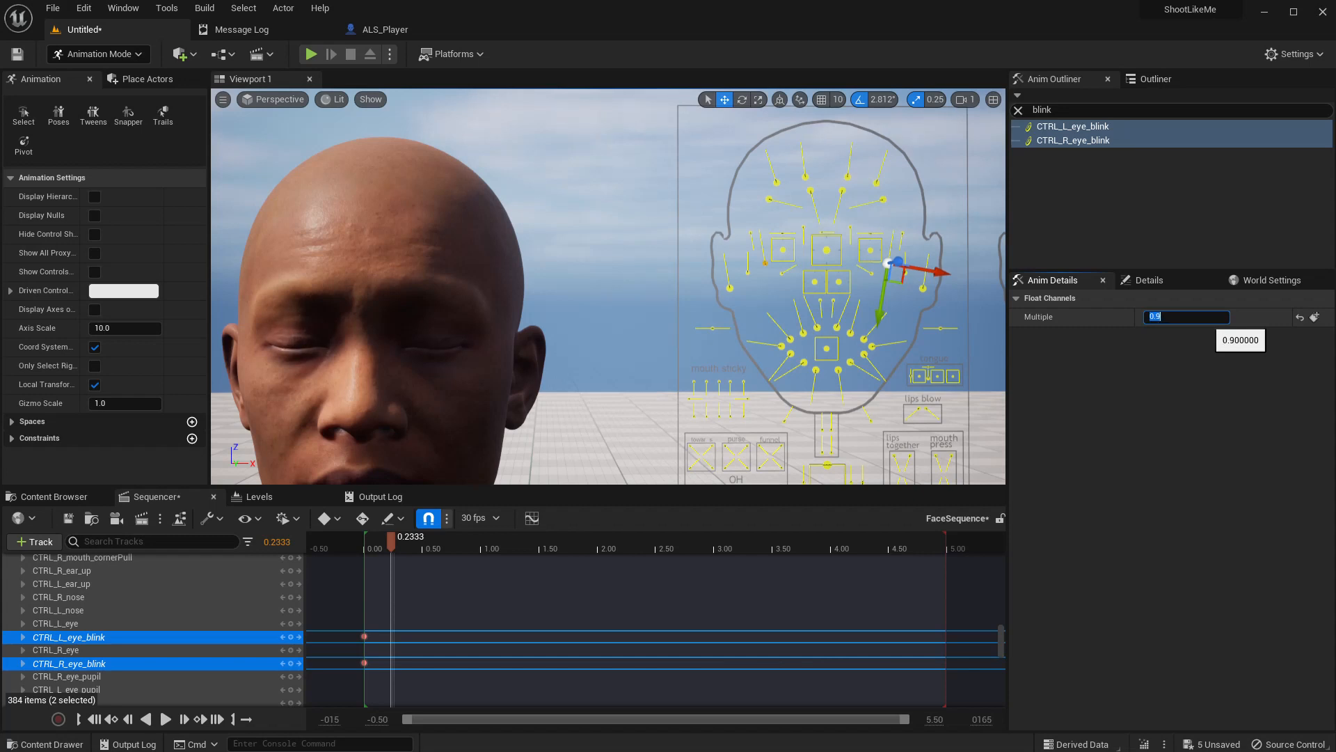
{"action": "type", "text": "0.8"}
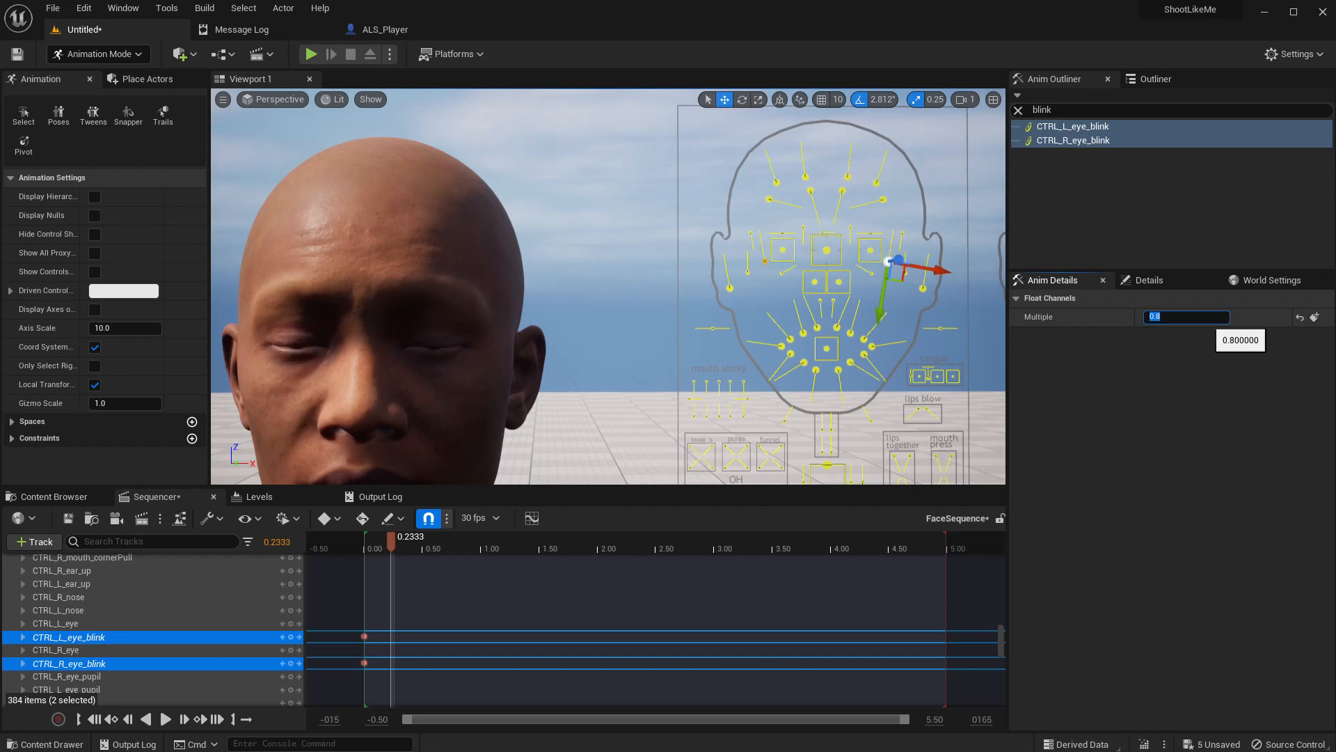
{"action": "type", "text": "0.9"}
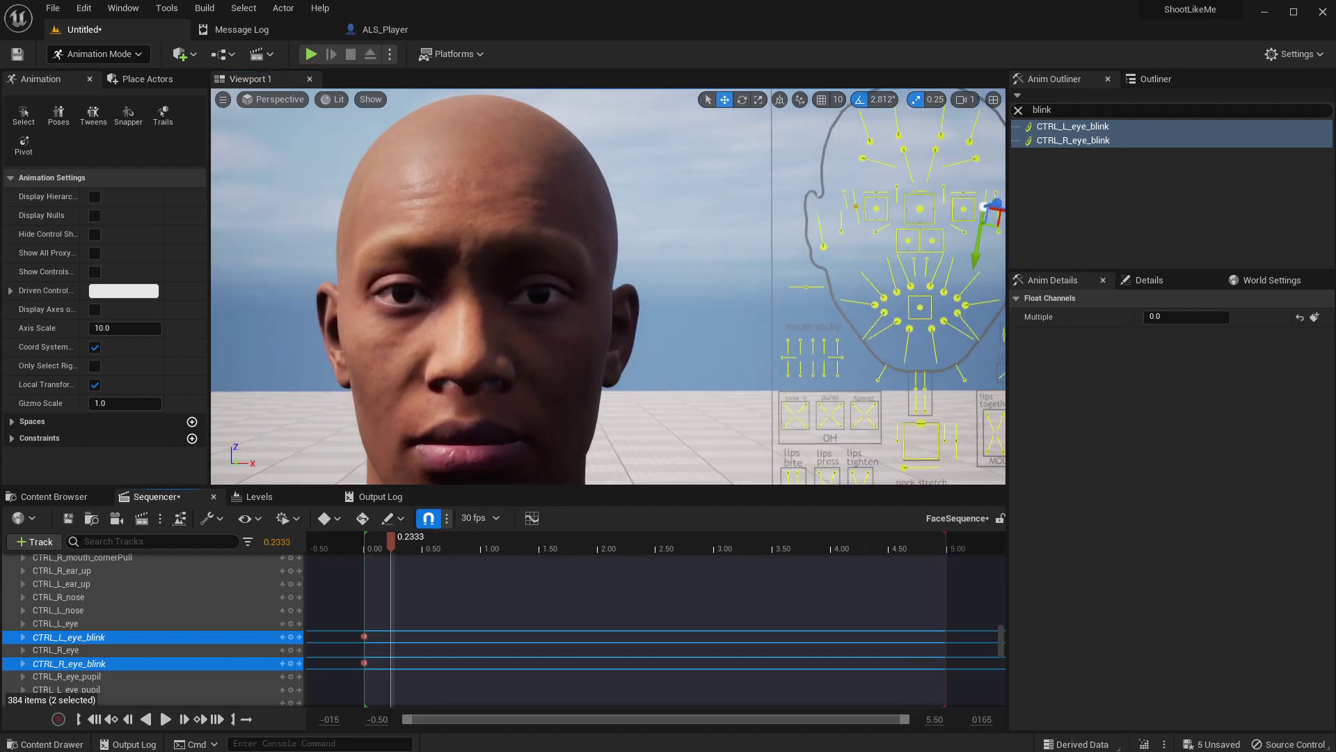
{"action": "left_click", "coordinate": [1186, 317]}
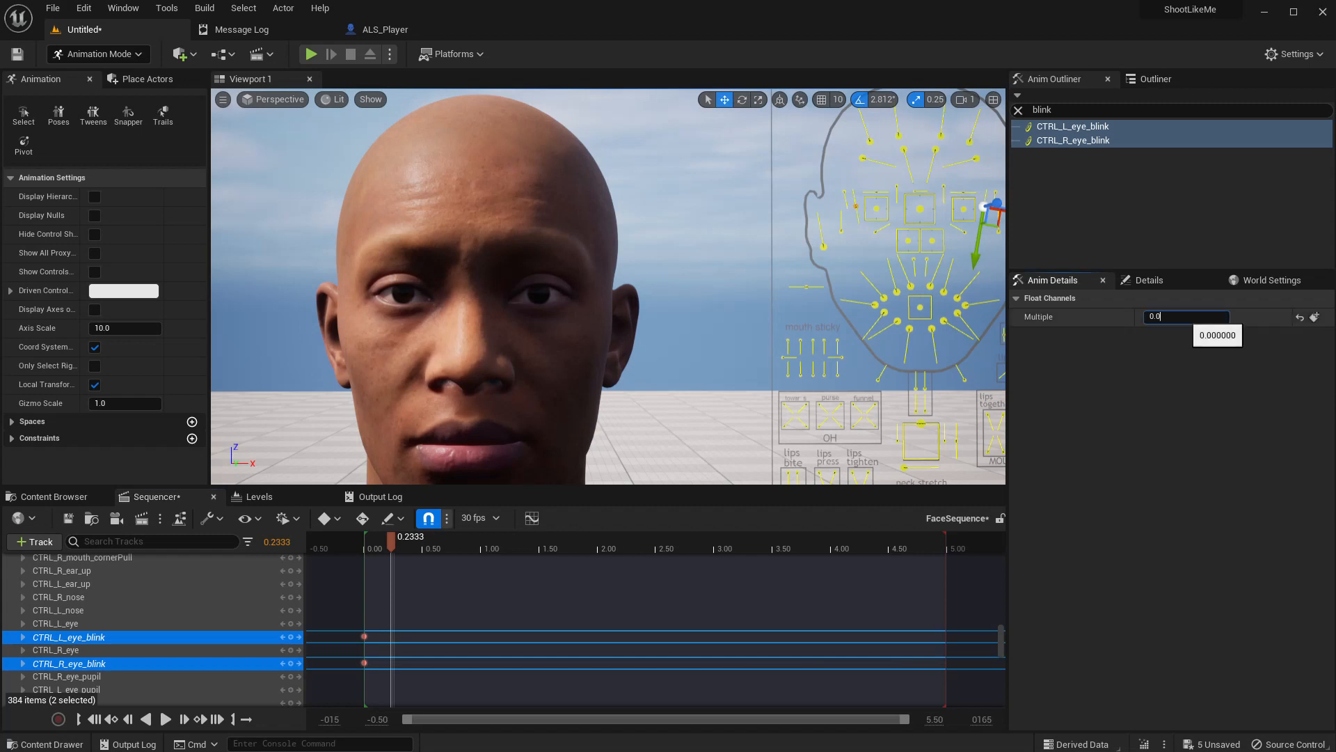
{"action": "type", "text": "1.0"}
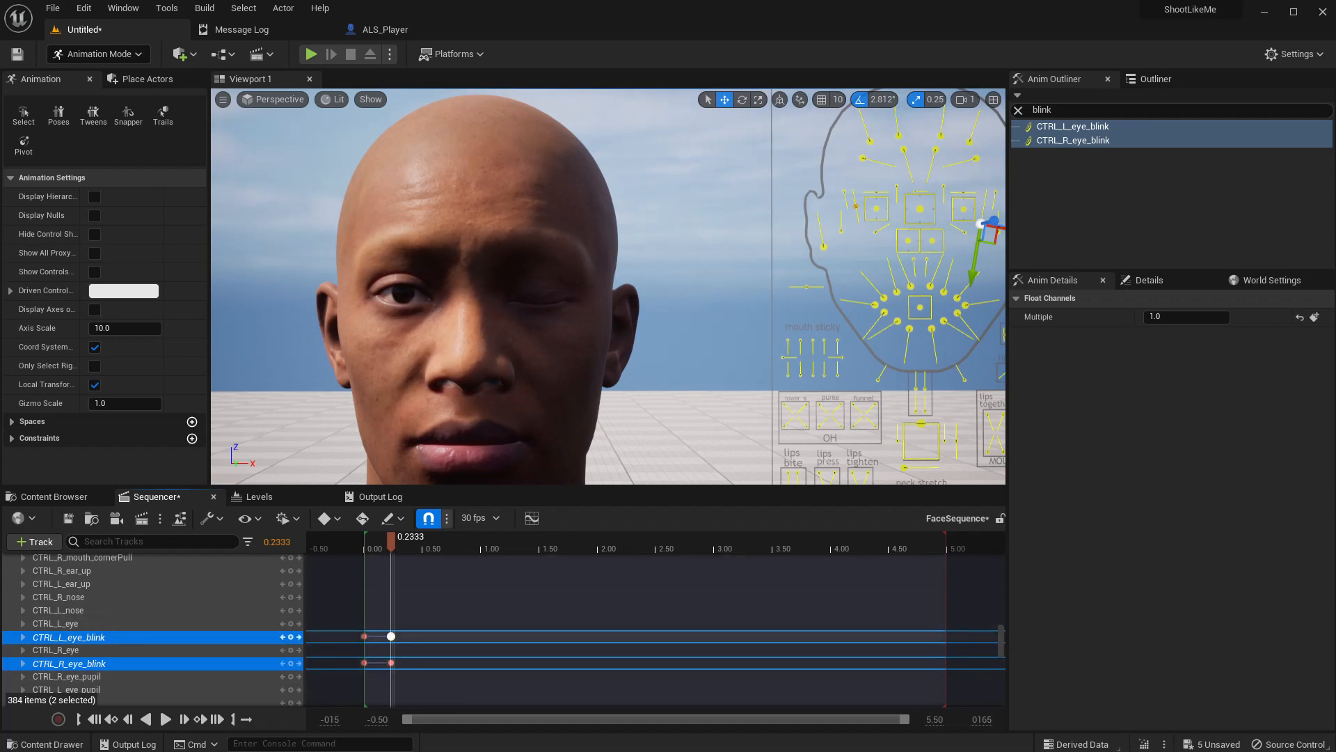
{"action": "left_click", "coordinate": [1186, 317]}
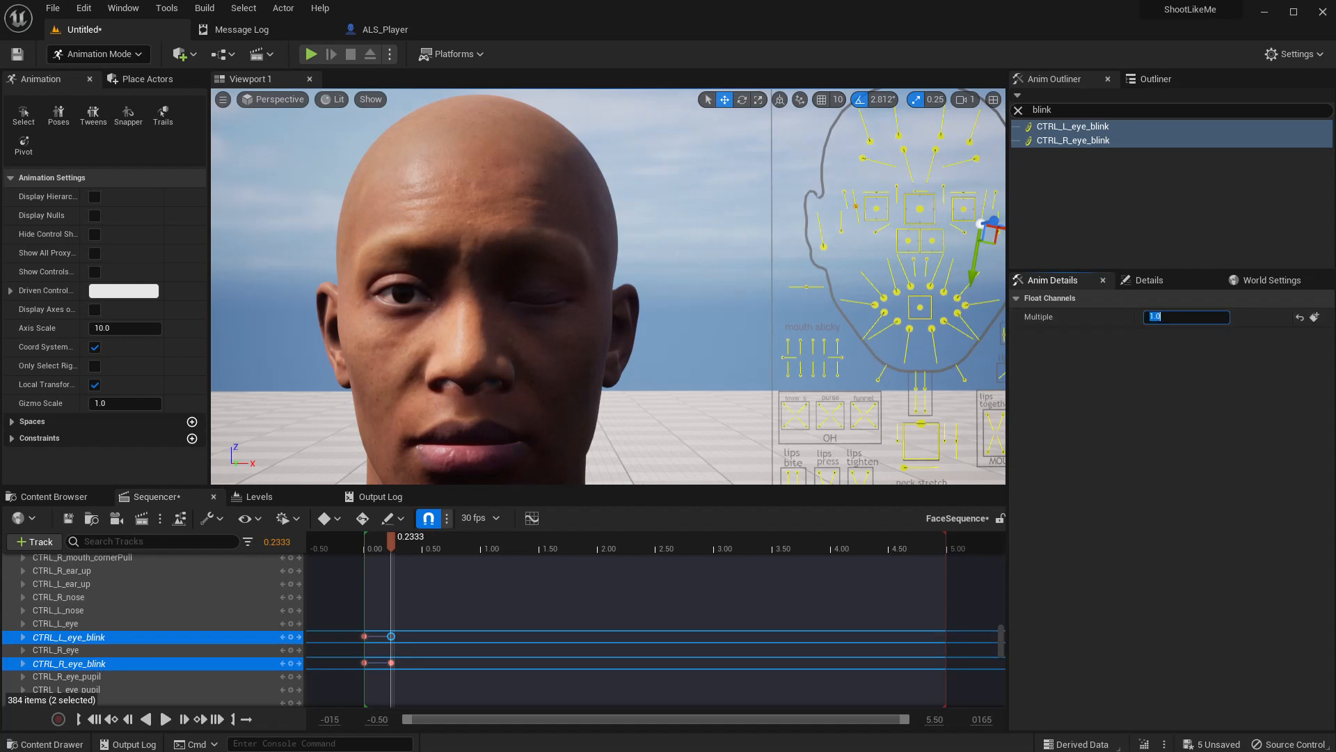
{"action": "left_click", "coordinate": [1074, 140]}
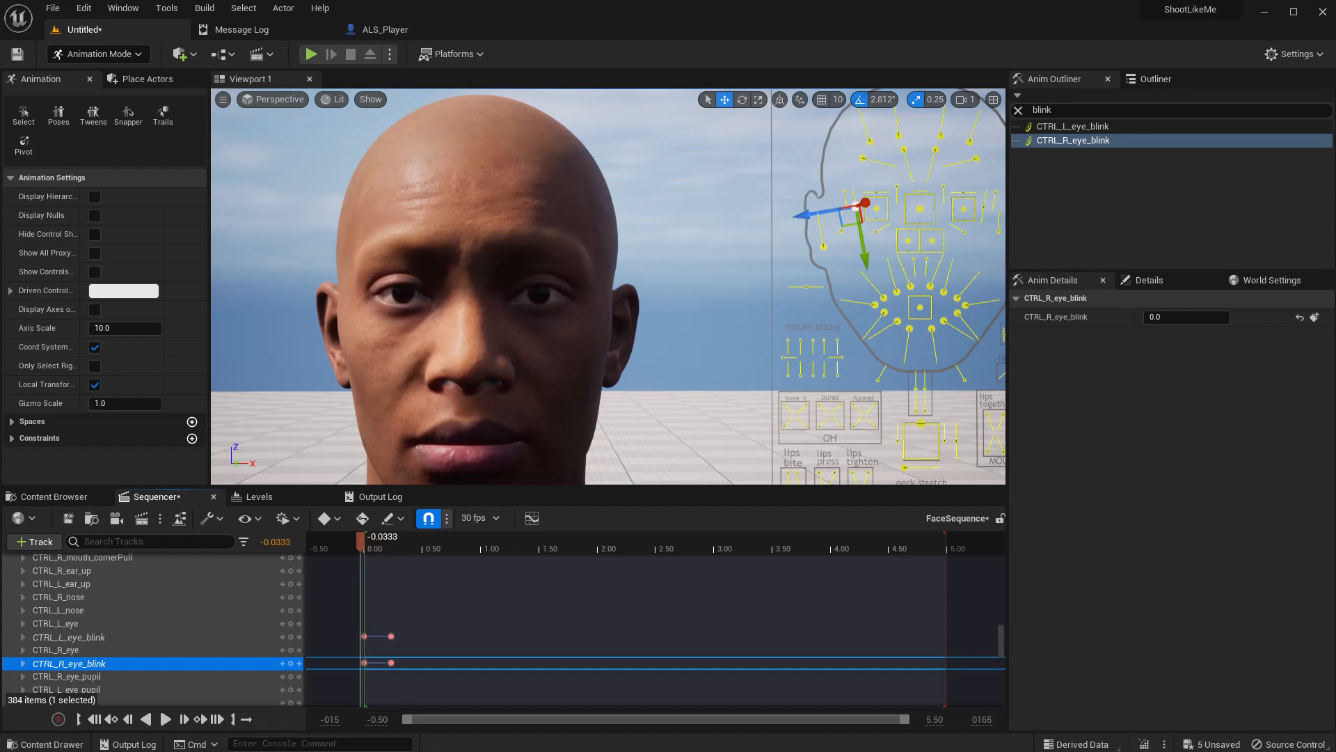
- Key a right-eye blink at 0.5 seconds and paste the blink keys near 2.6 seconds
{"action": "left_click_drag", "start_coordinate": [358, 541], "coordinate": [390, 541]}
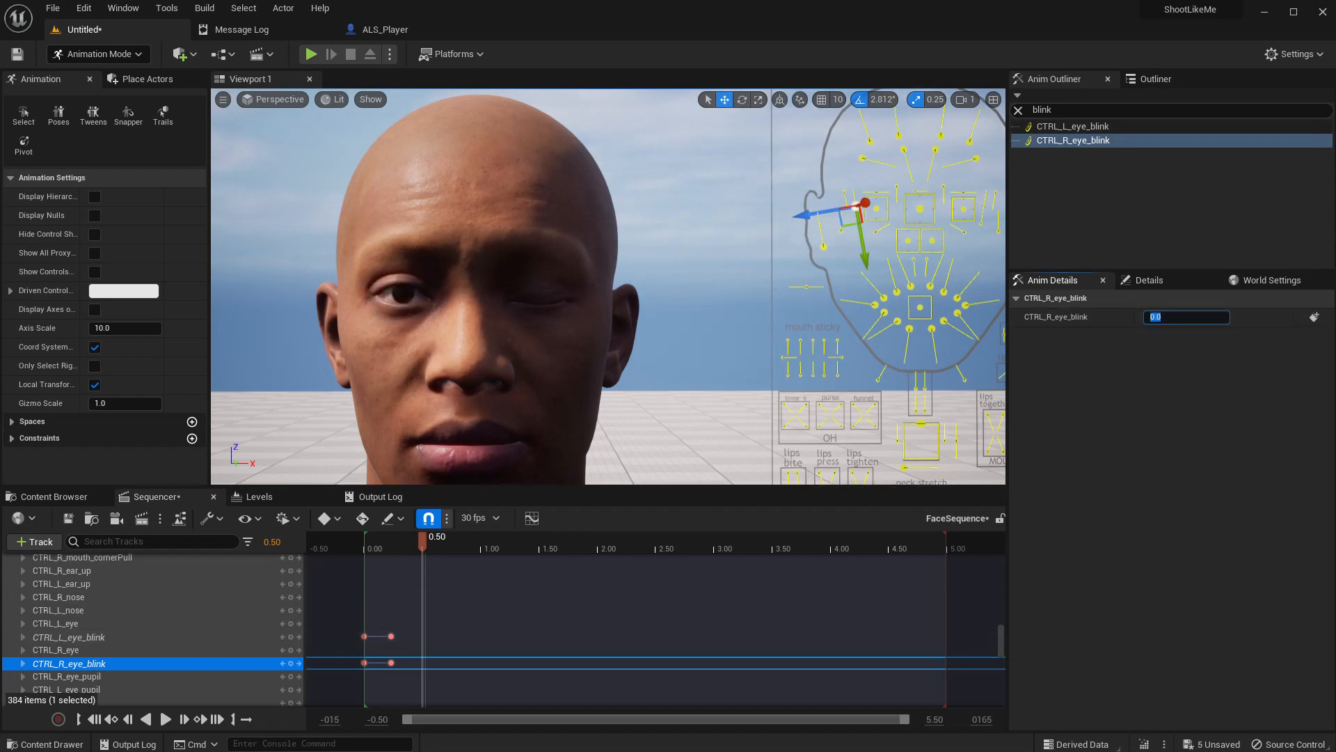
{"action": "mouse_move", "coordinate": [297, 663]}
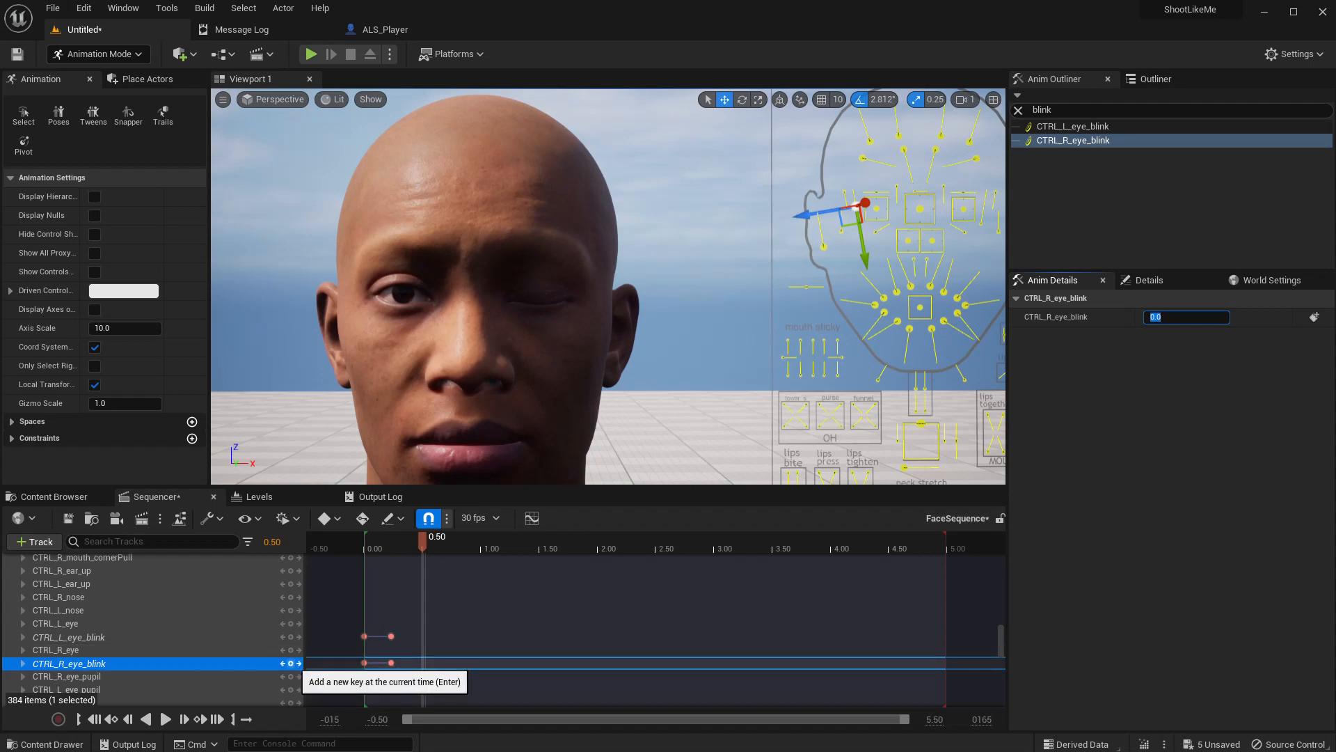
{"action": "left_click", "coordinate": [1072, 126]}
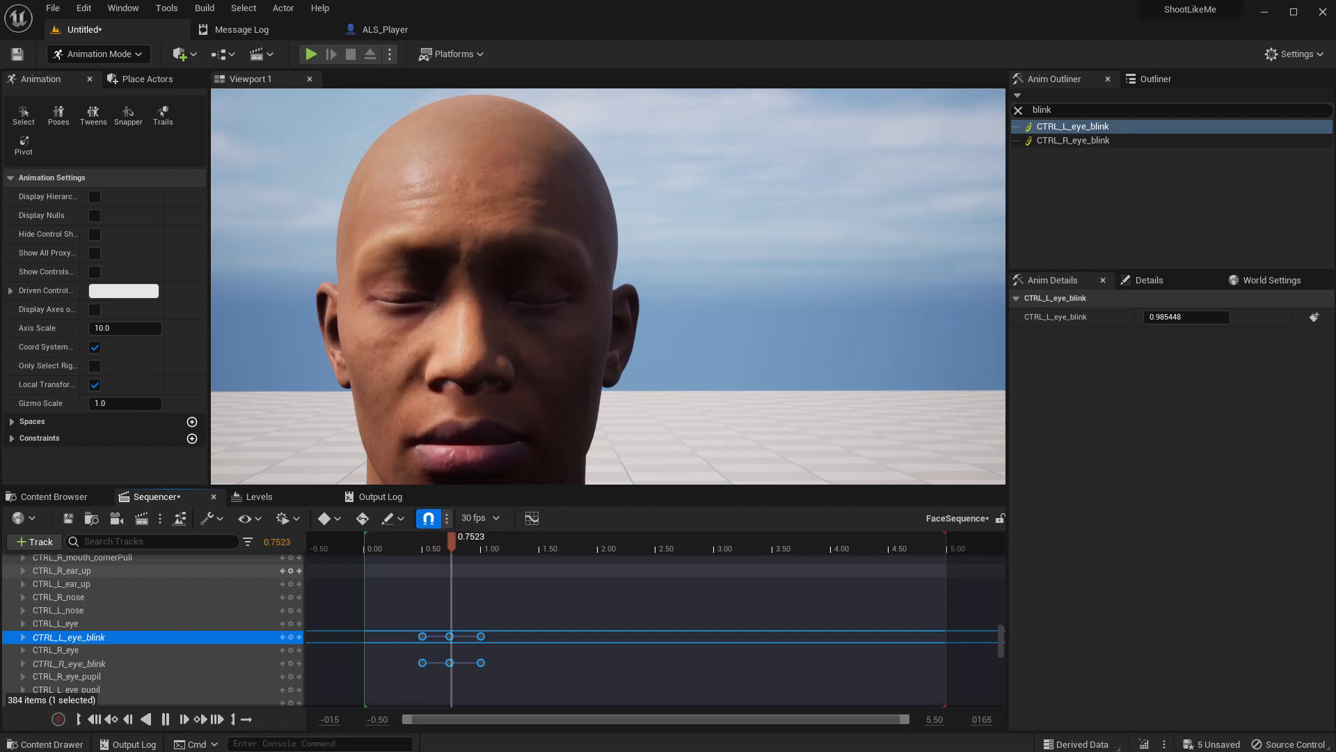
{"action": "left_click", "coordinate": [686, 549]}
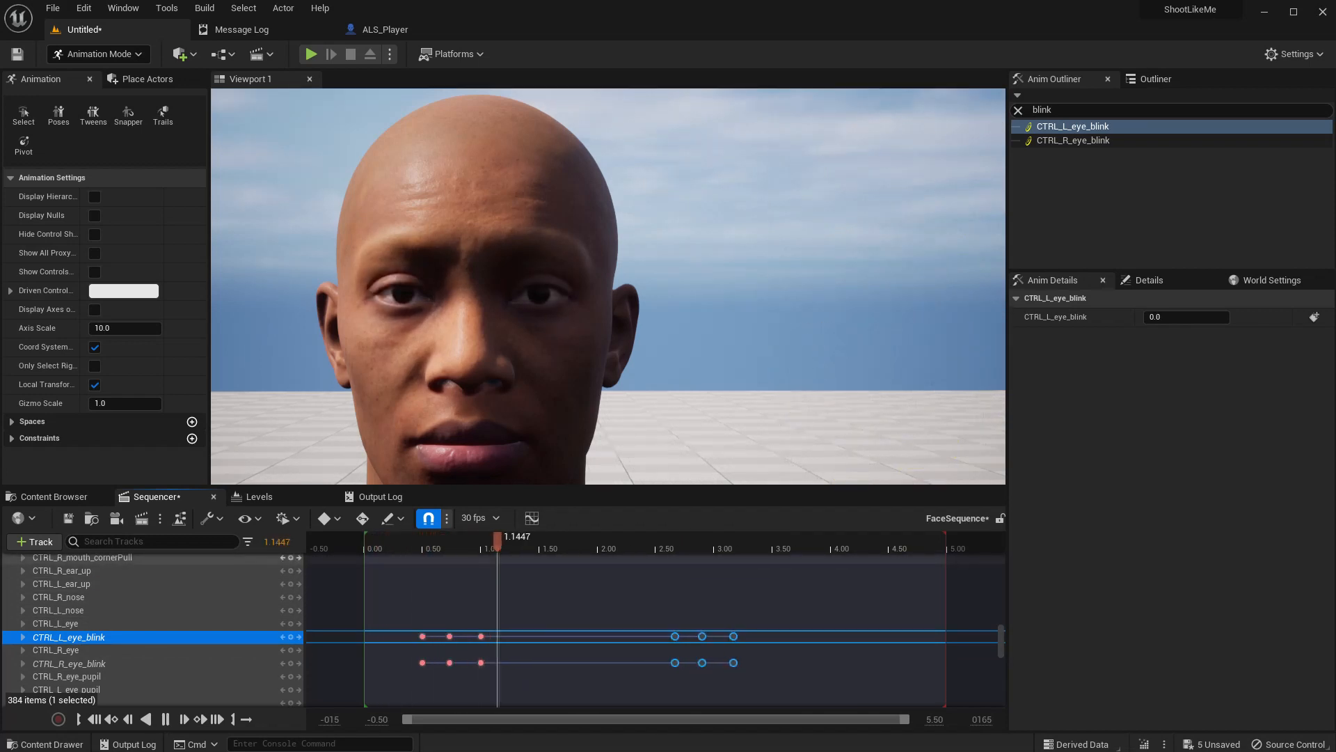
{"action": "left_click", "coordinate": [730, 549]}
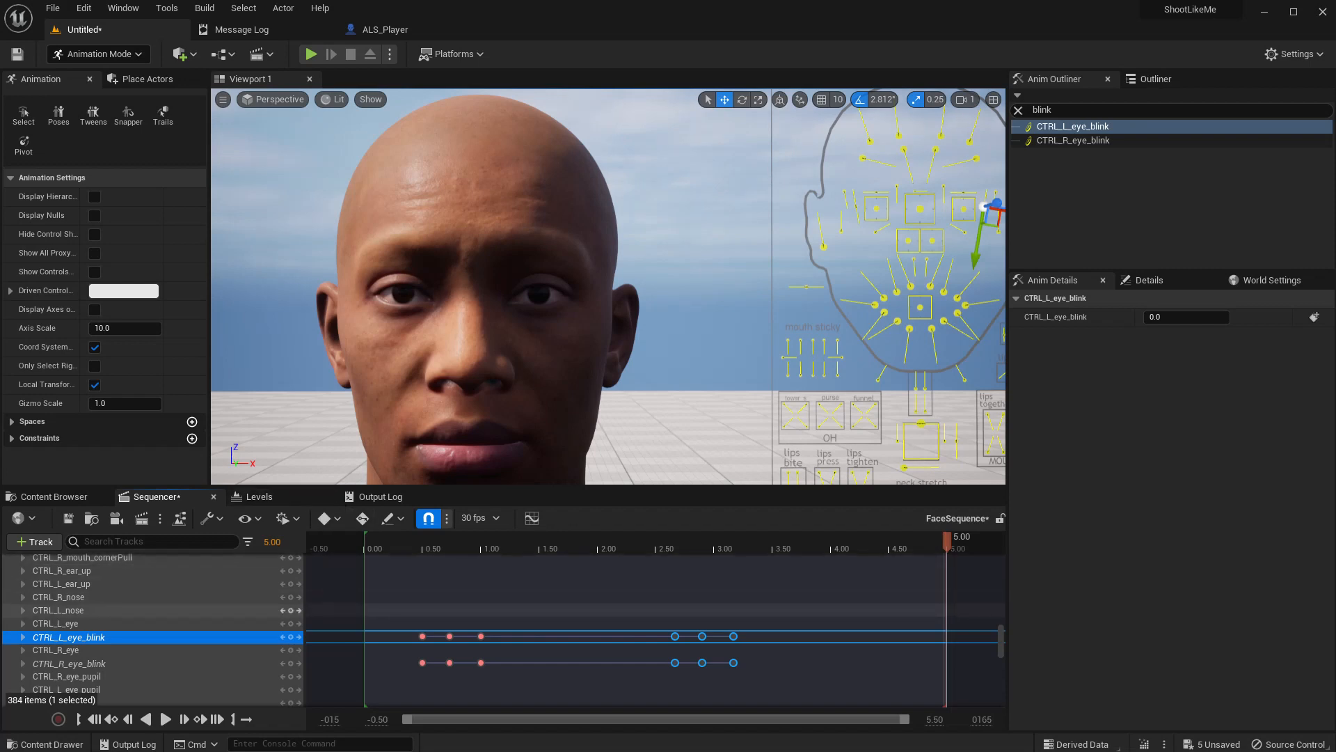
- Bake Kellan_FaceMesh to a Face_Blink animation in MetaHumans/Common/Face/Anim
{"action": "scroll", "scroll_direction": "down", "scroll_amount": 3}
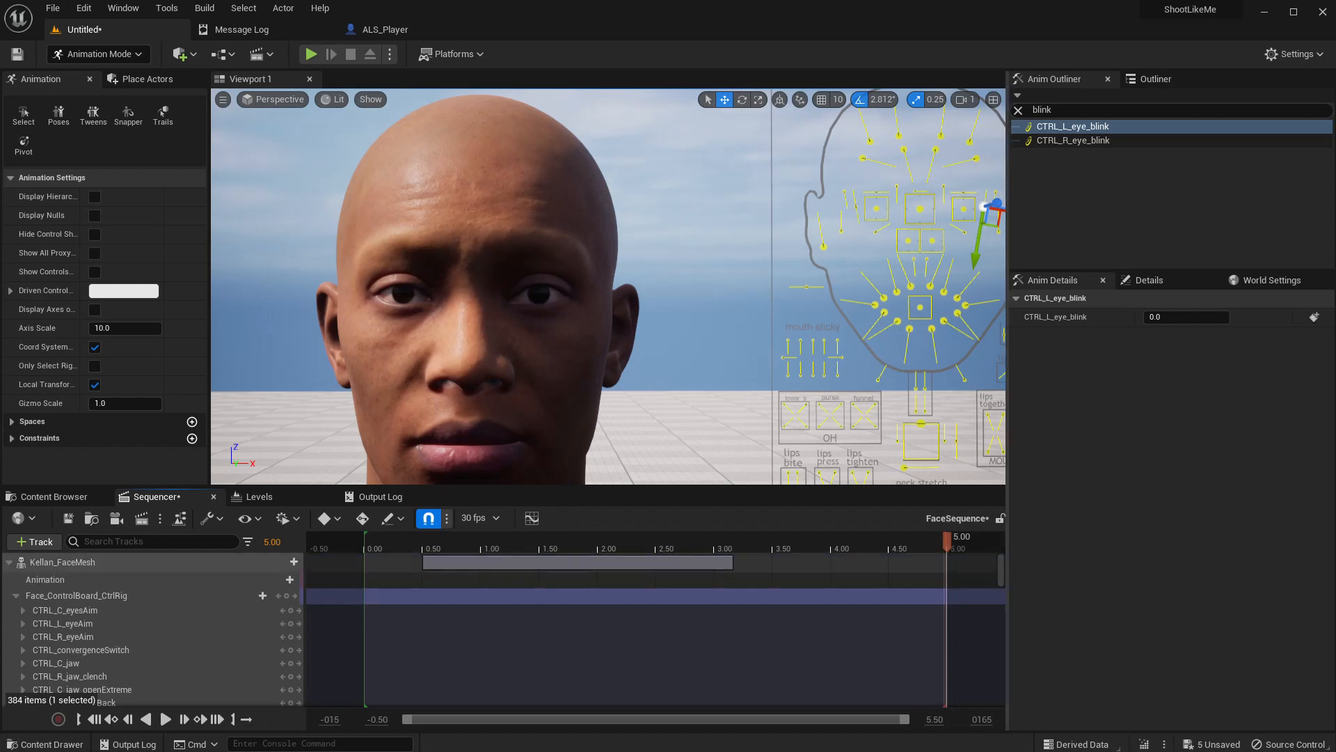
{"action": "right_click", "coordinate": [62, 562]}
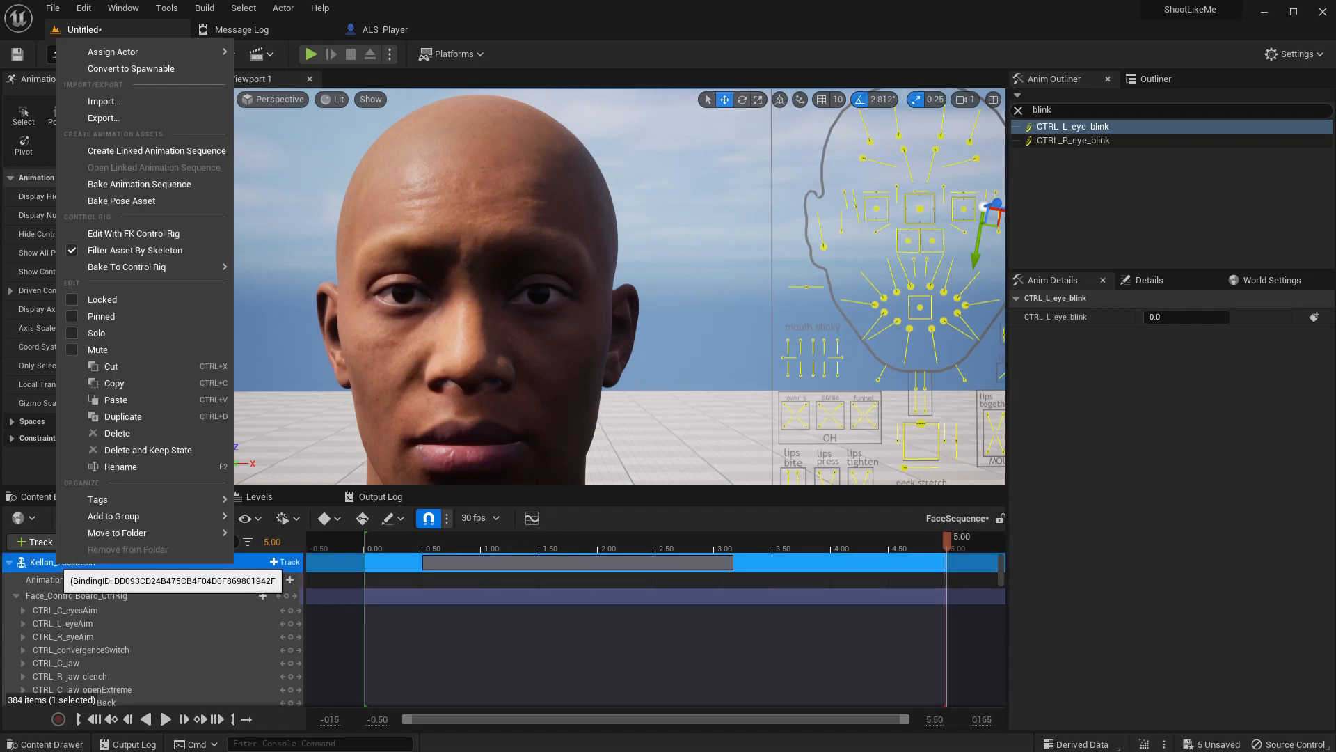
{"action": "mouse_move", "coordinate": [110, 366]}
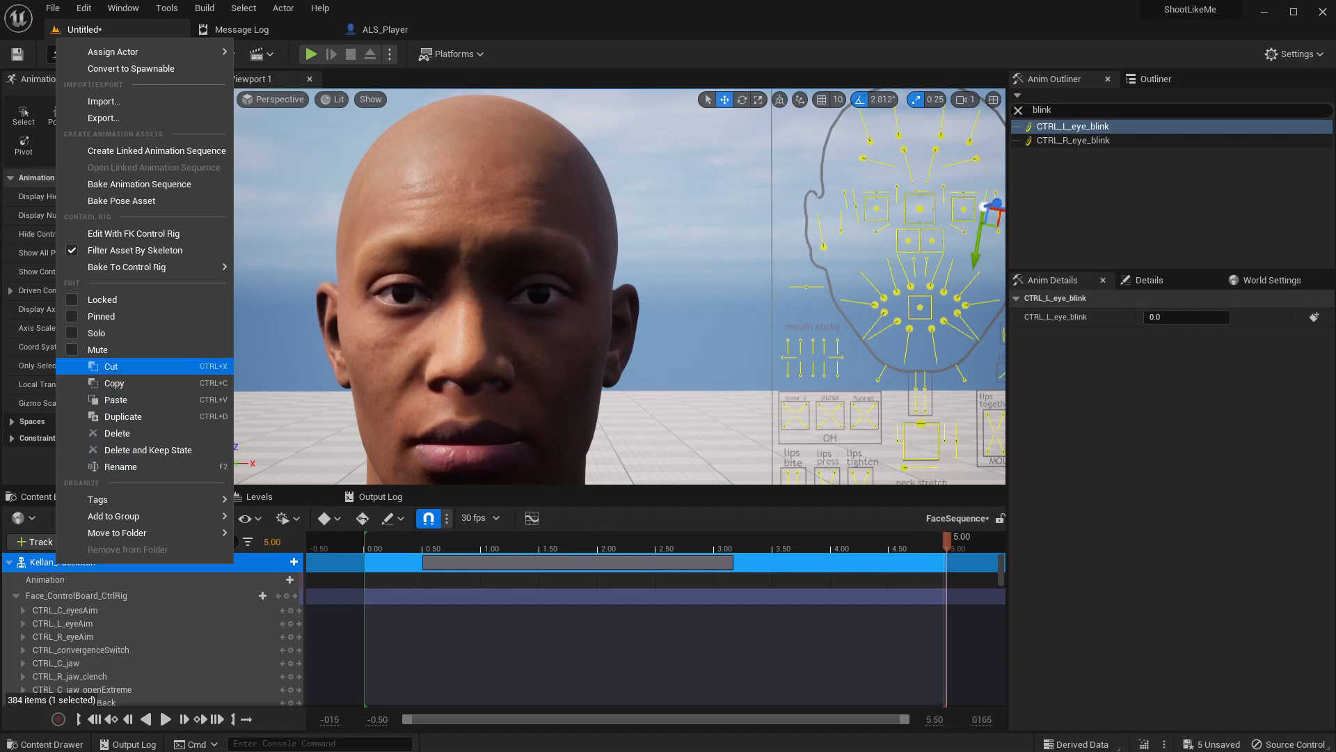
{"action": "mouse_move", "coordinate": [139, 183]}
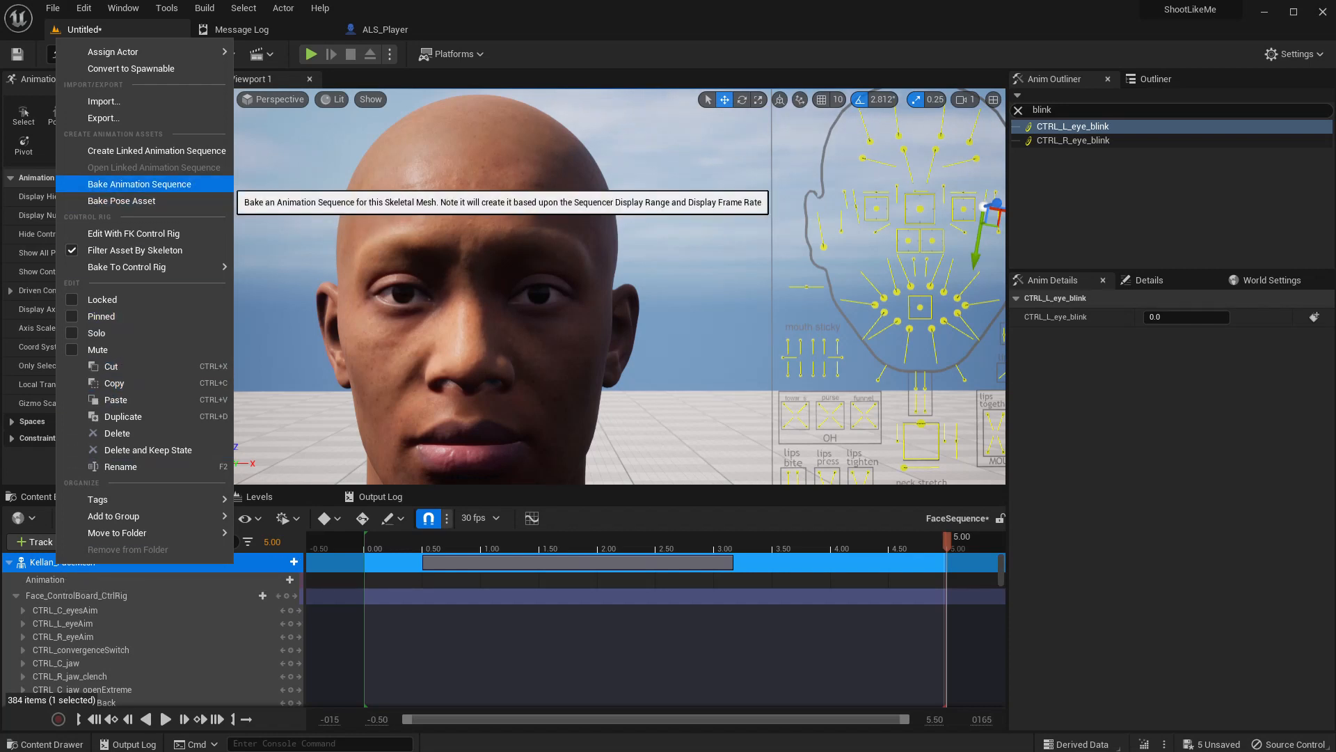
{"action": "left_click", "coordinate": [139, 184]}
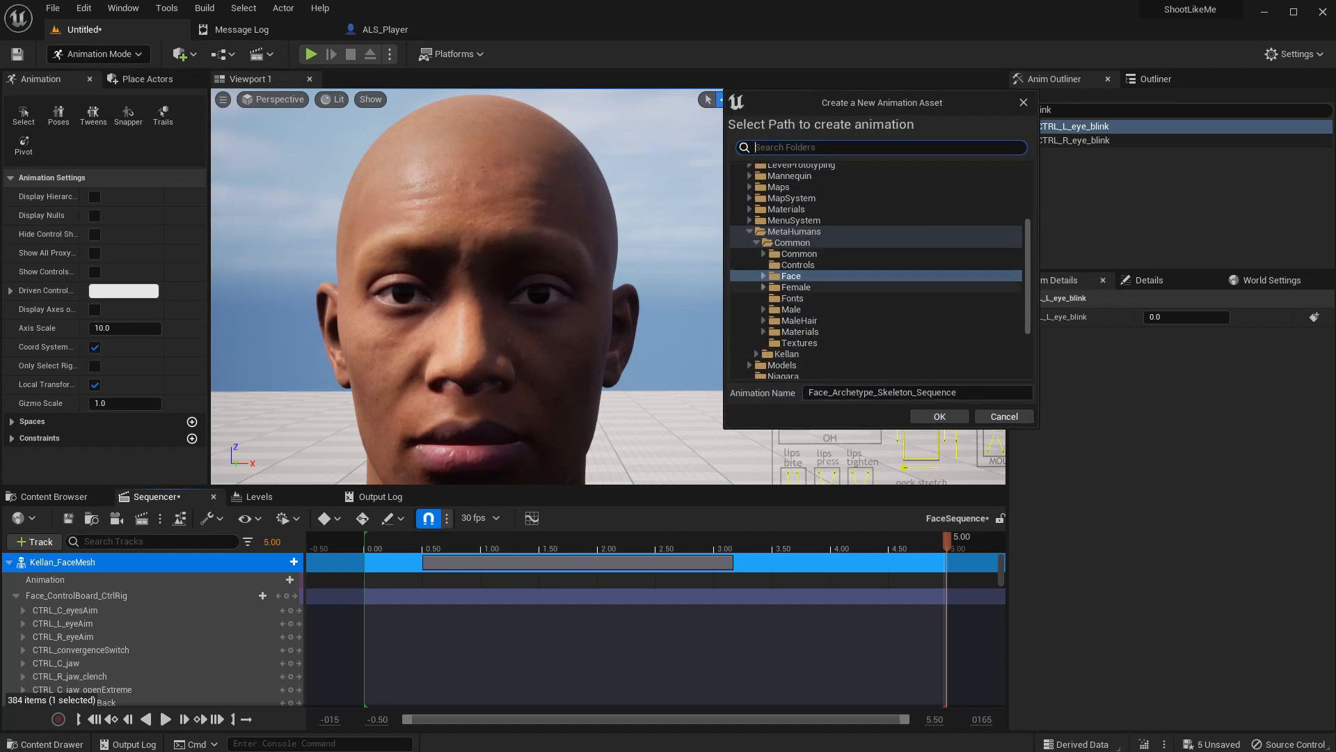
{"action": "left_click", "coordinate": [764, 276]}
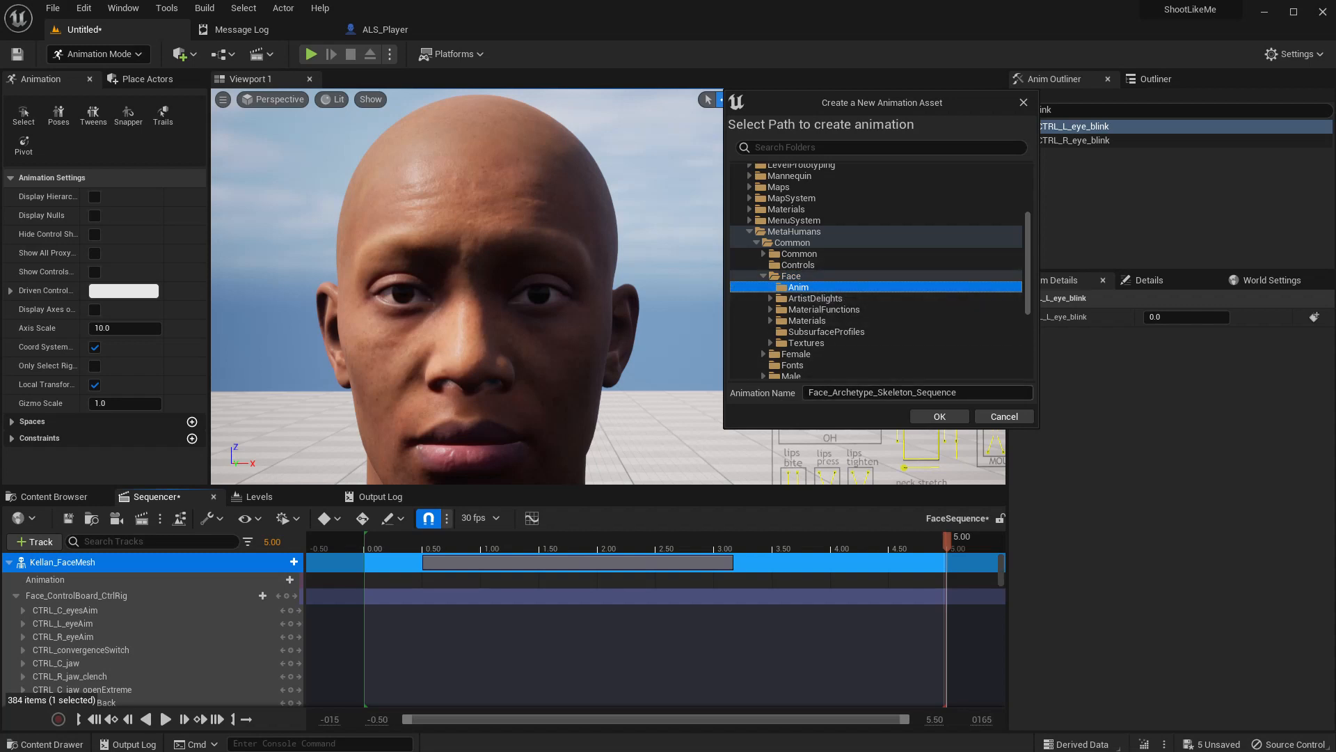
{"action": "left_click", "coordinate": [916, 392]}
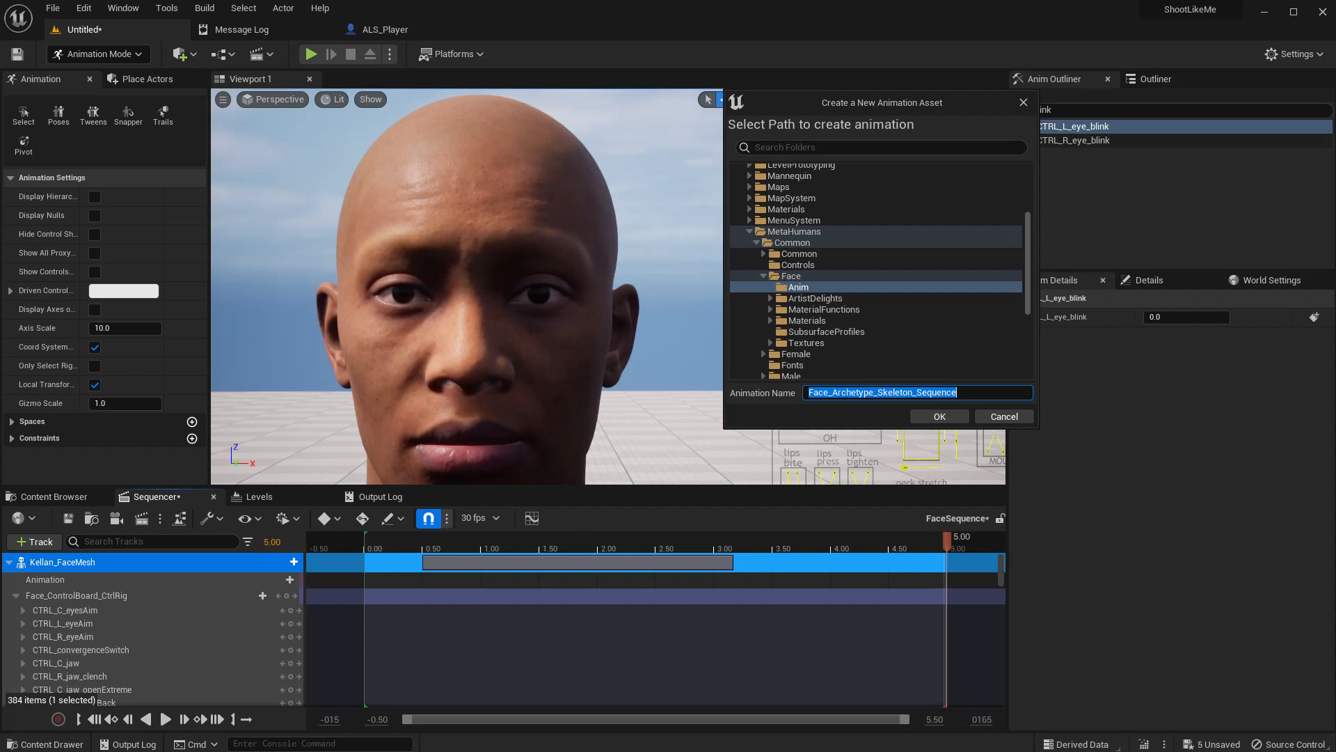
{"action": "type", "text": "F"}
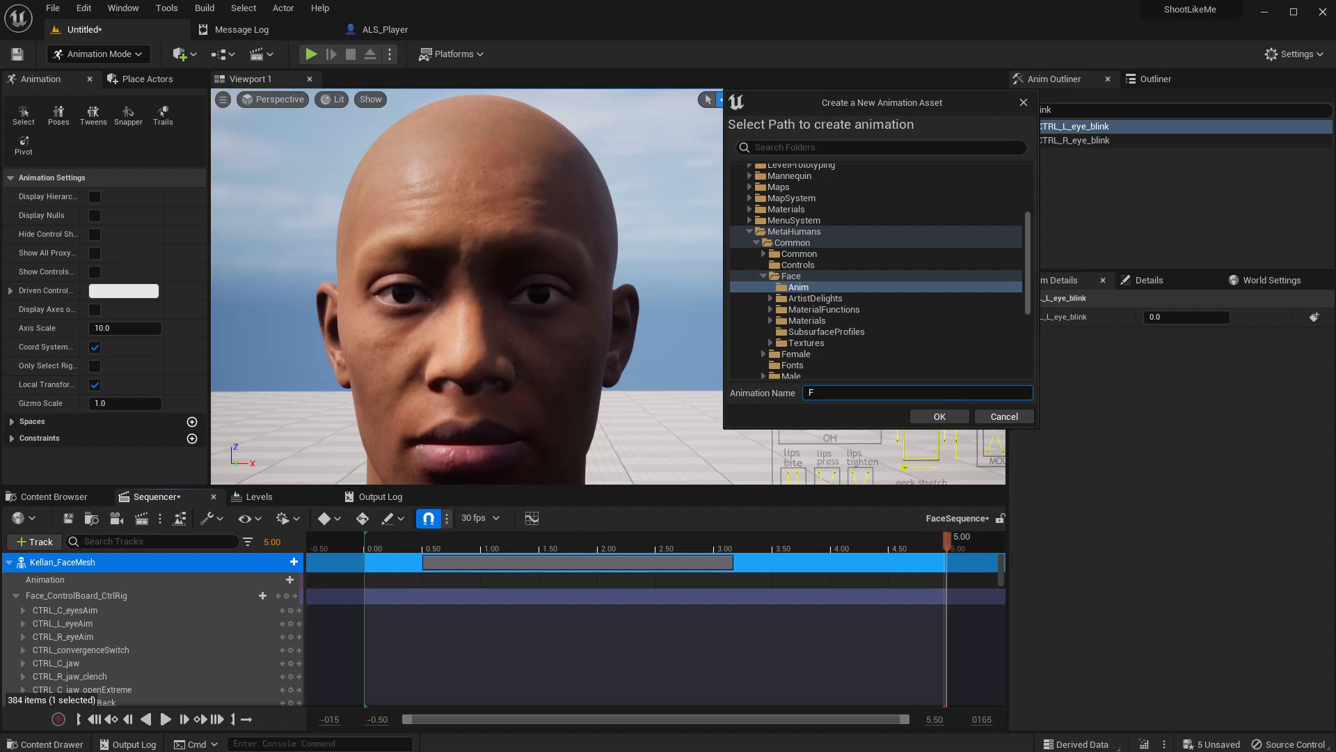
{"action": "type", "text": "ace_Blink"}
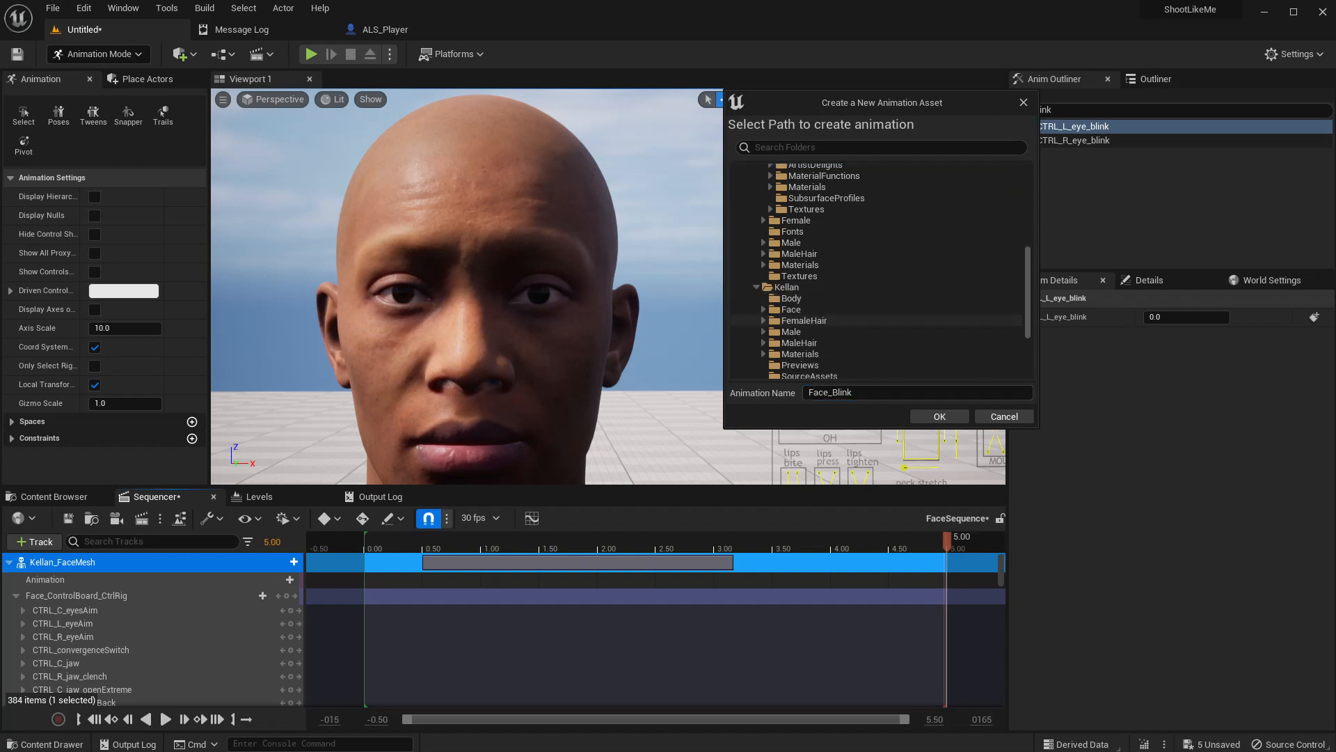
{"action": "mouse_move", "coordinate": [785, 309]}
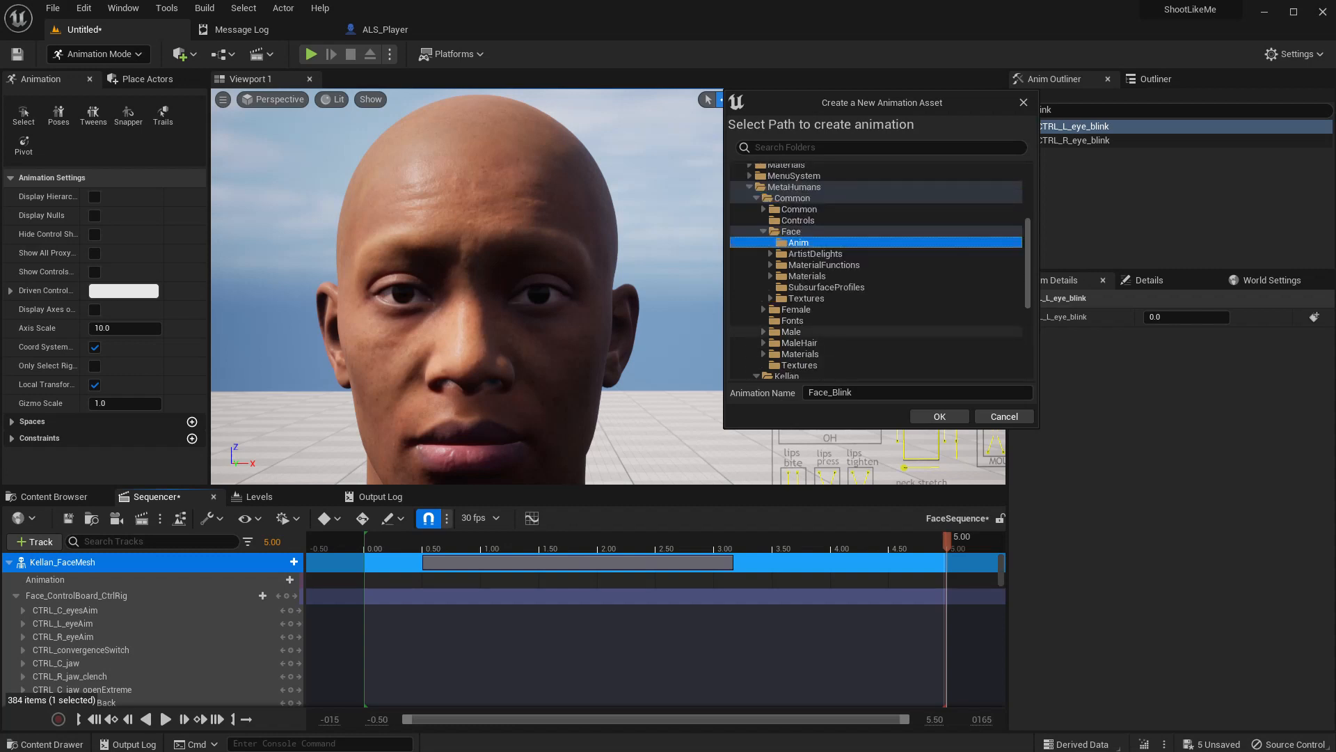
{"action": "left_click", "coordinate": [918, 393]}
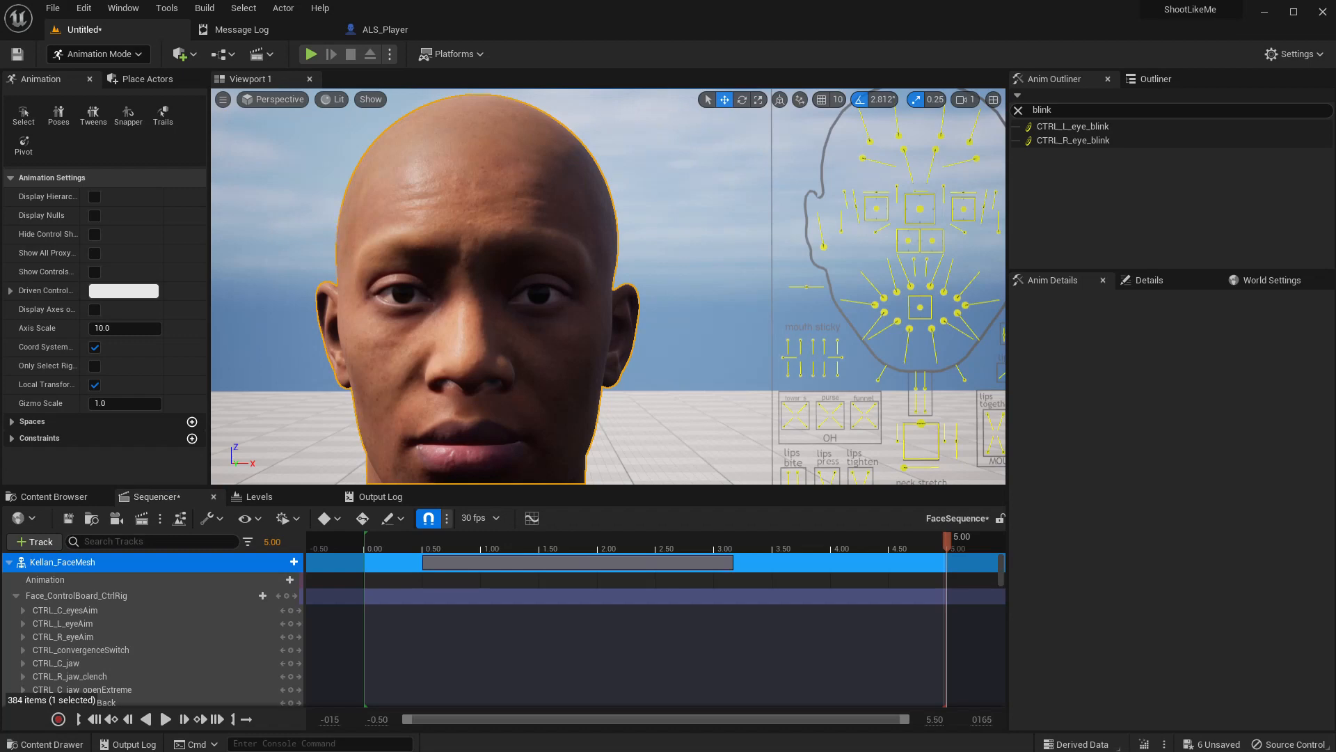
- Open the Face Anim folder and create an AnimMontage from Face_Blink
{"action": "double_click", "coordinate": [1075, 579]}
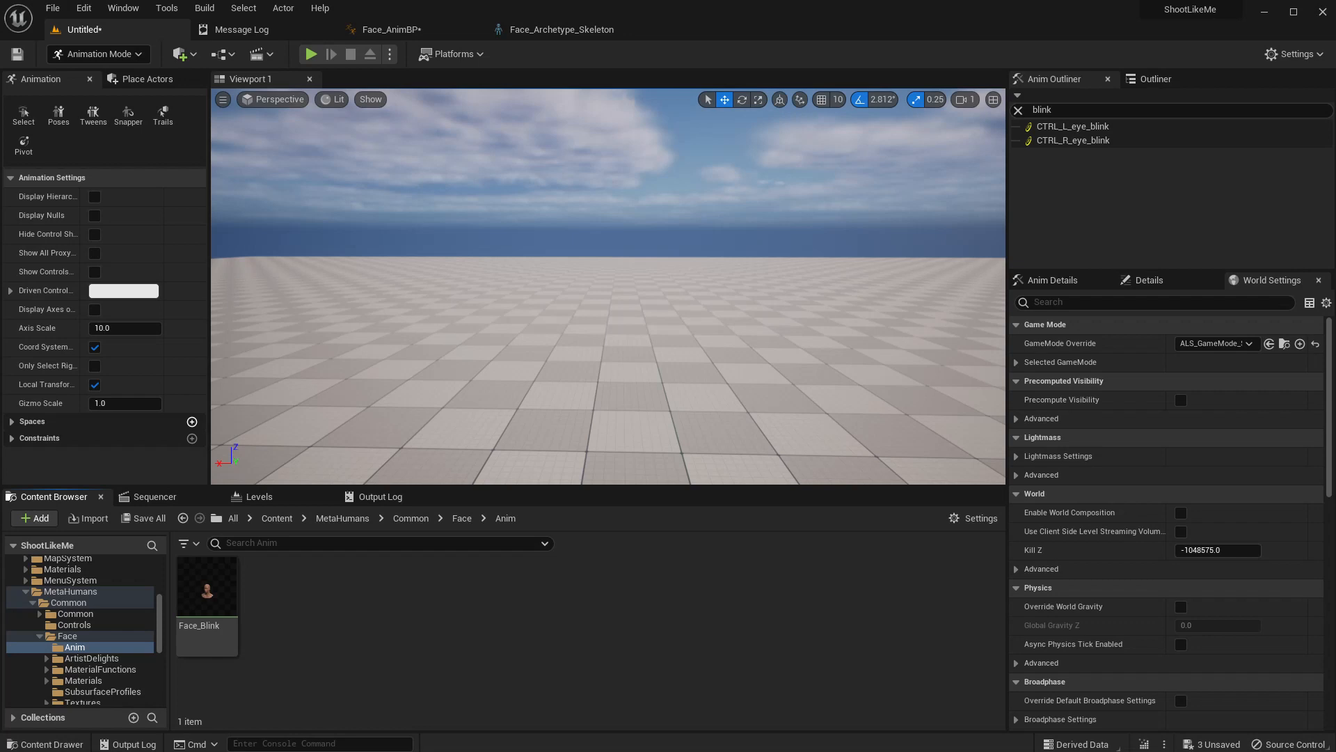
{"action": "right_click", "coordinate": [206, 595]}
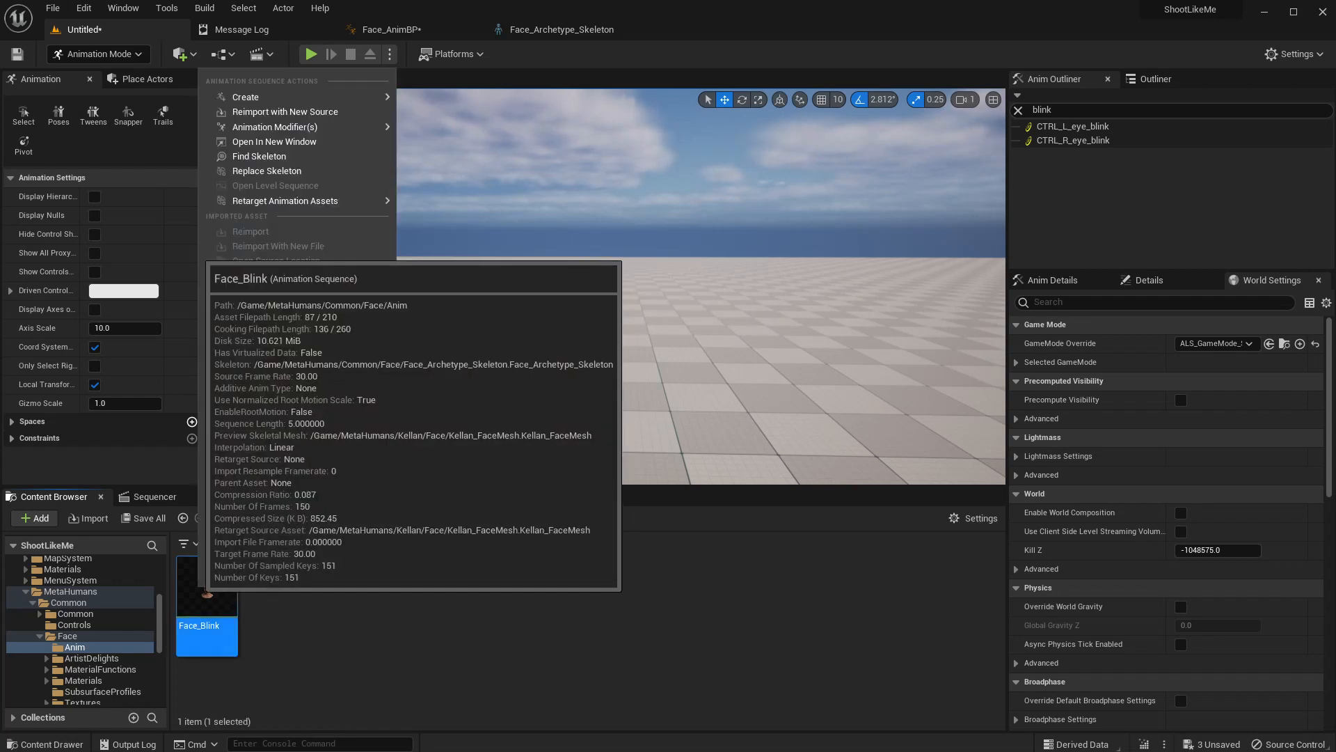
{"action": "mouse_move", "coordinate": [245, 96]}
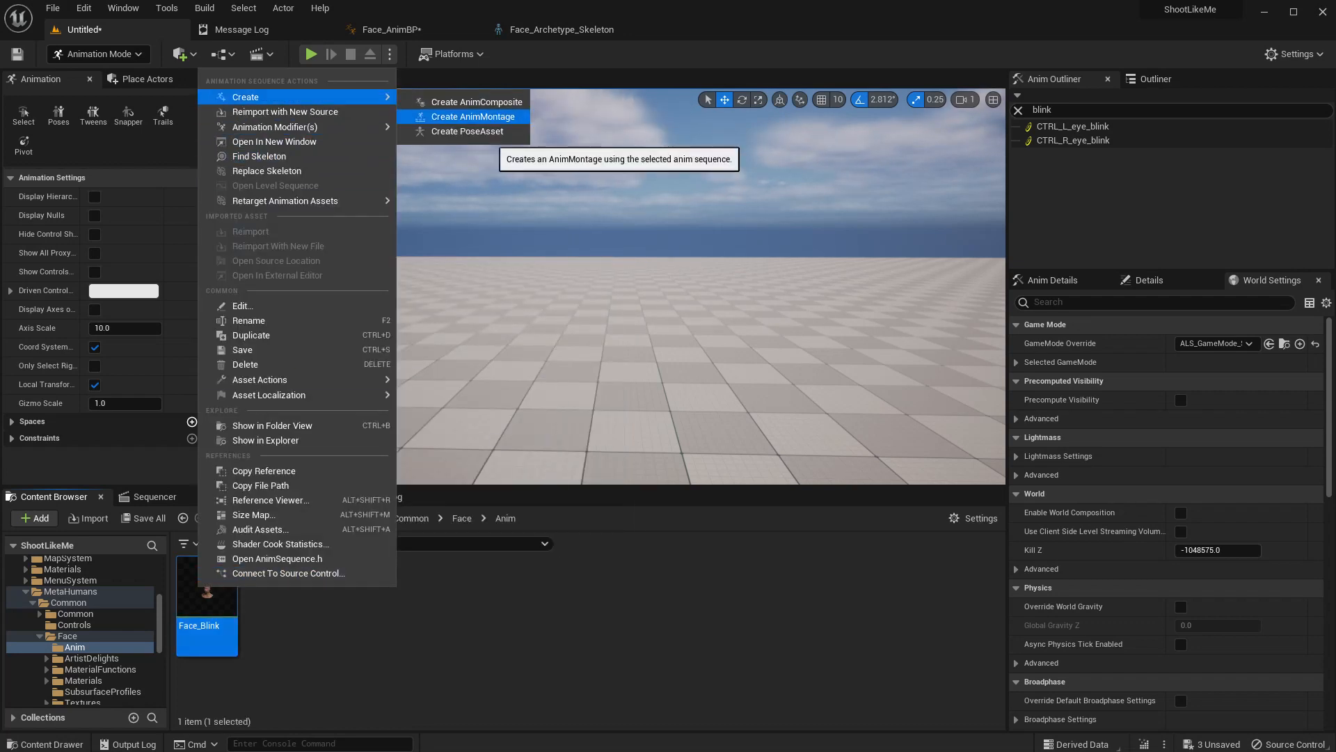
{"action": "left_click", "coordinate": [473, 116]}
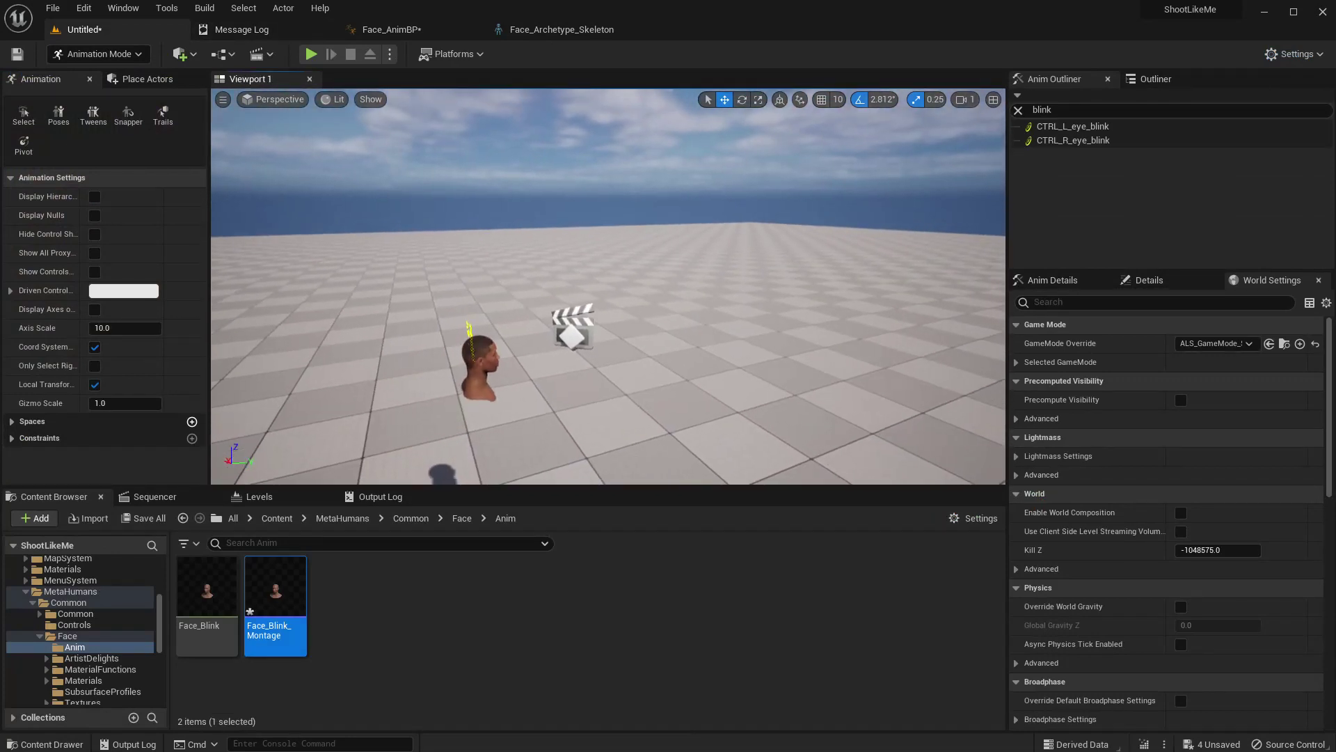
- Play the level and open the spawned ALS_Player's blueprint
{"action": "left_click", "coordinate": [1248, 343]}
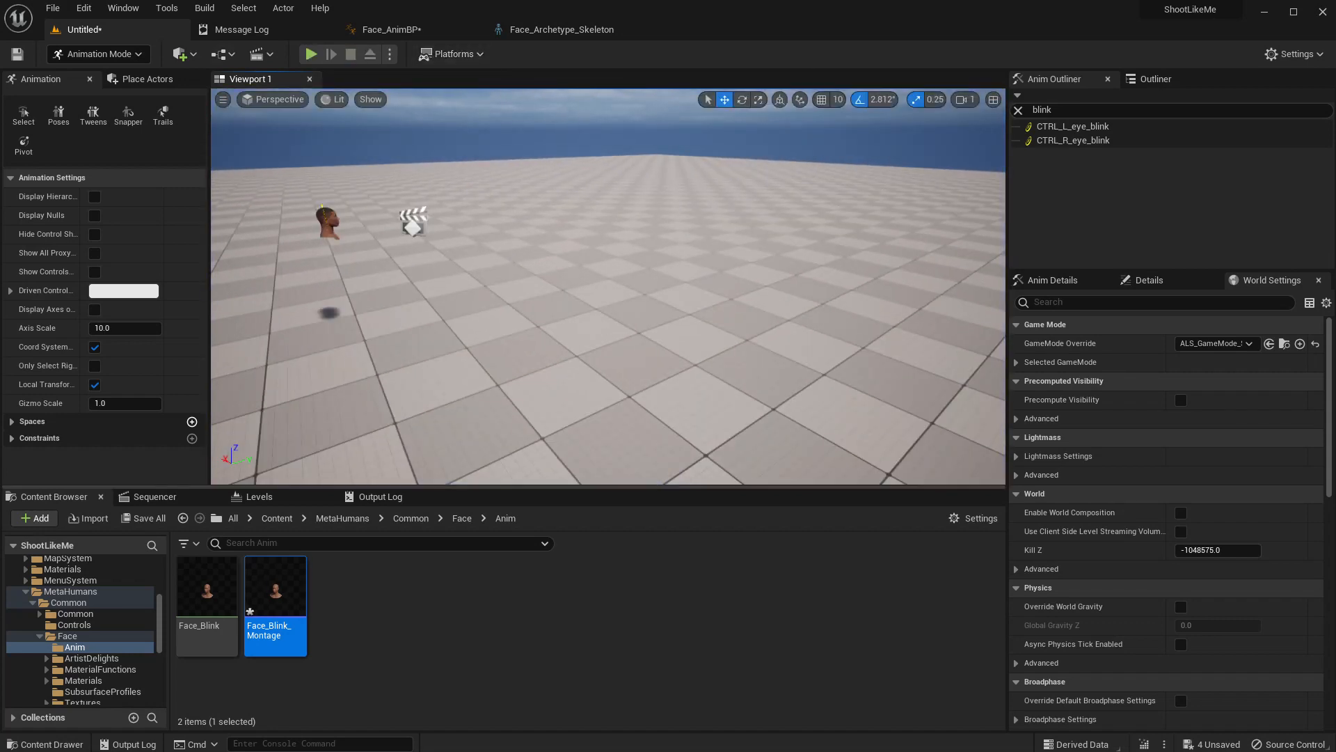
{"action": "left_click", "coordinate": [312, 54]}
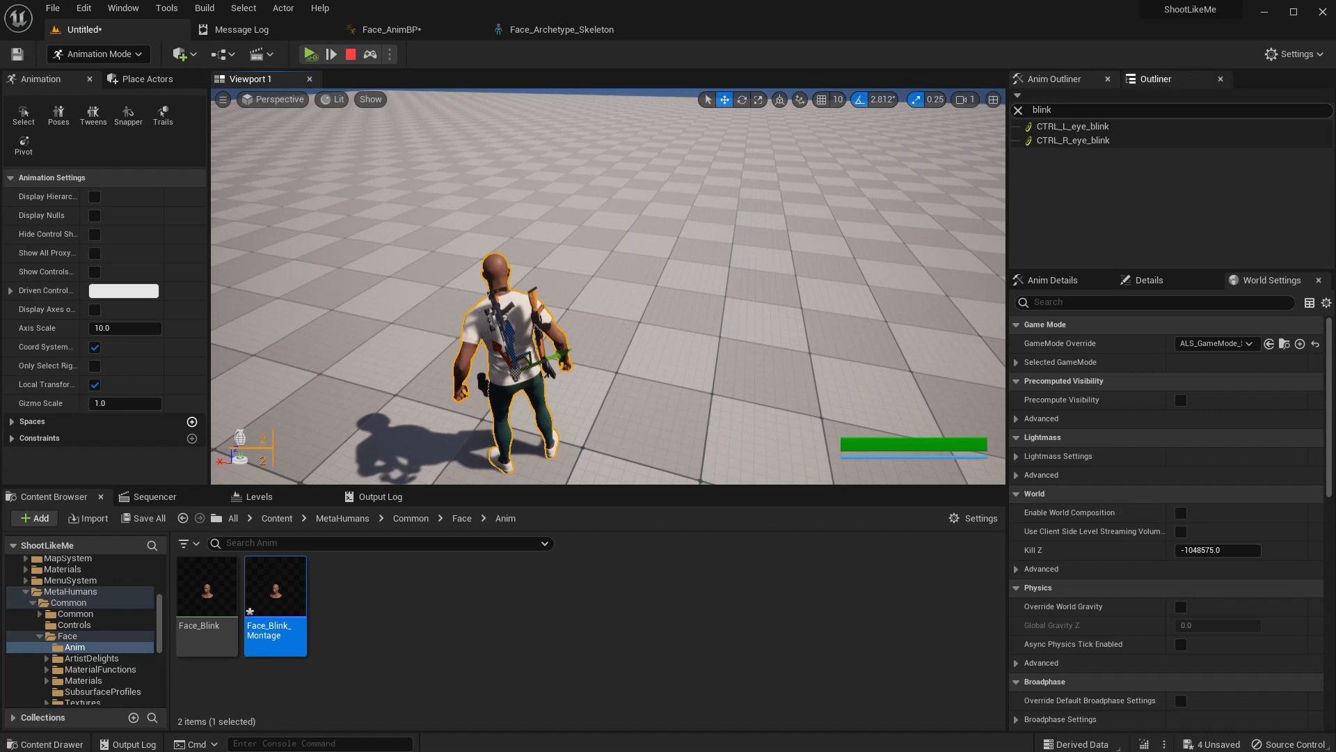
{"action": "left_click", "coordinate": [1155, 78]}
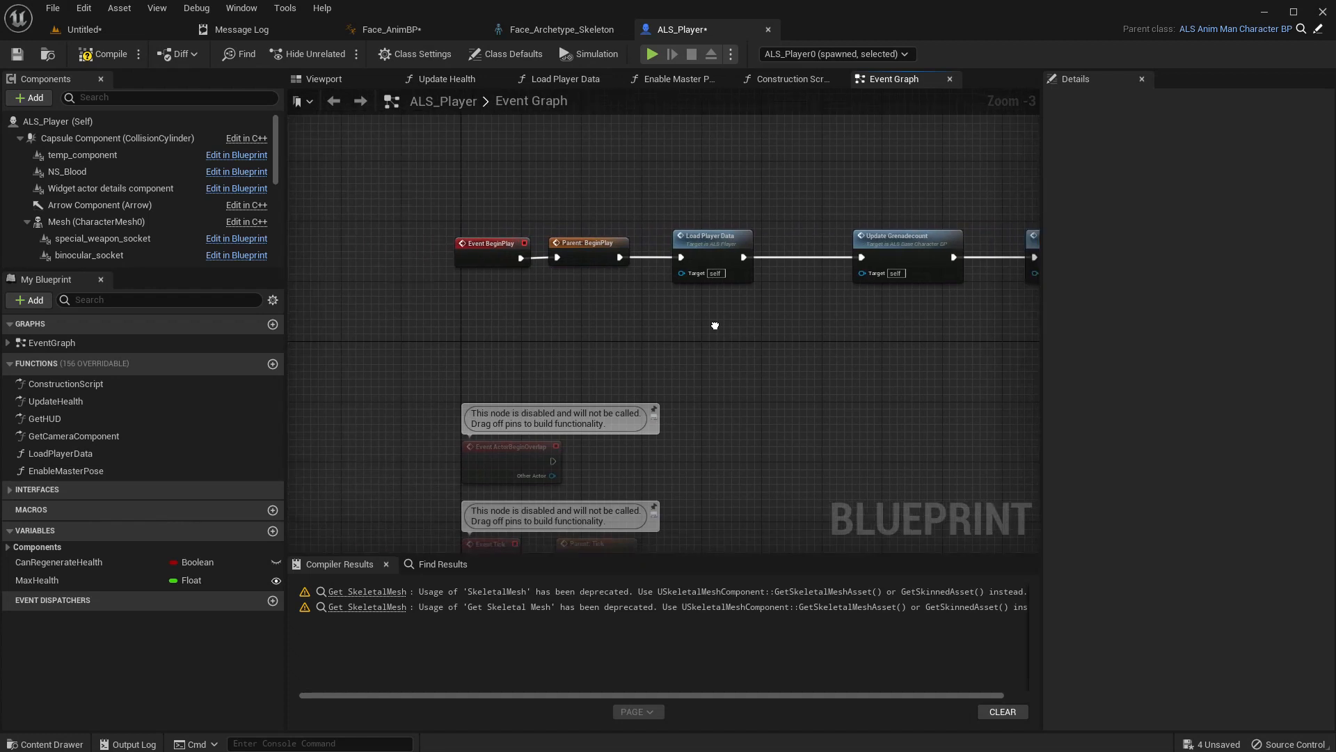
- Add a function named Blink to the ALS_Player blueprint
{"action": "scroll", "scroll_direction": "down", "scroll_amount": 3}
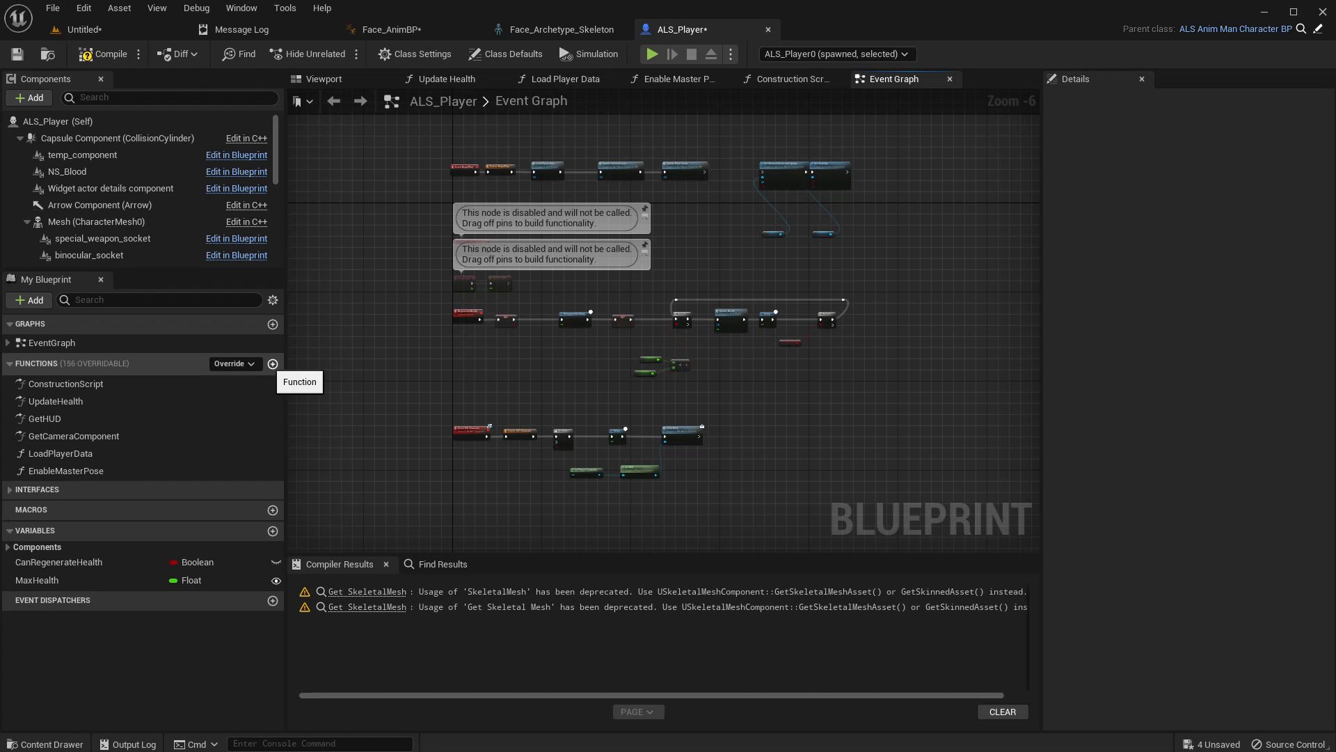
{"action": "left_click", "coordinate": [272, 363]}
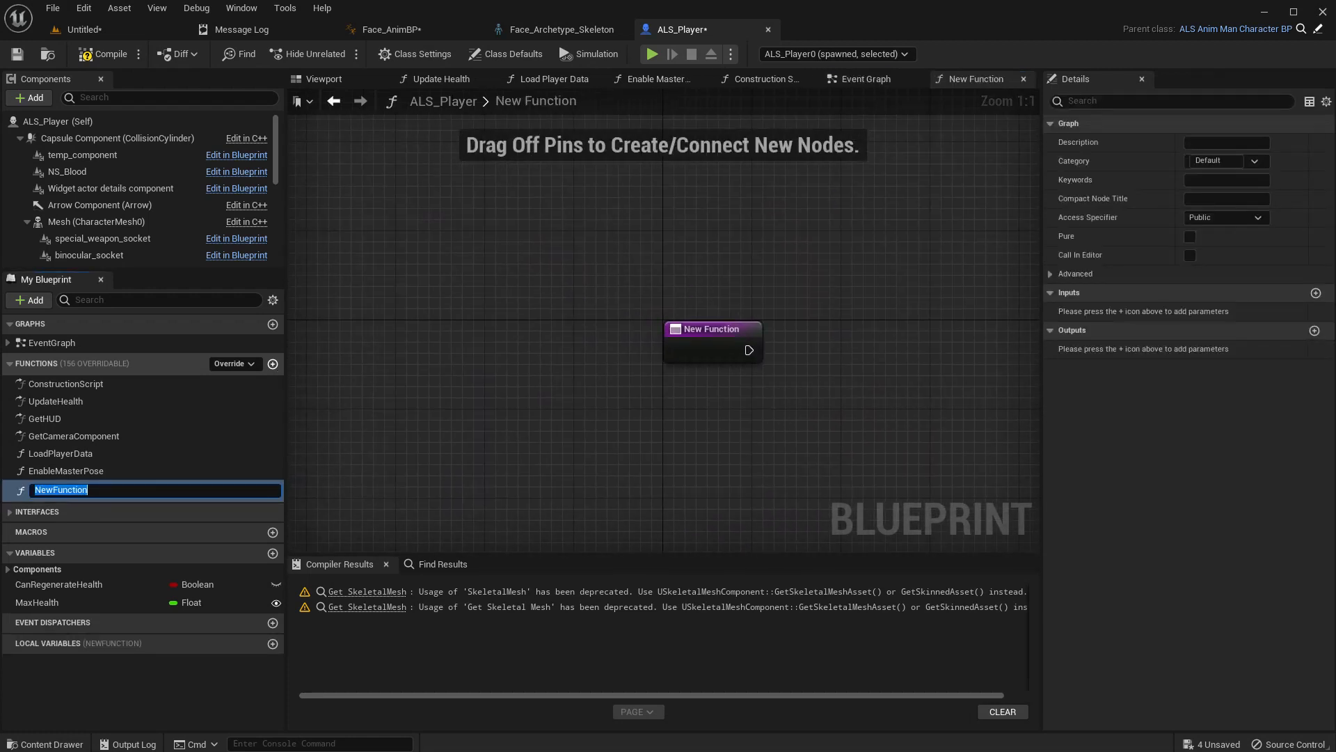
{"action": "type", "text": "Blink"}
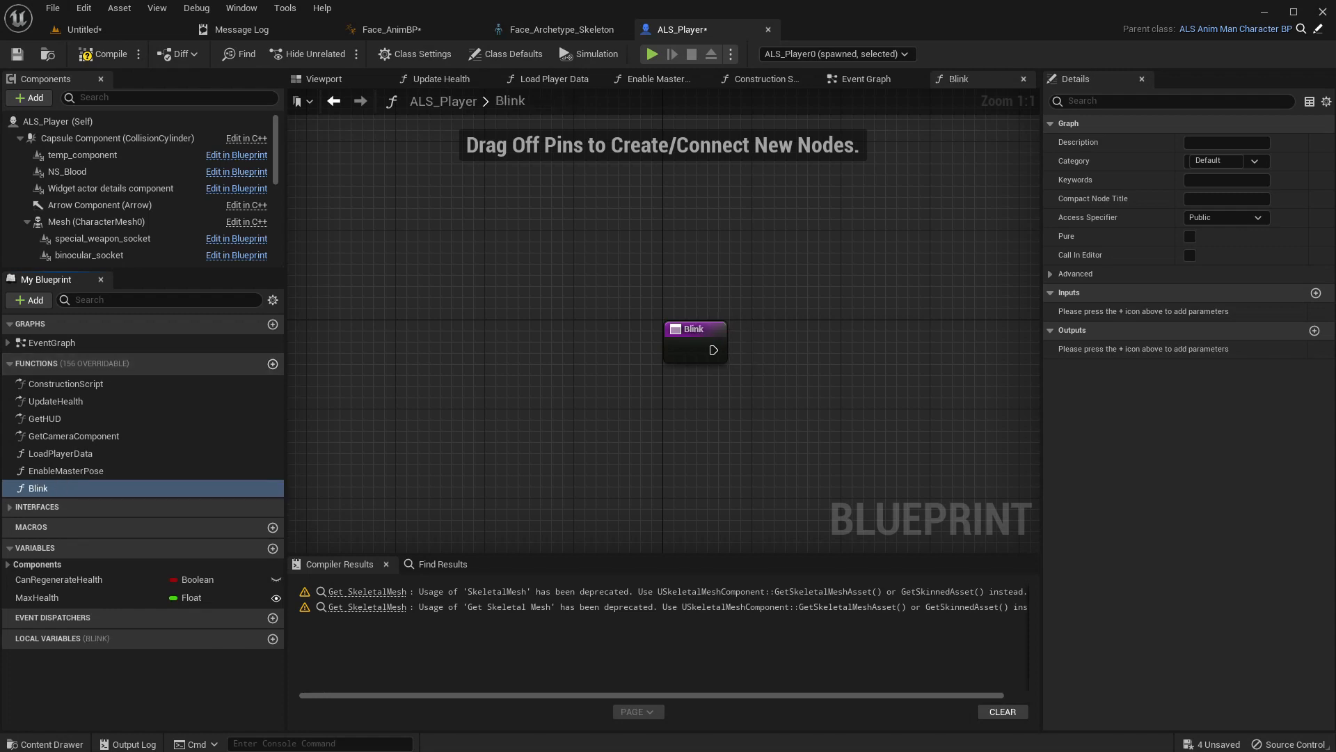
- Search for a Play Anim Montage node, then return to the Event Graph
{"action": "left_click", "coordinate": [96, 222]}
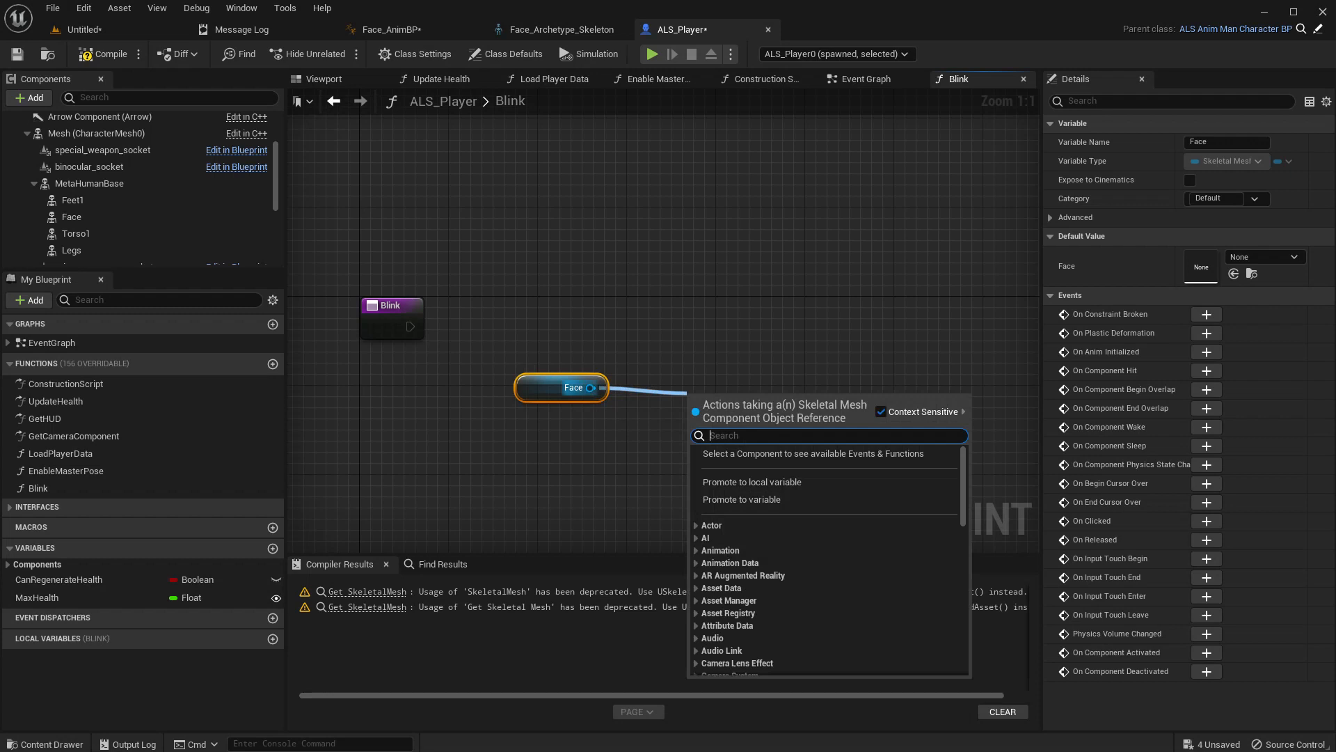
{"action": "type", "text": "playani"}
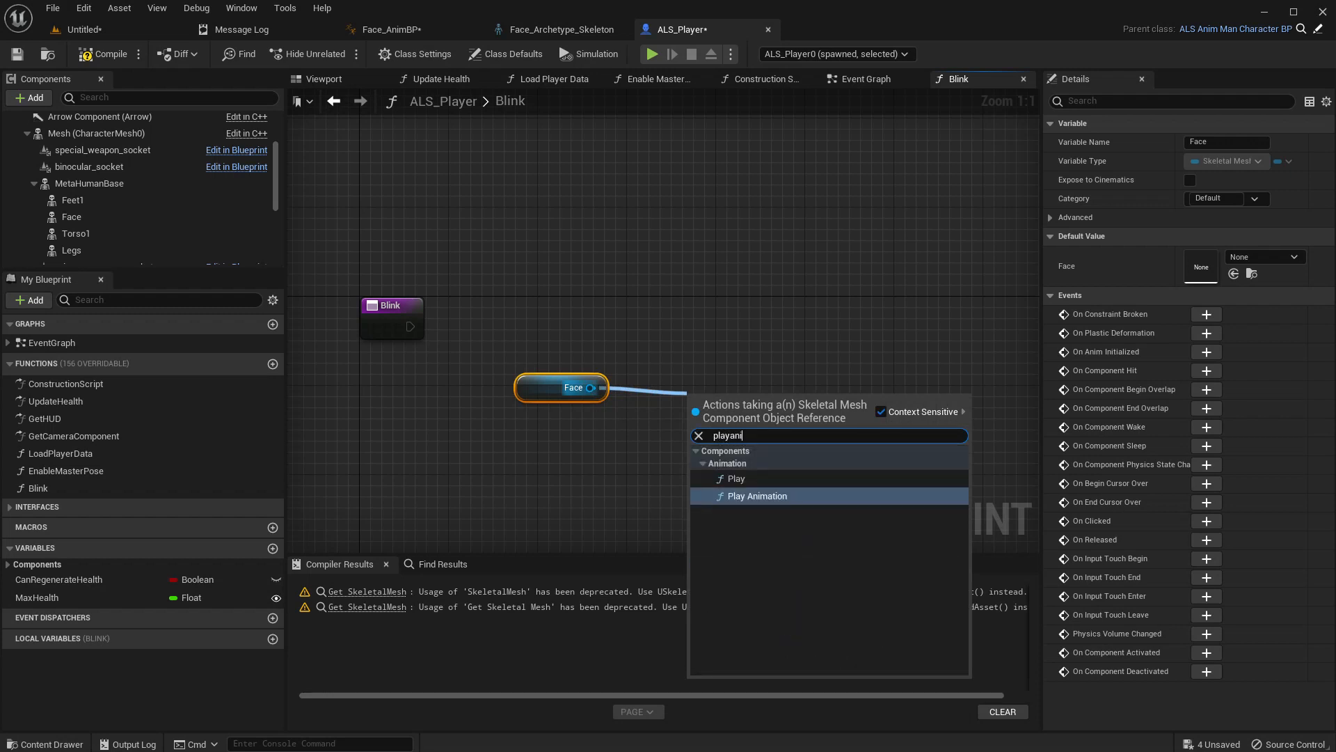
{"action": "type", "text": "m"}
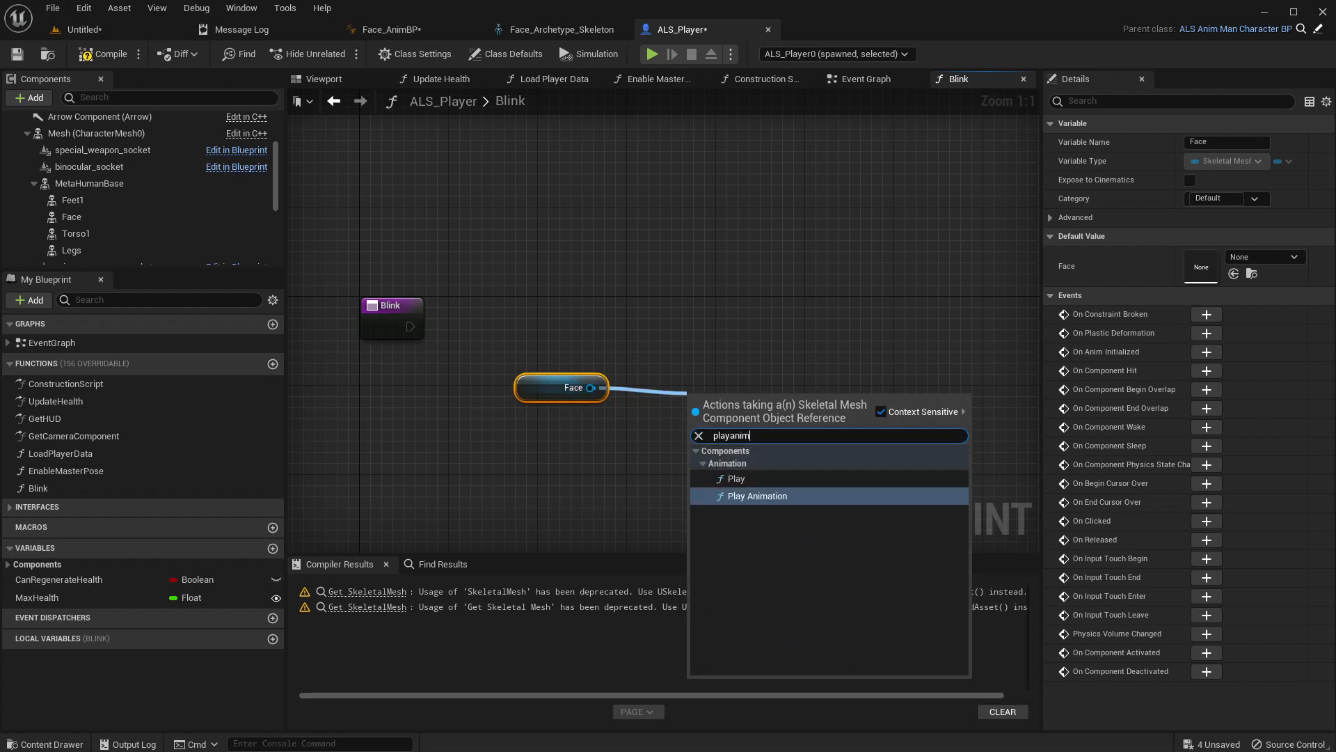
{"action": "type", "text": "mont"}
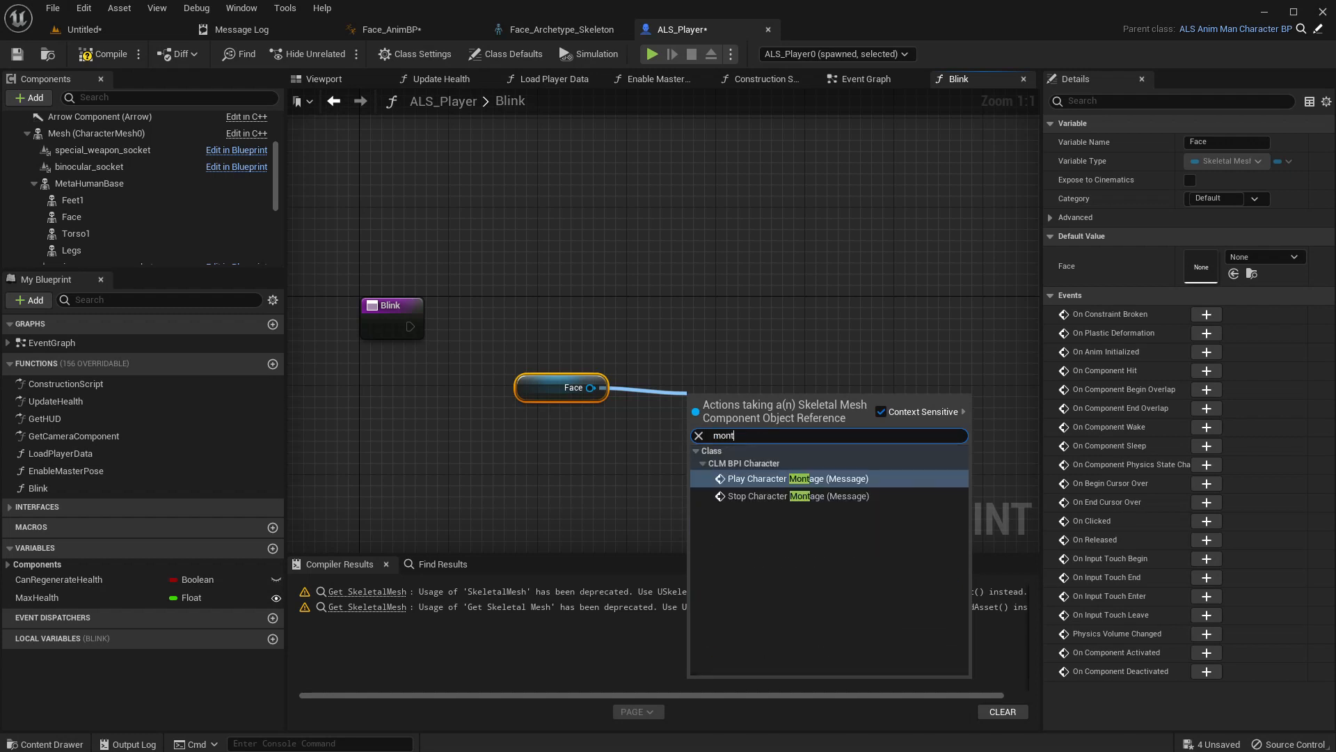
{"action": "type", "text": "a"}
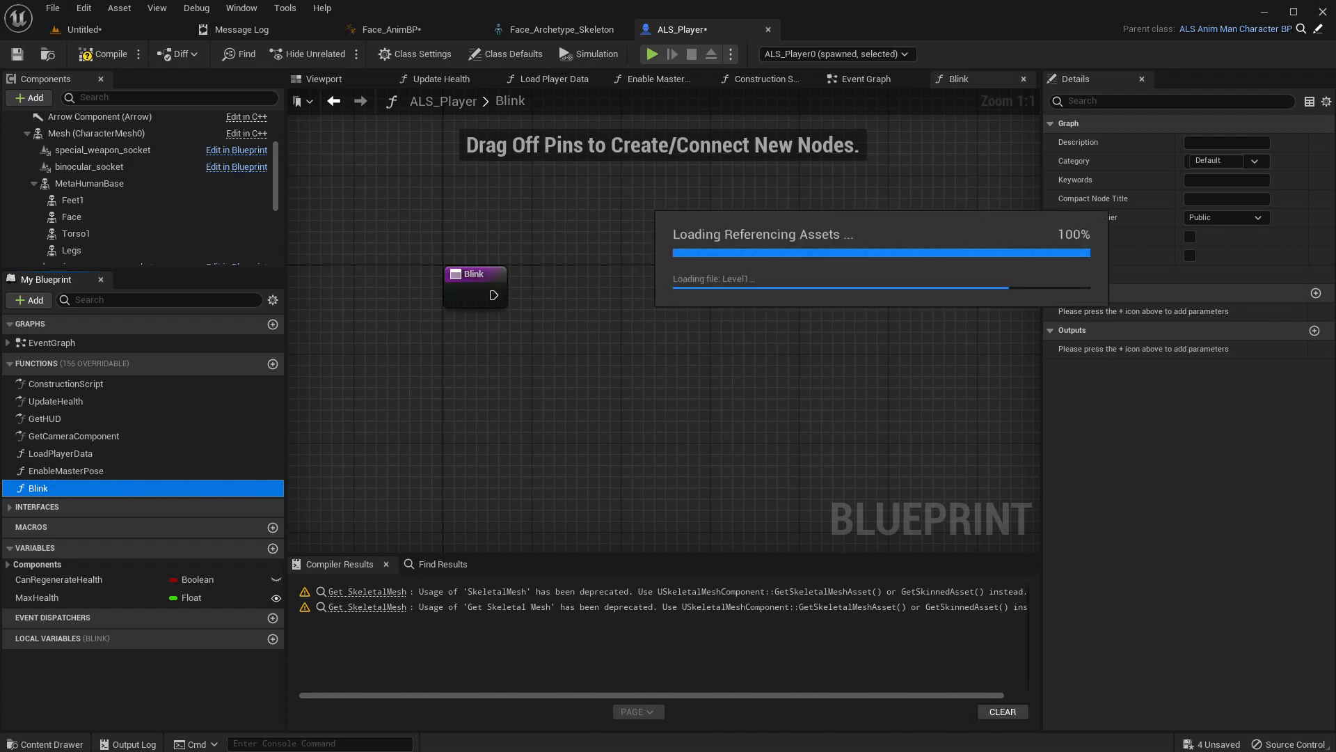
{"action": "left_click", "coordinate": [866, 79]}
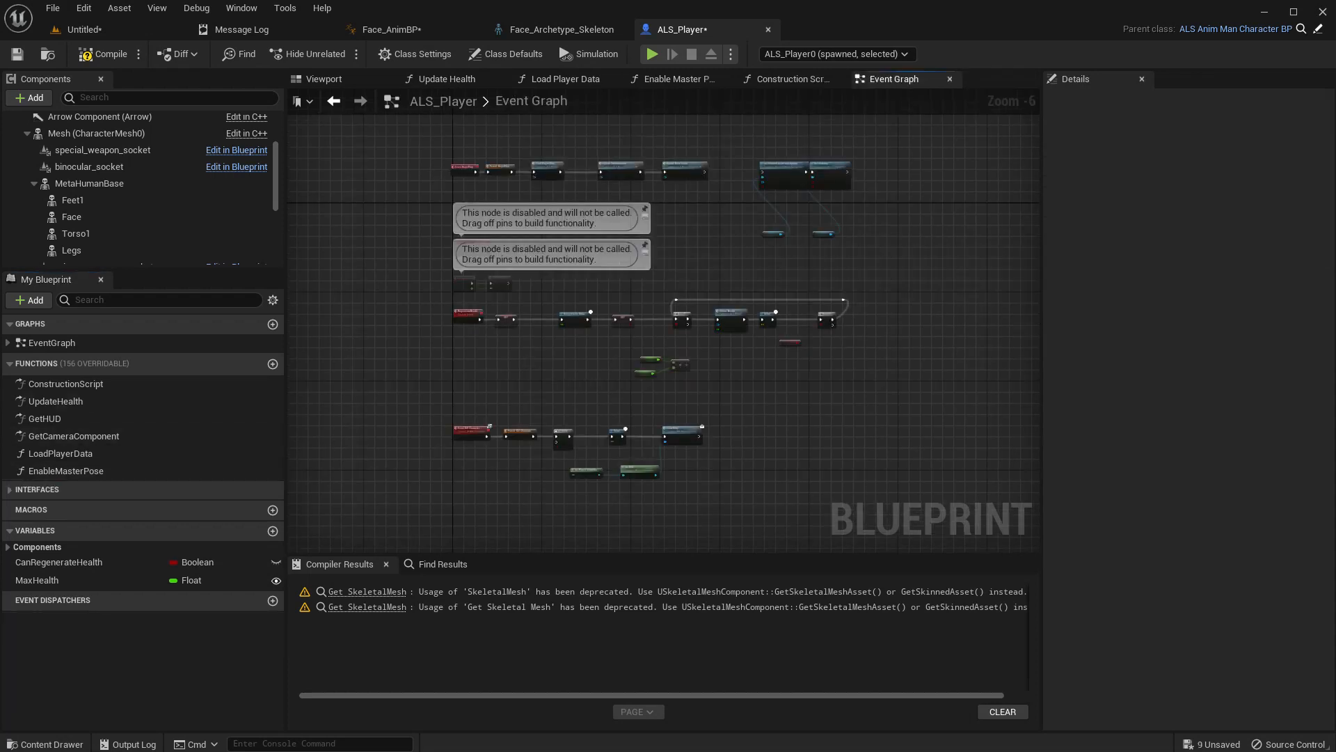
- Wire the Blink event to Play Montage on Face, using Face_Blink_Montage
{"action": "scroll", "scroll_direction": "down", "scroll_amount": 3}
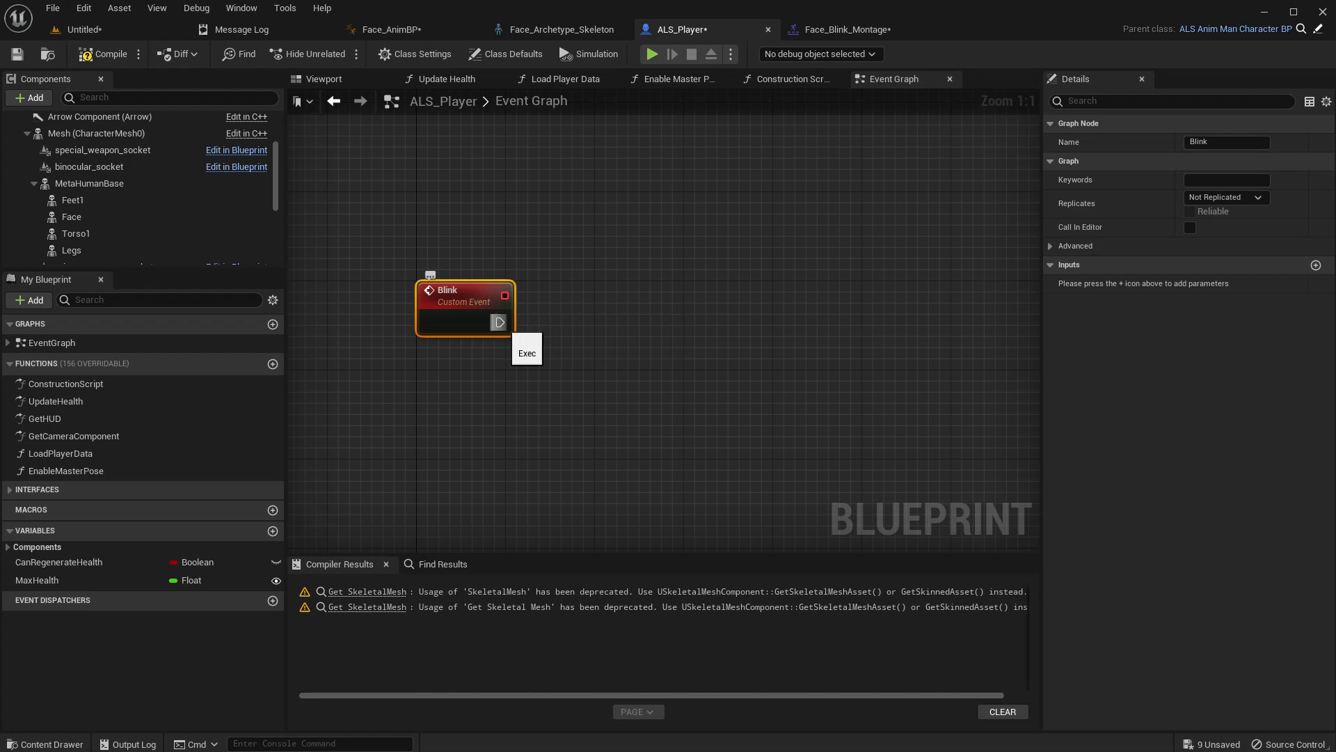
{"action": "left_click", "coordinate": [71, 217]}
{"action": "type", "text": "b"}
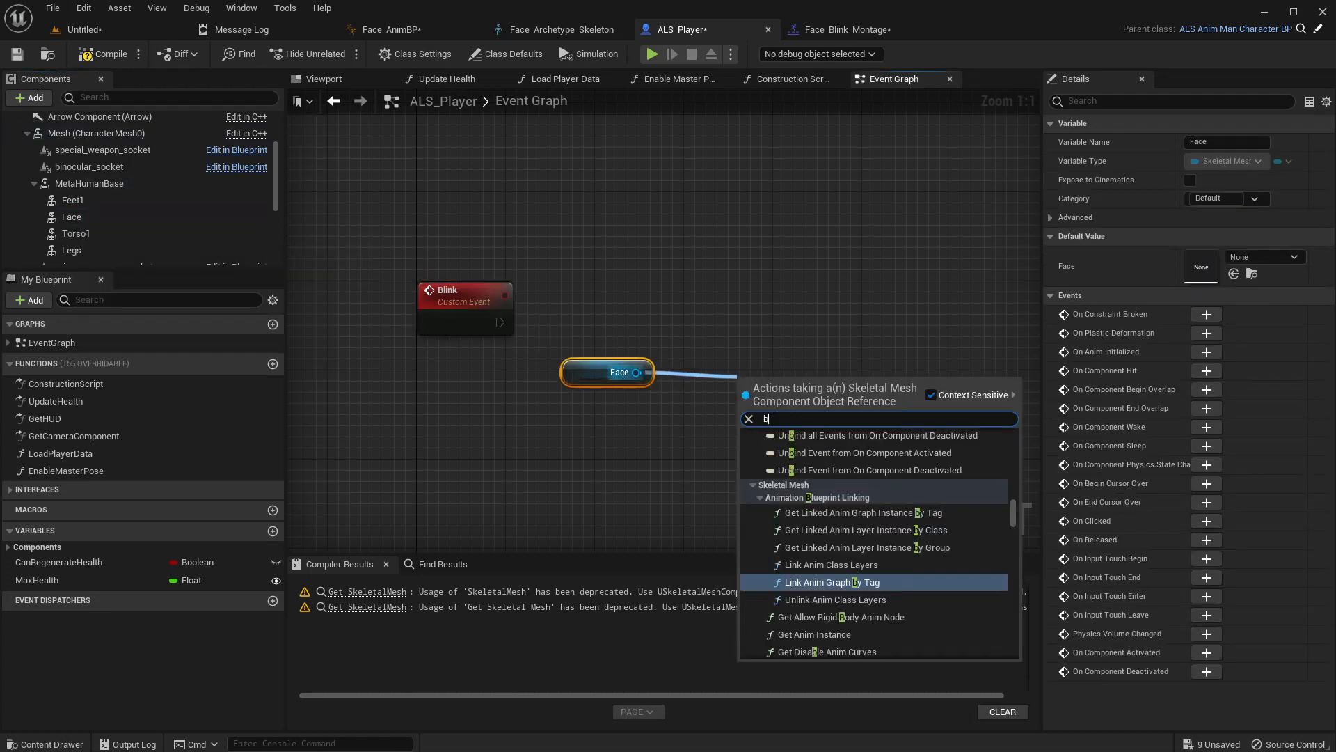
{"action": "type", "text": "link"}
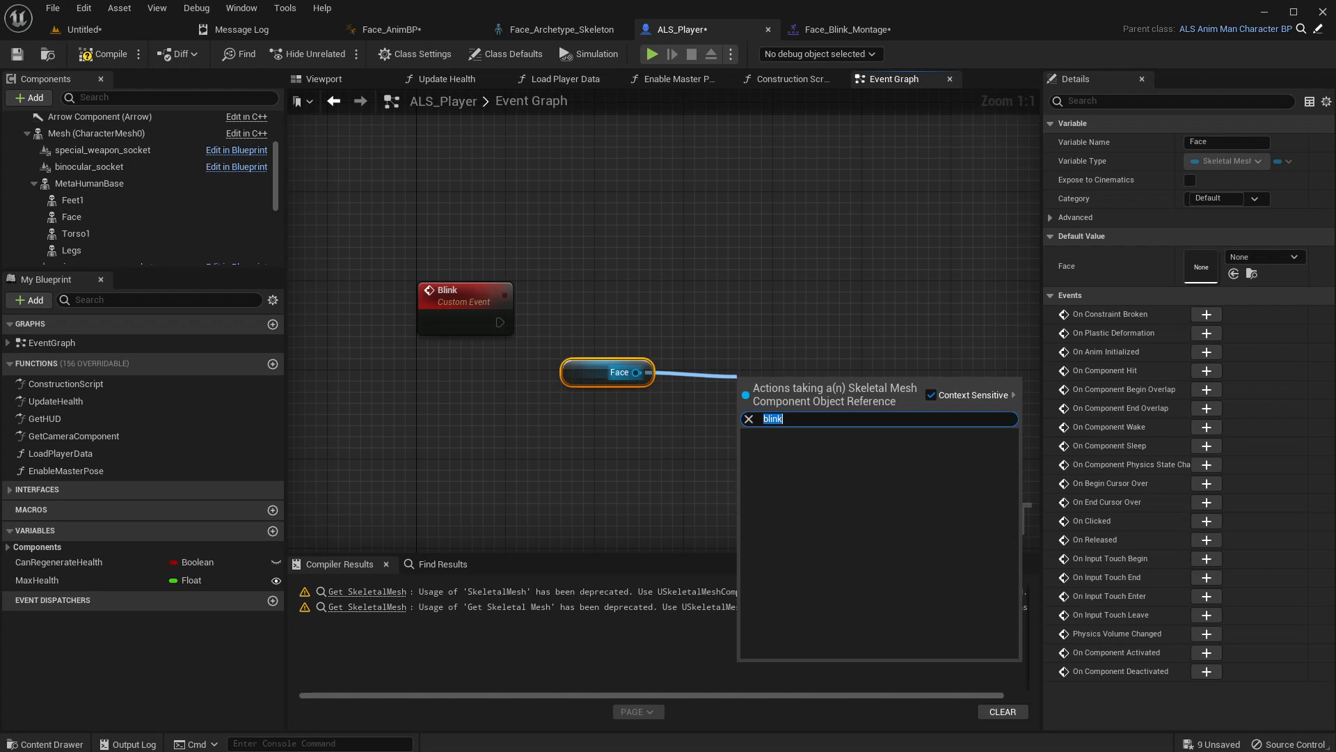
{"action": "left_click", "coordinate": [771, 419]}
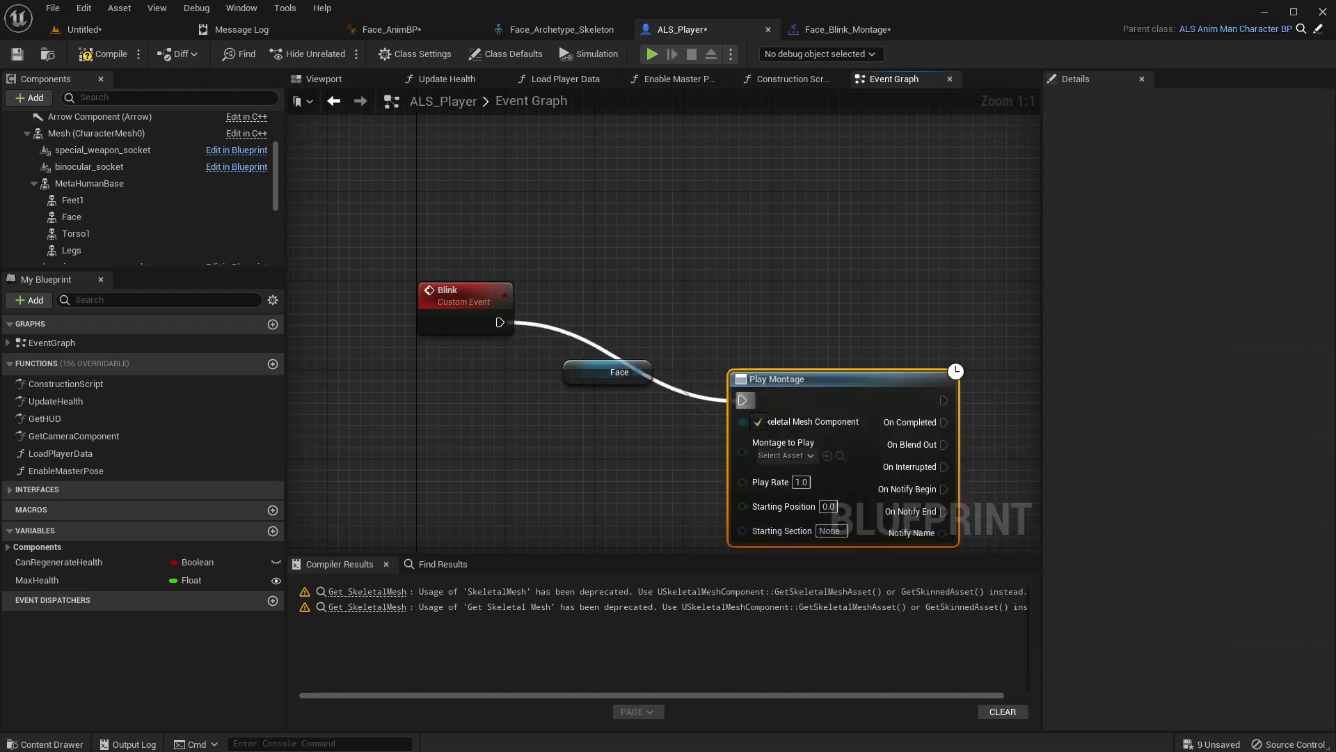
{"action": "left_click", "coordinate": [782, 455]}
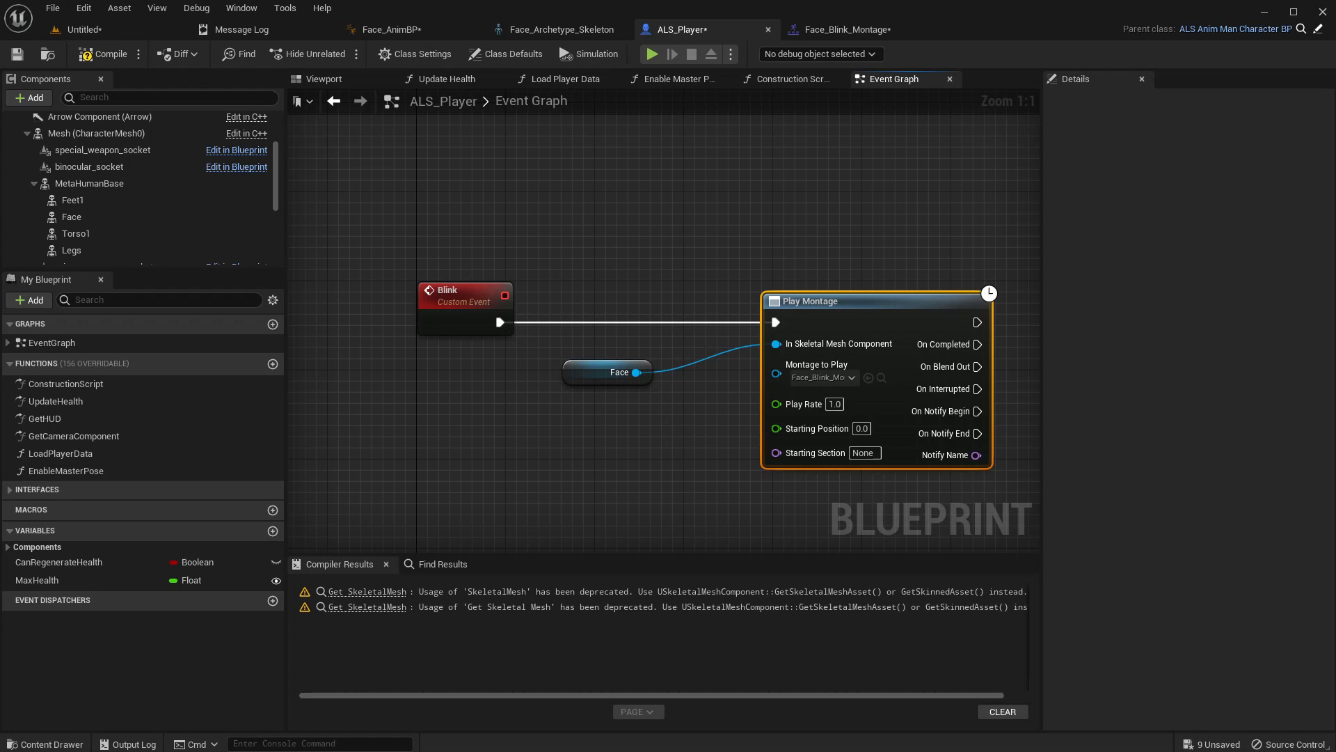
- Add a Set Timer by Function Name node after Update Mine Count
{"action": "scroll", "scroll_direction": "down", "scroll_amount": 3}
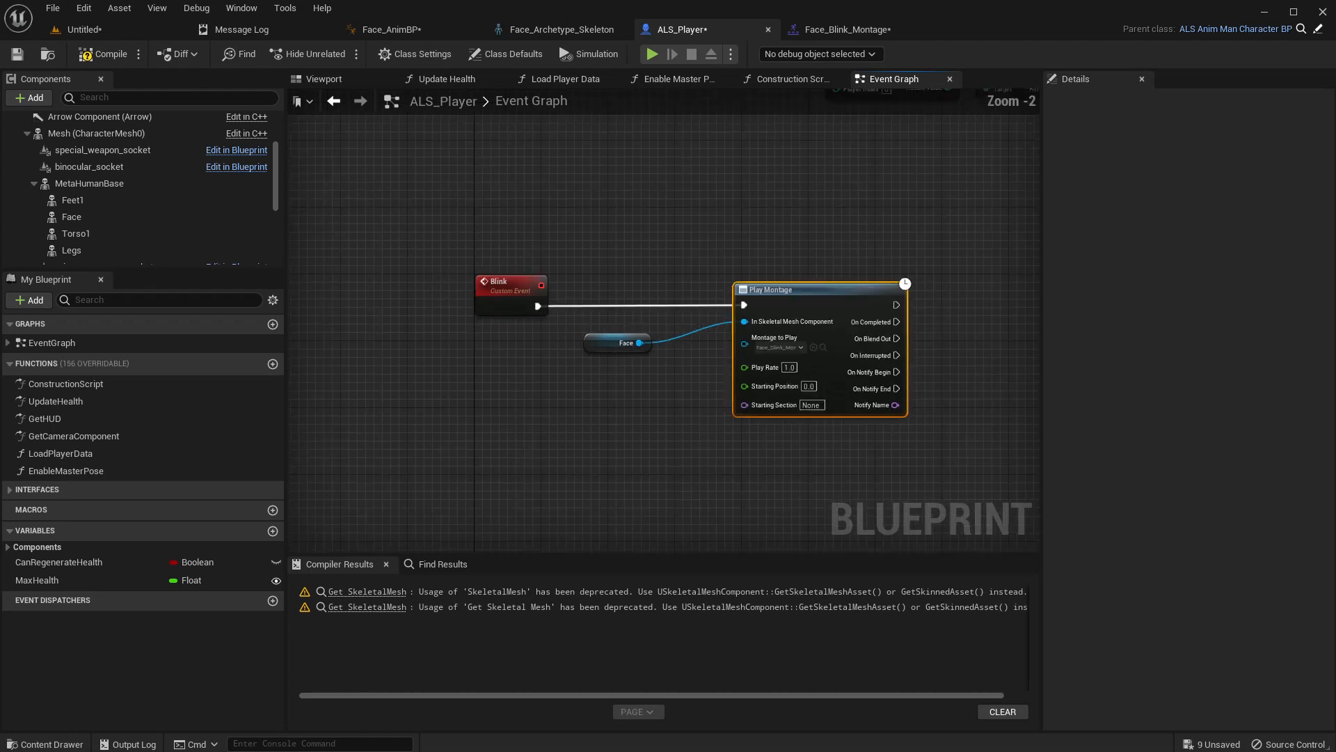
{"action": "scroll", "scroll_direction": "down", "scroll_amount": 3}
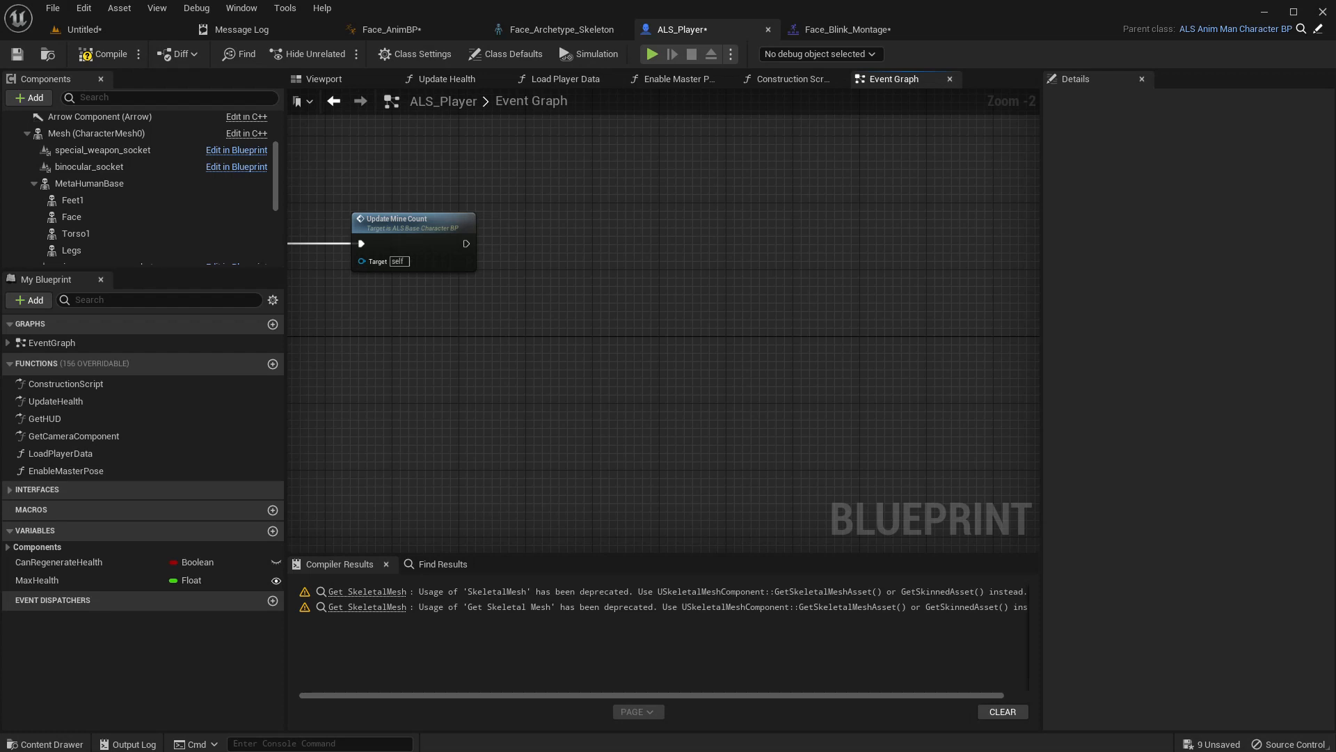
{"action": "left_click_drag", "start_coordinate": [467, 243], "coordinate": [554, 251]}
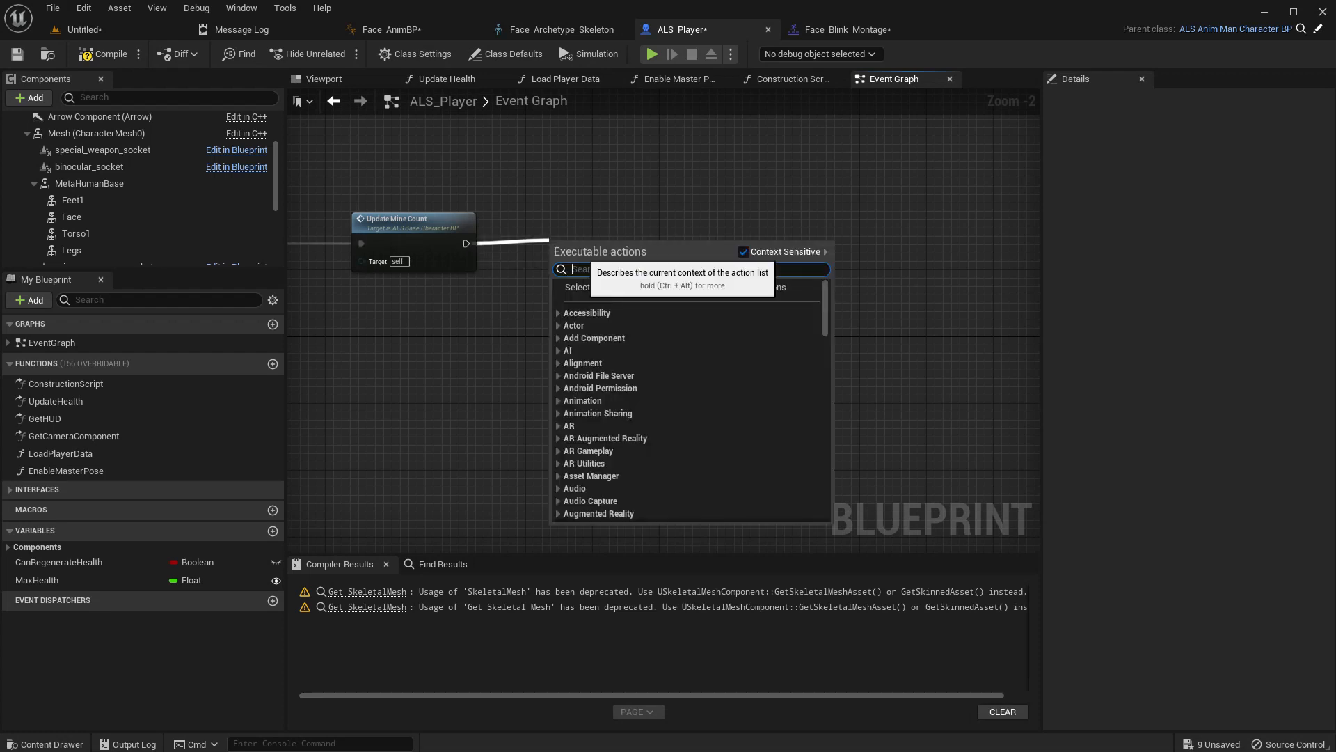
{"action": "type", "text": "set timer"}
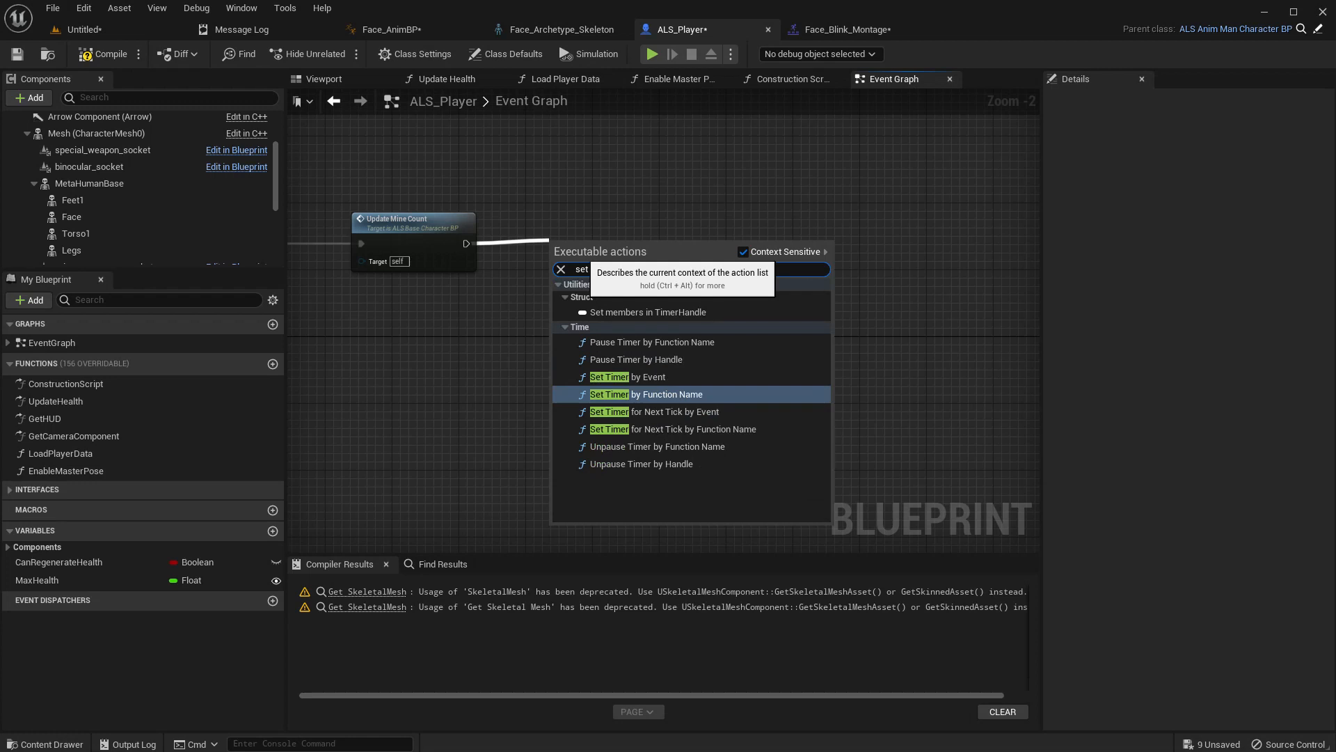
{"action": "left_click", "coordinate": [647, 394]}
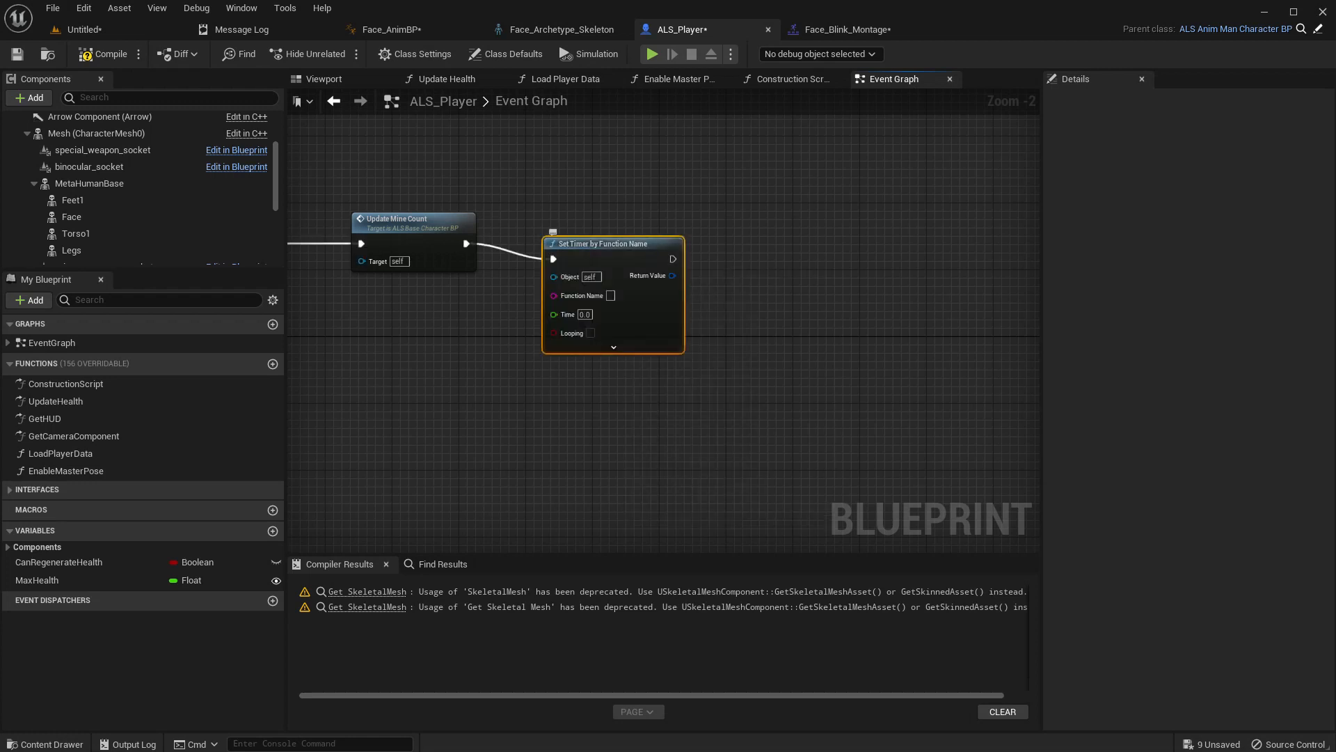
- Make the Blink timer loop every 5.0 seconds and compile ALS_Player
{"action": "scroll", "scroll_direction": "down", "scroll_amount": 3}
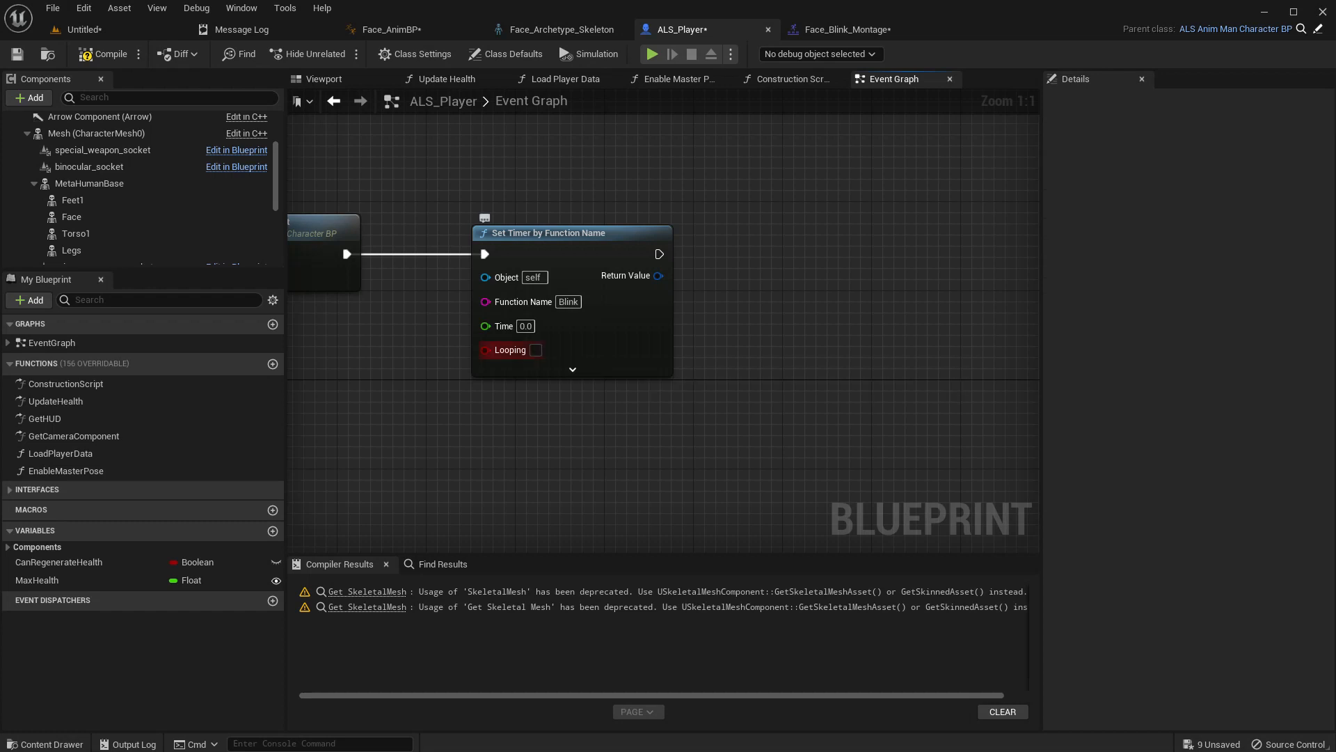
{"action": "left_click", "coordinate": [536, 350]}
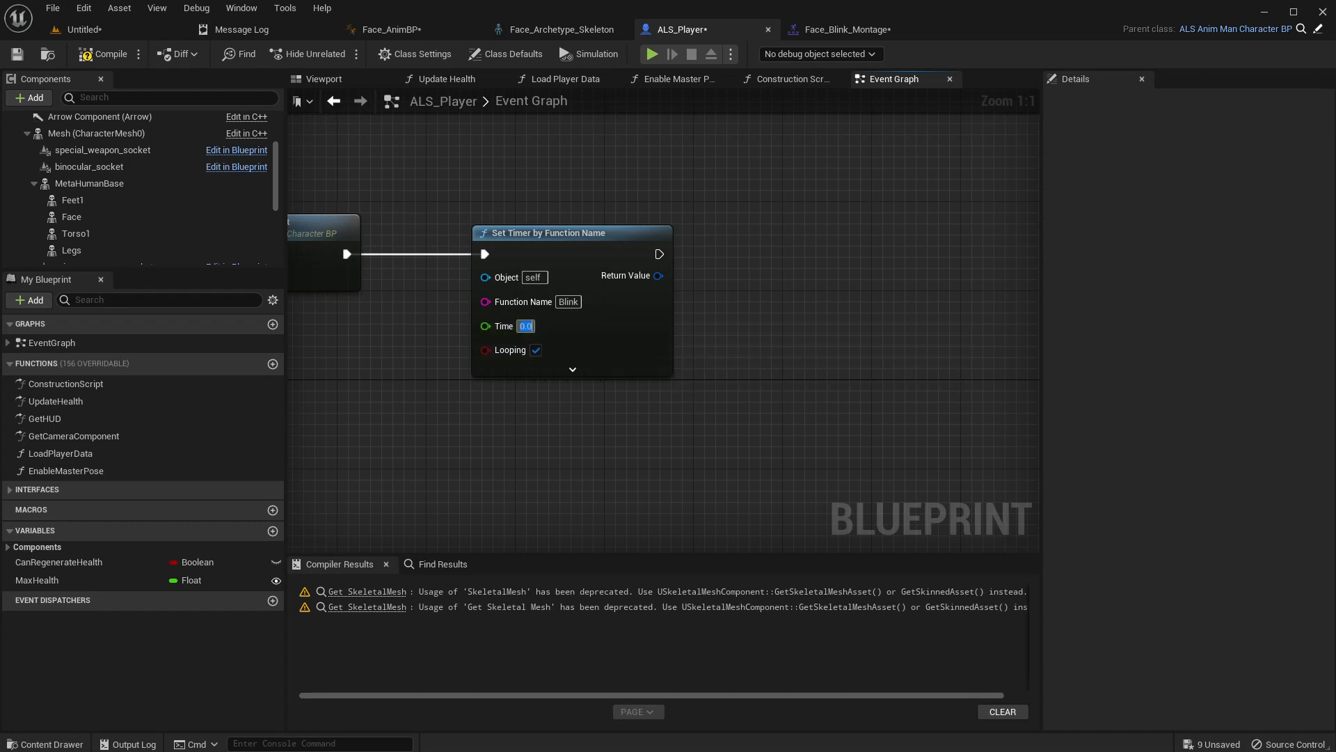
{"action": "type", "text": "5.0"}
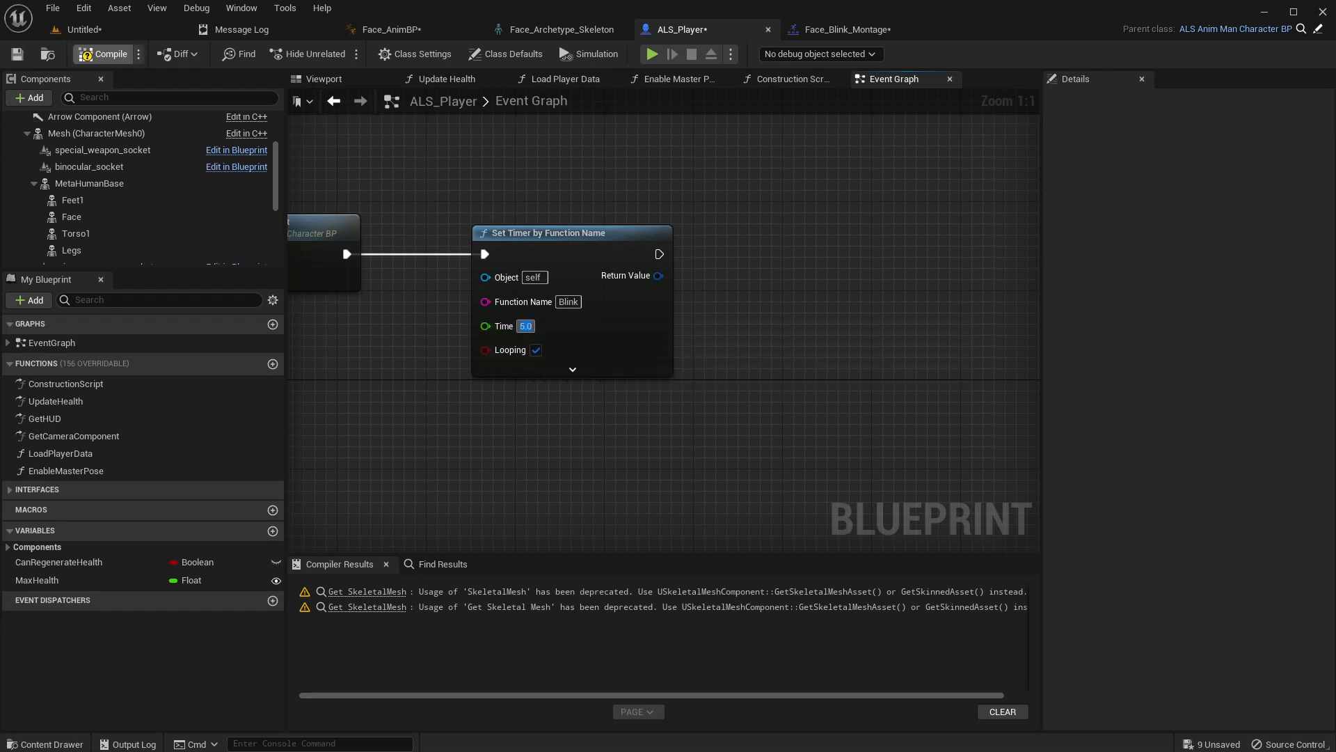
{"action": "left_click", "coordinate": [103, 53]}
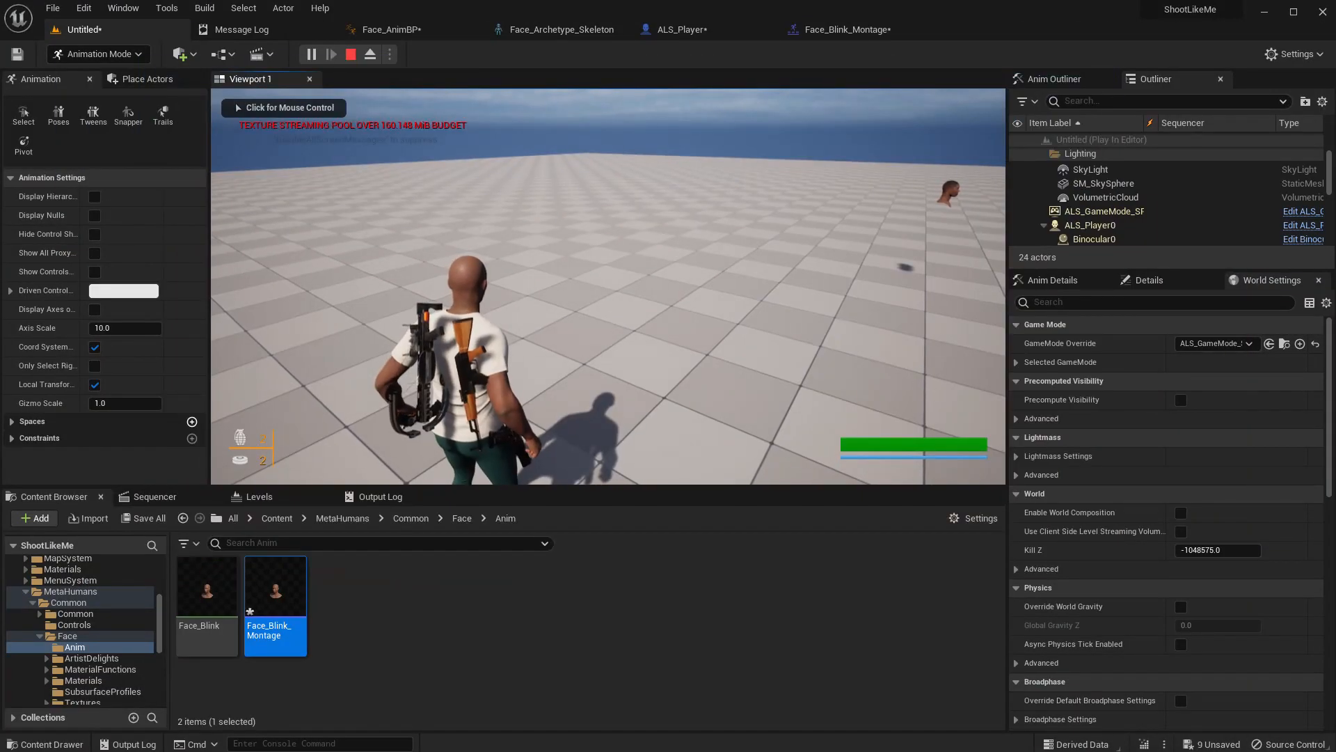
- Watch the character's face blink in play, then return to the ALS_Player tab
{"action": "left_click", "coordinate": [284, 108]}
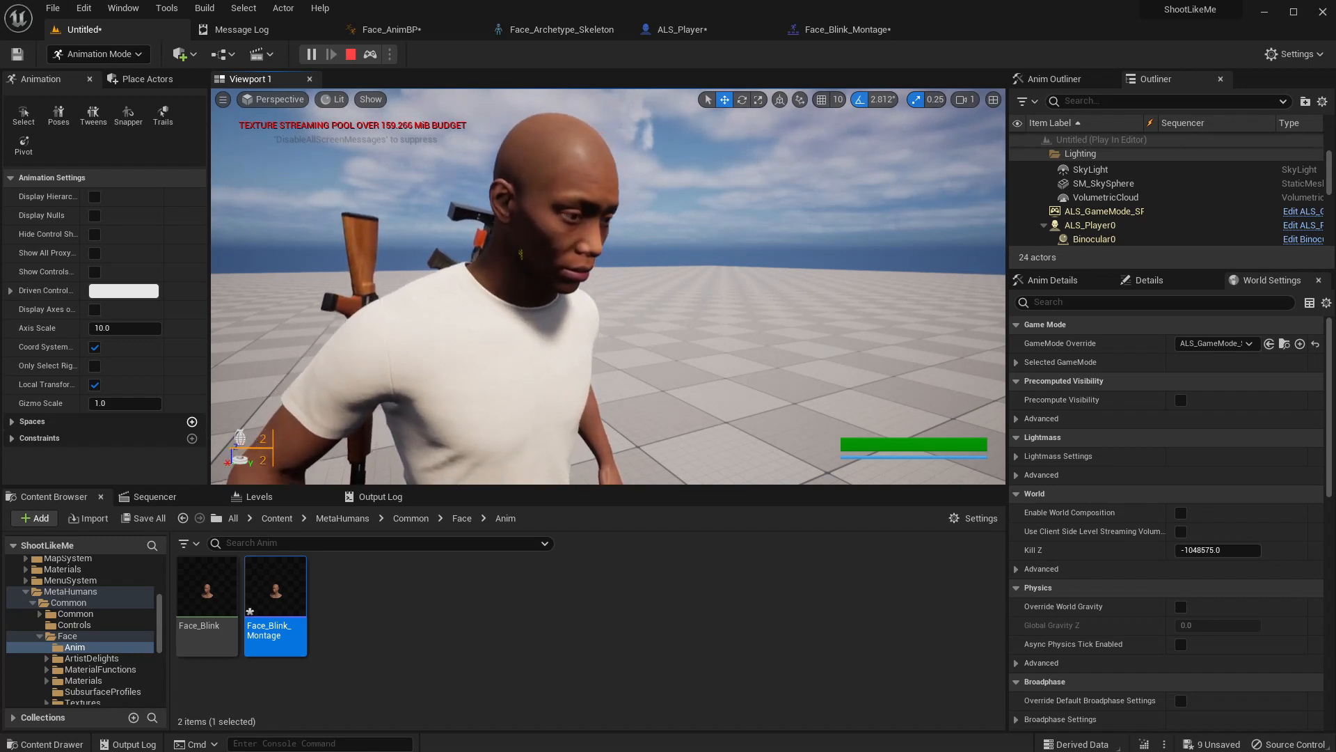
{"action": "left_click", "coordinate": [1103, 183]}
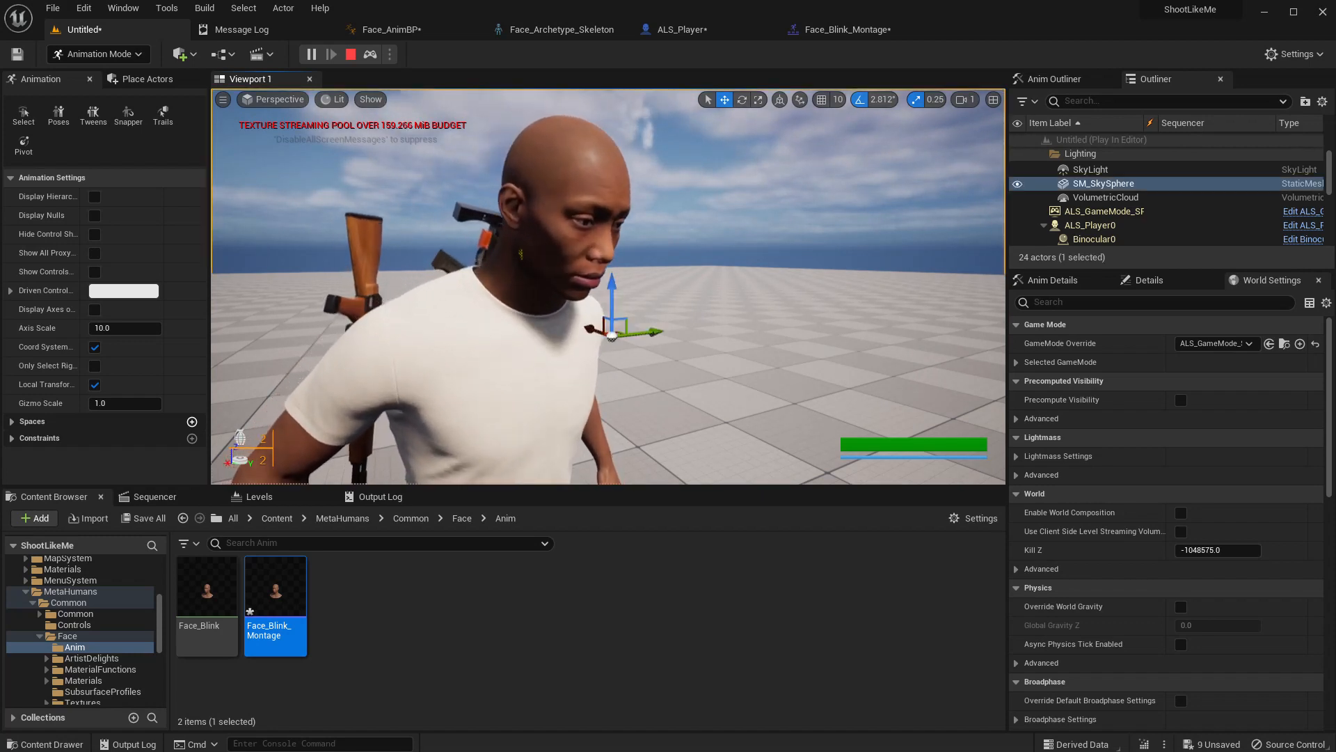
{"action": "left_click", "coordinate": [677, 29]}
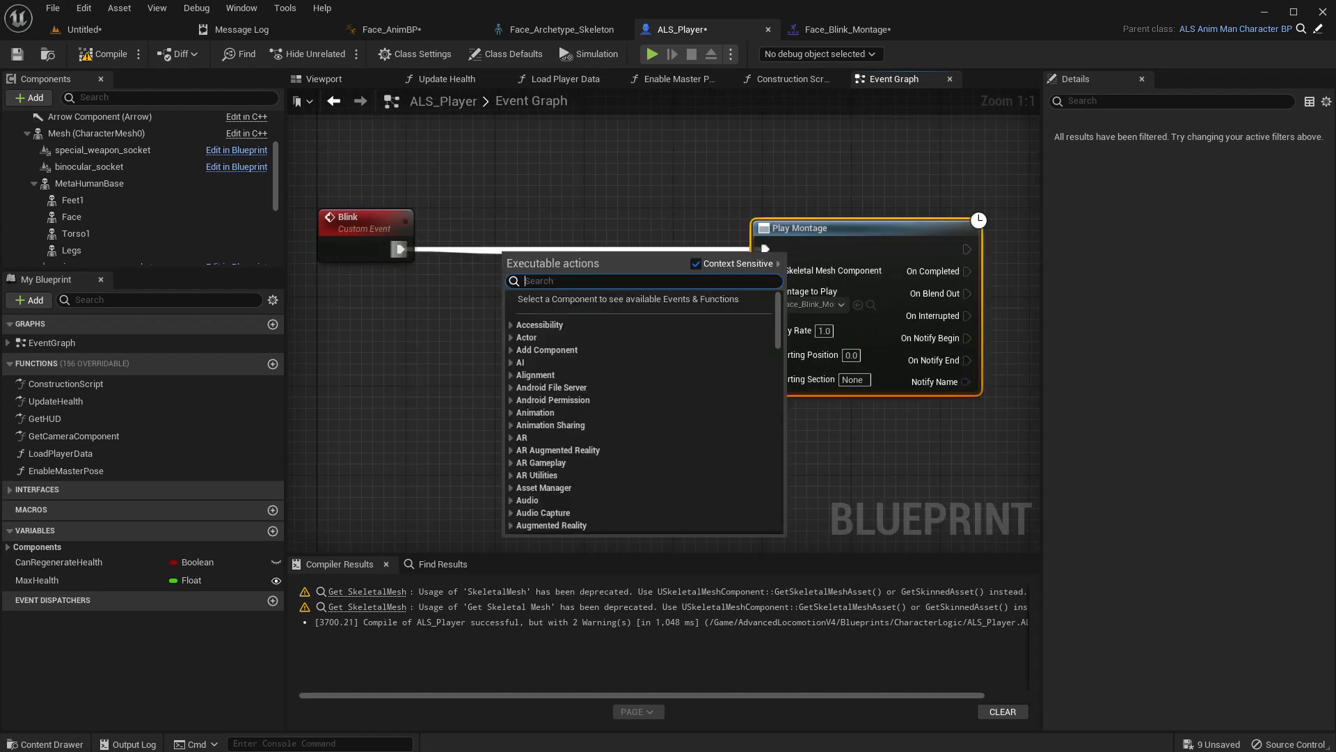
- Route Blink through a Branch with a Random Bool condition before Play Montage
{"action": "type", "text": "bran"}
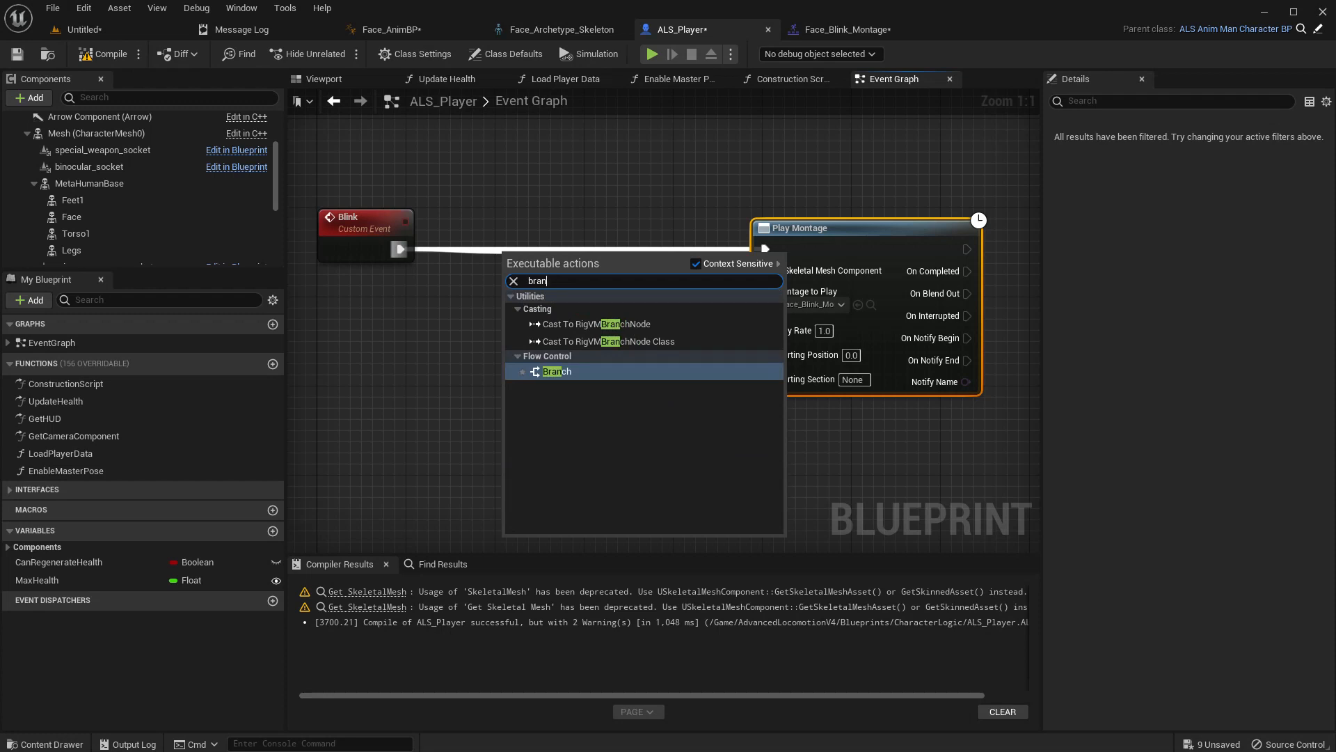
{"action": "left_click", "coordinate": [556, 370]}
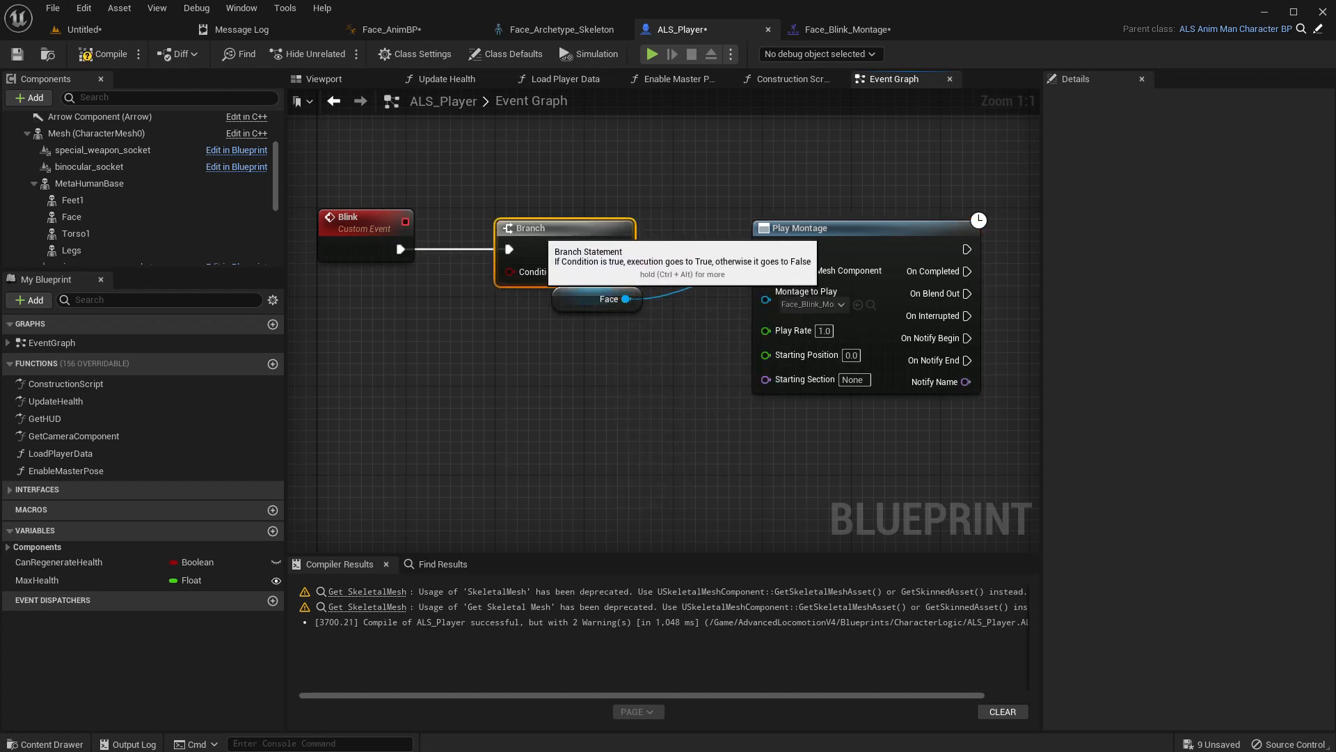
{"action": "type", "text": "ran"}
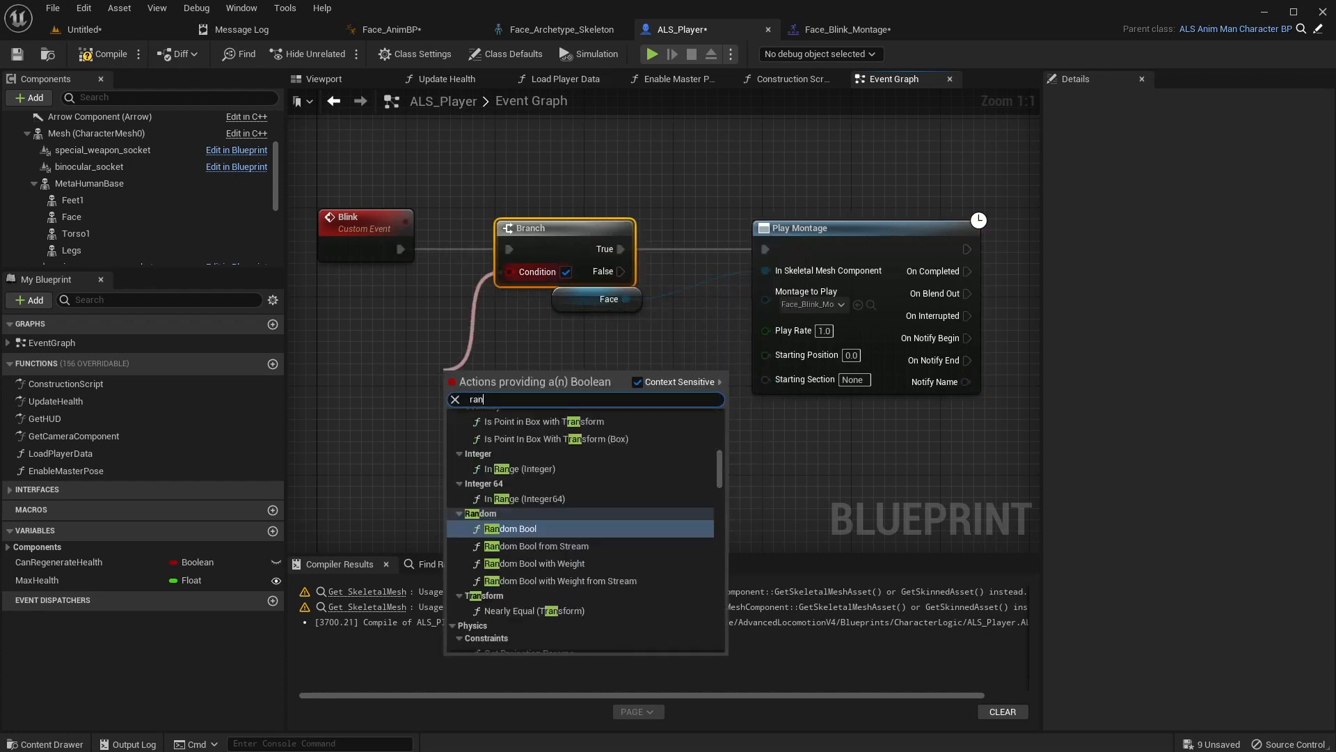
{"action": "left_click", "coordinate": [509, 528]}
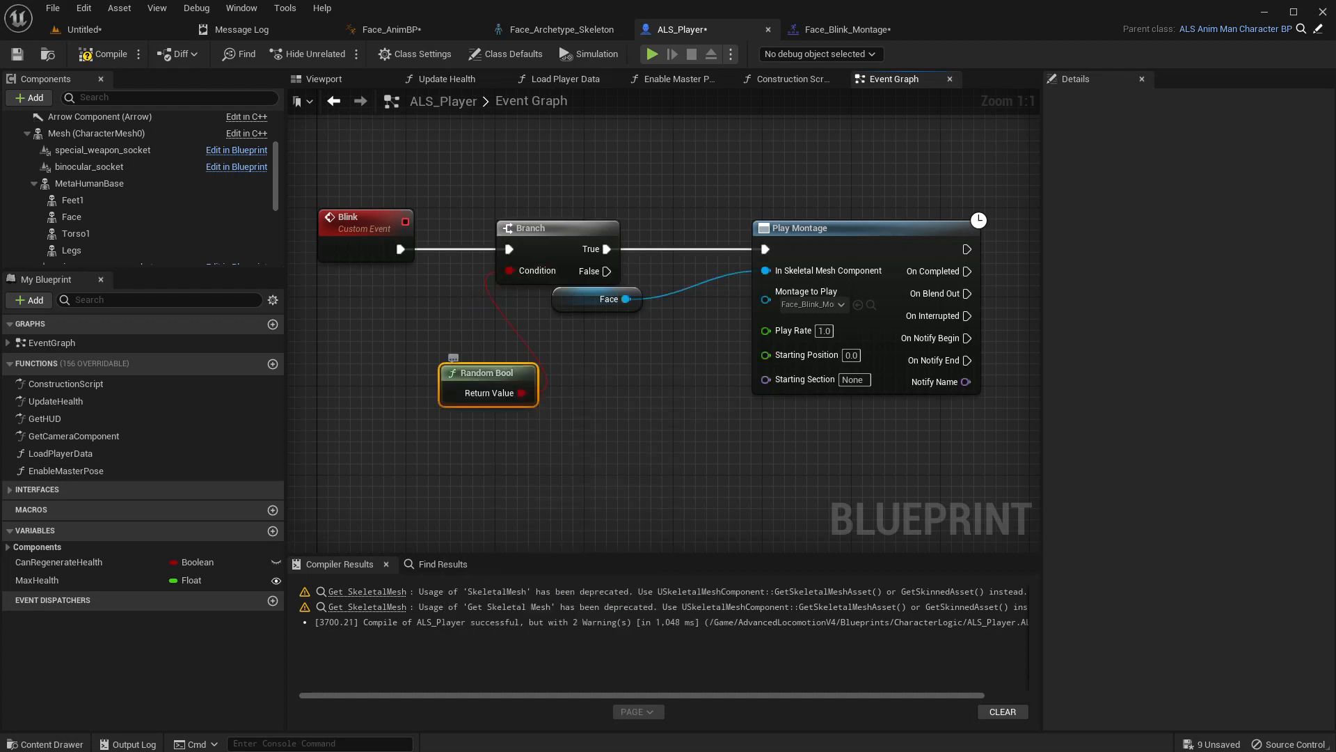
{"action": "left_click", "coordinate": [103, 54]}
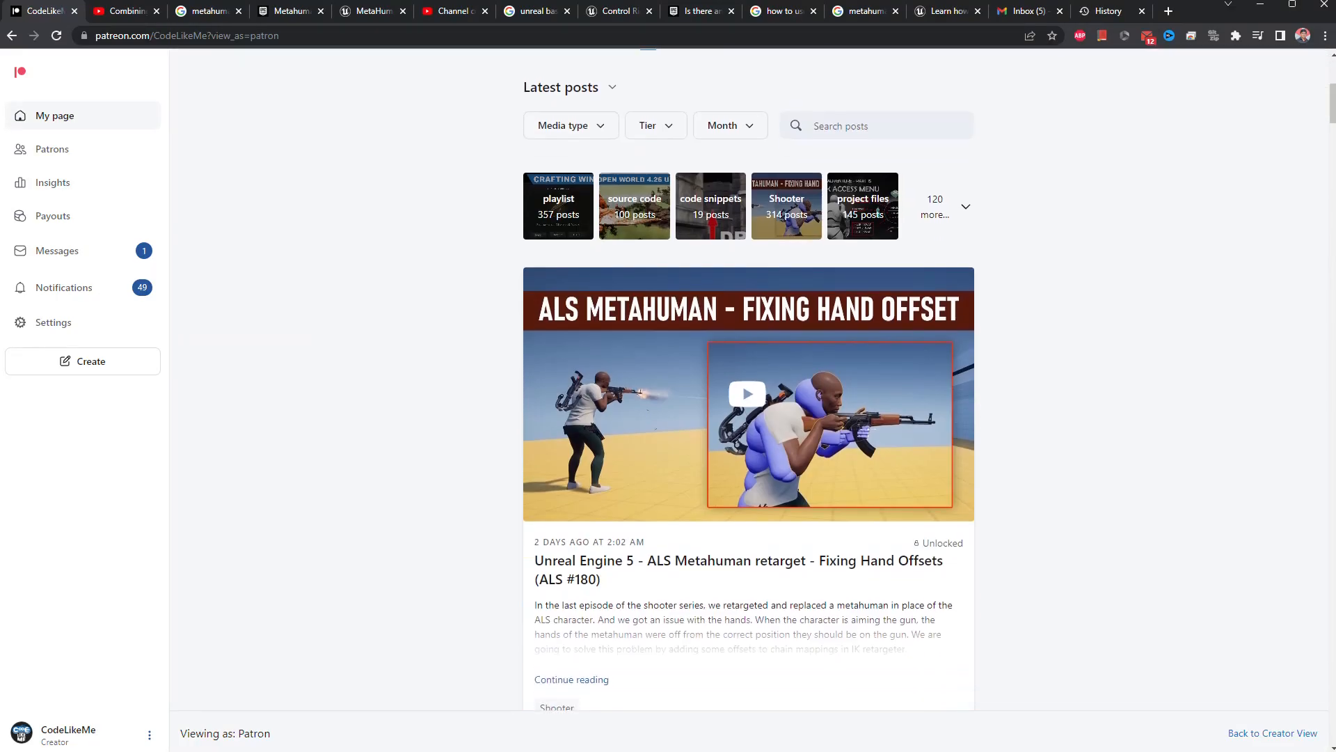
- Scroll the Patreon feed past recent posts, including the ALS Bullet Camera episode
{"action": "scroll", "scroll_direction": "down", "scroll_amount": 3}
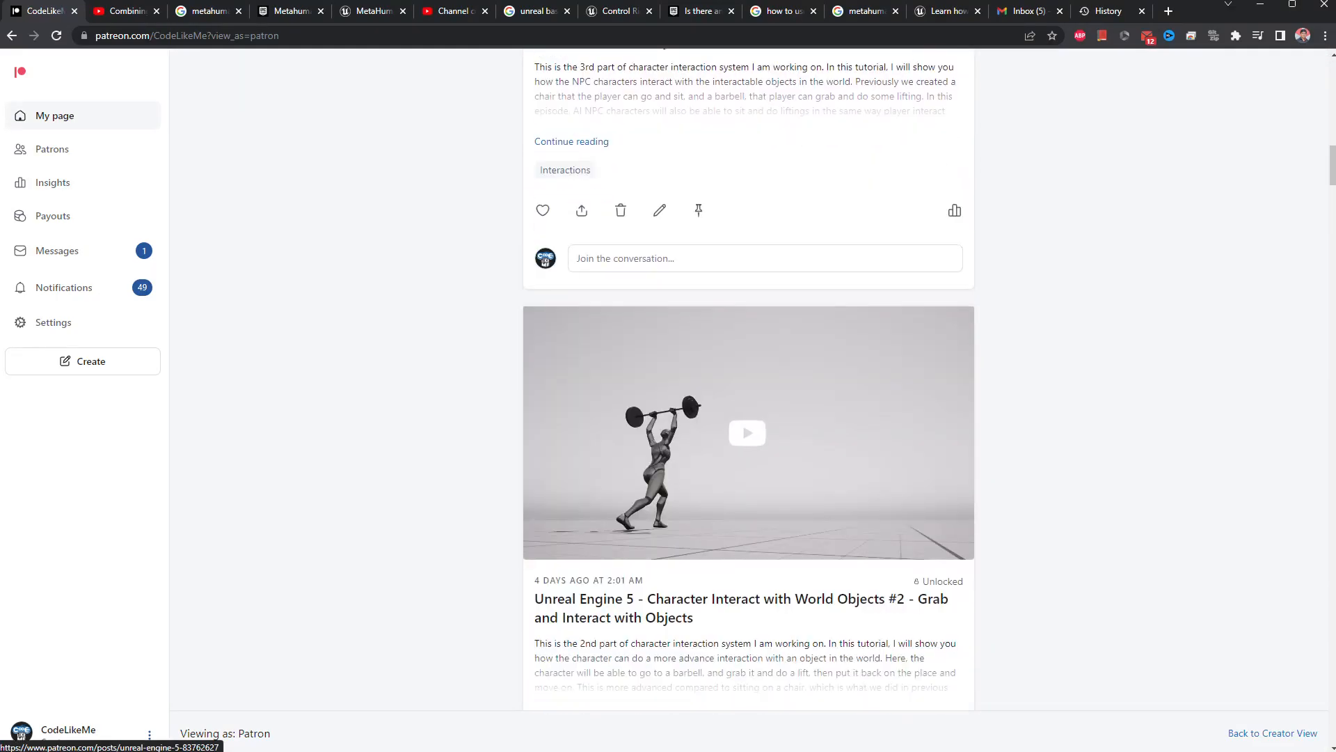
{"action": "scroll", "scroll_direction": "down", "scroll_amount": 3}
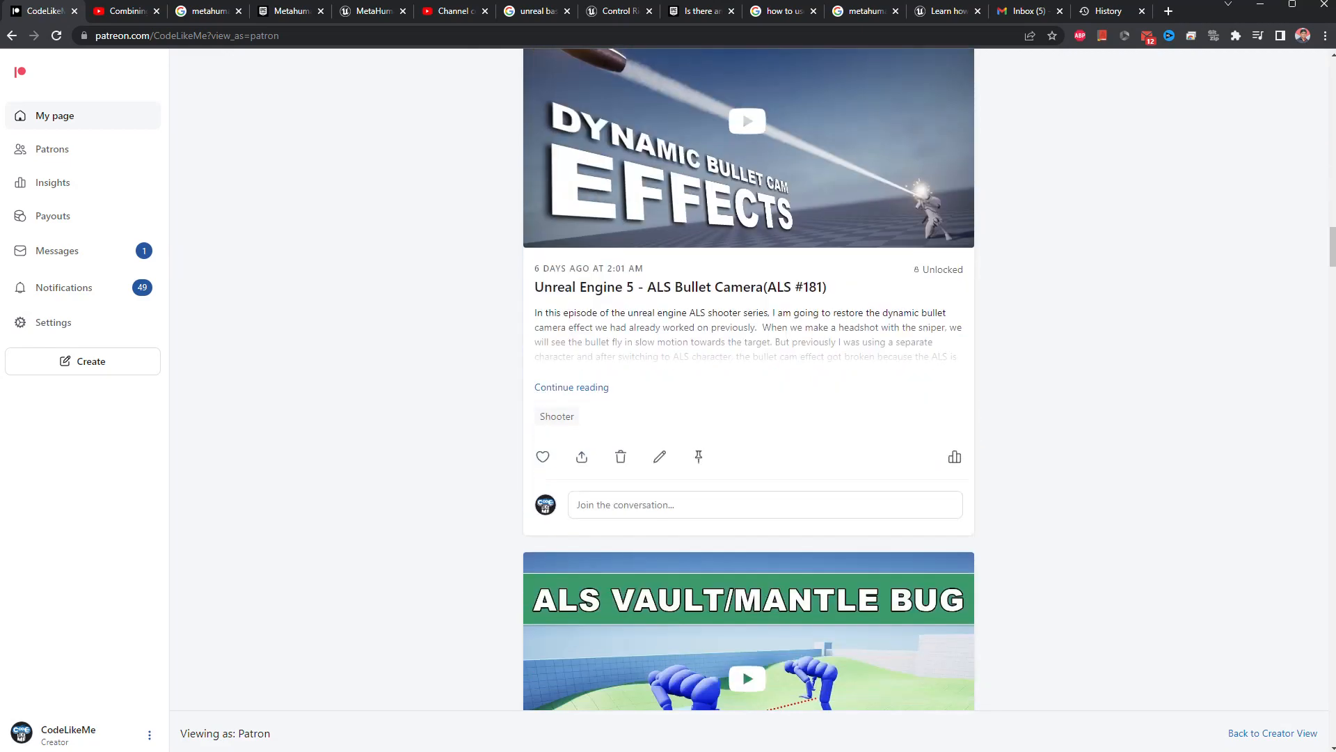